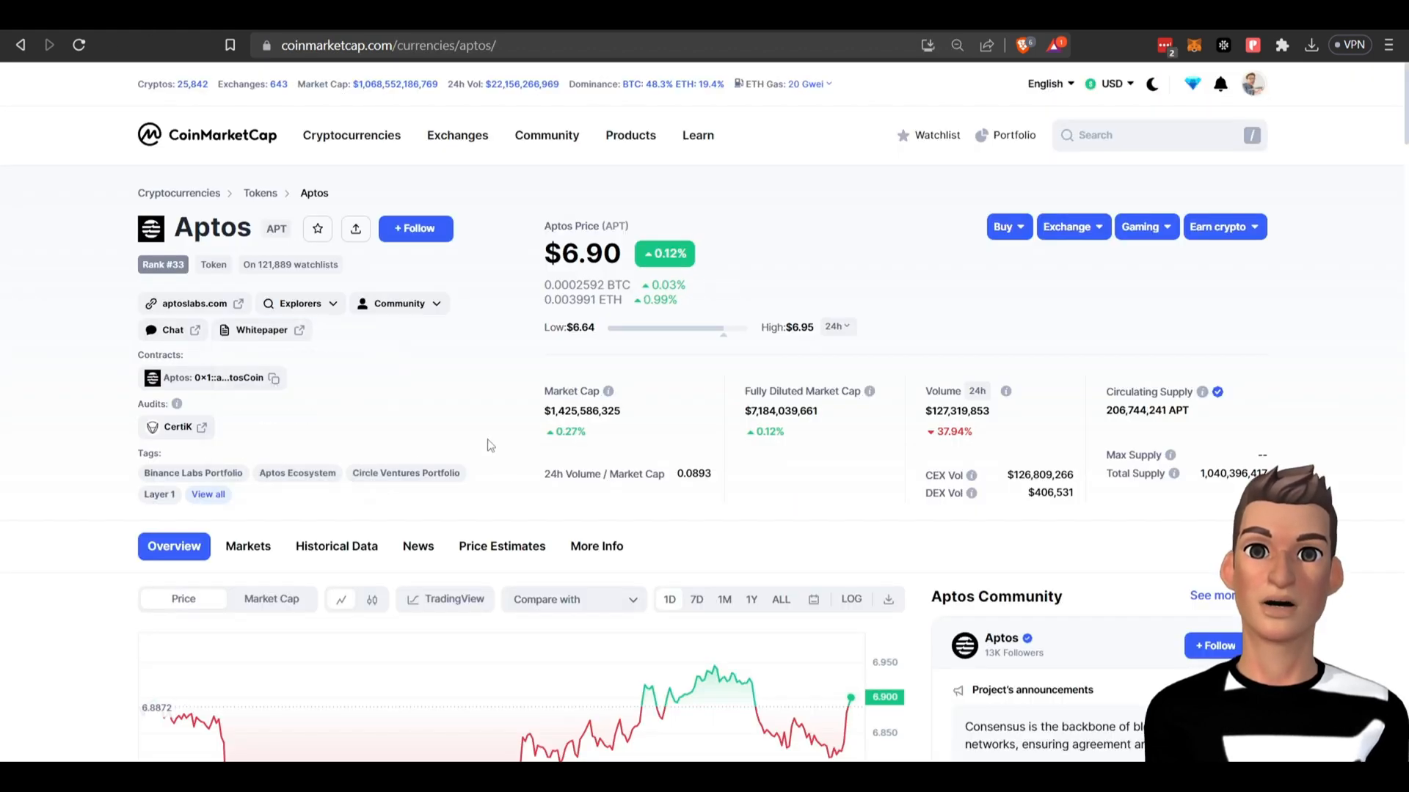
{"action": "mouse_move", "coordinate": [115, 235]}
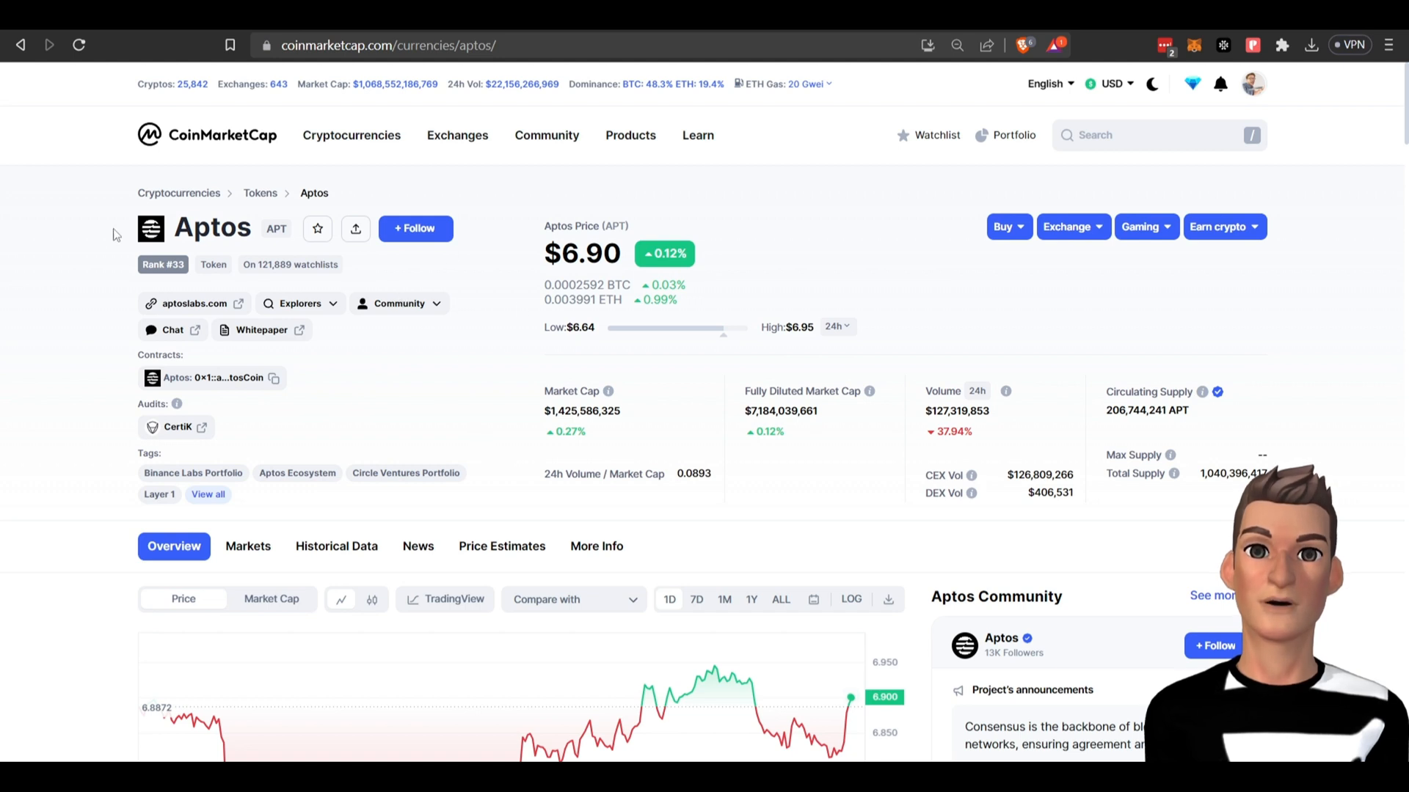
View the Aptos all-time price chart and browse its Markets list of exchanges and pairs
{"action": "scroll", "scroll_direction": "down", "scroll_amount": 3}
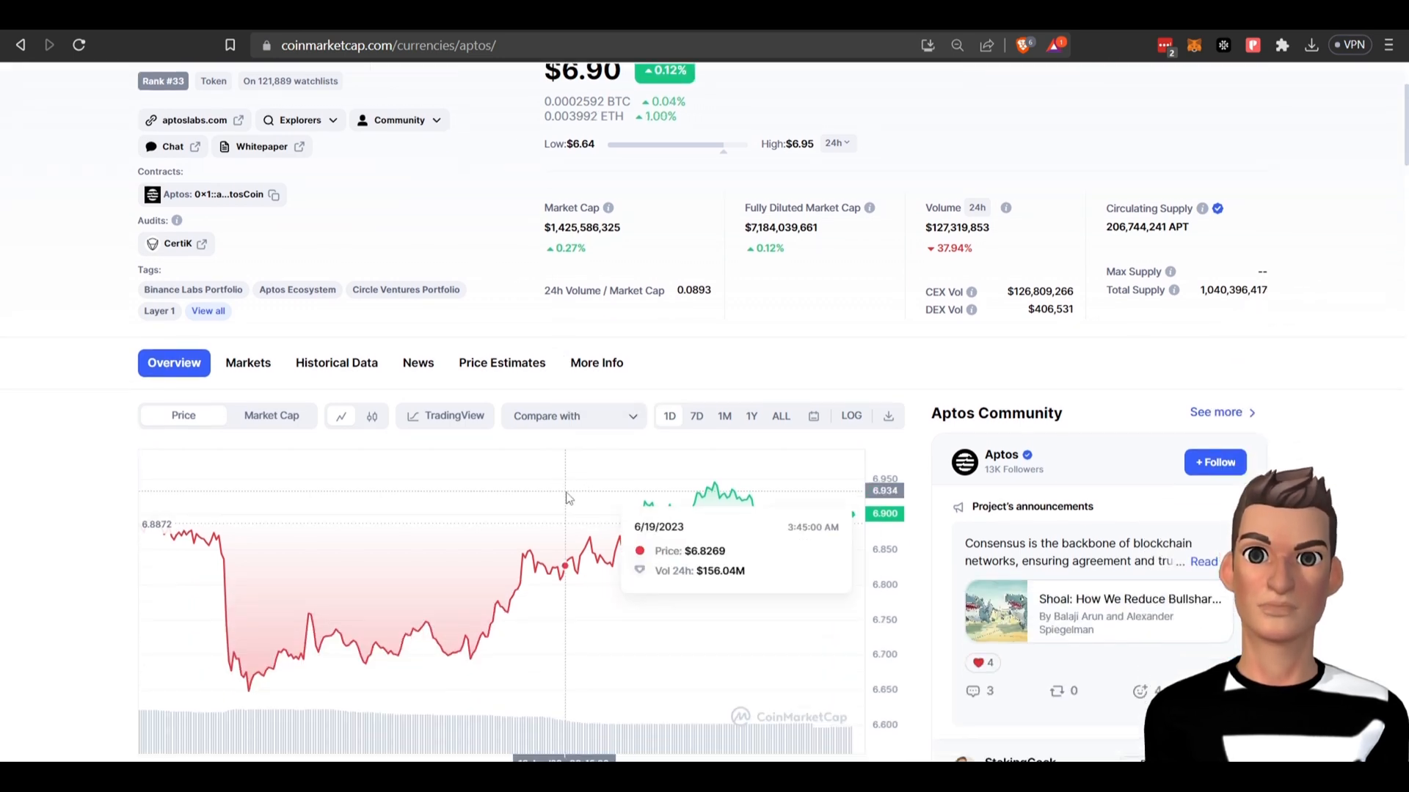
{"action": "left_click", "coordinate": [779, 416]}
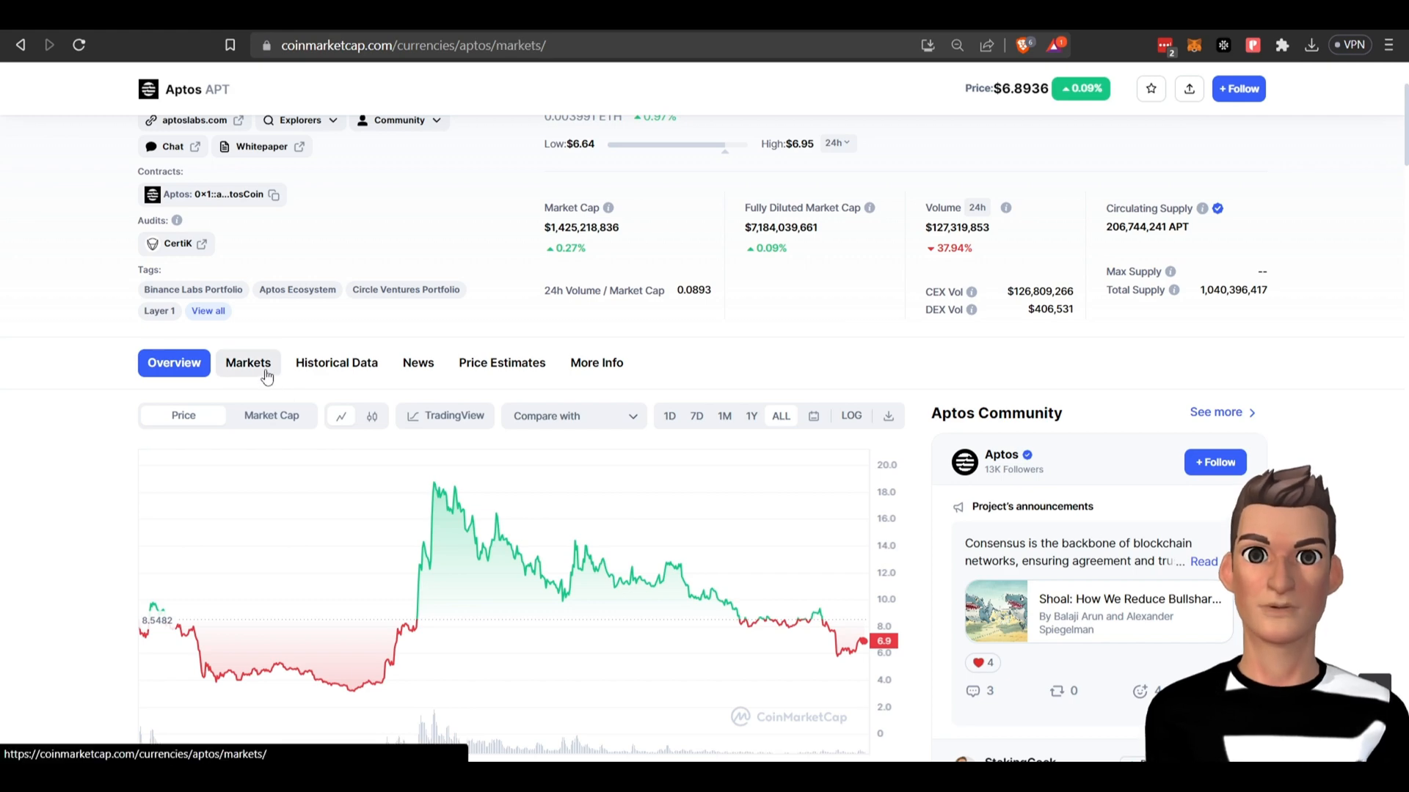
{"action": "left_click", "coordinate": [248, 361]}
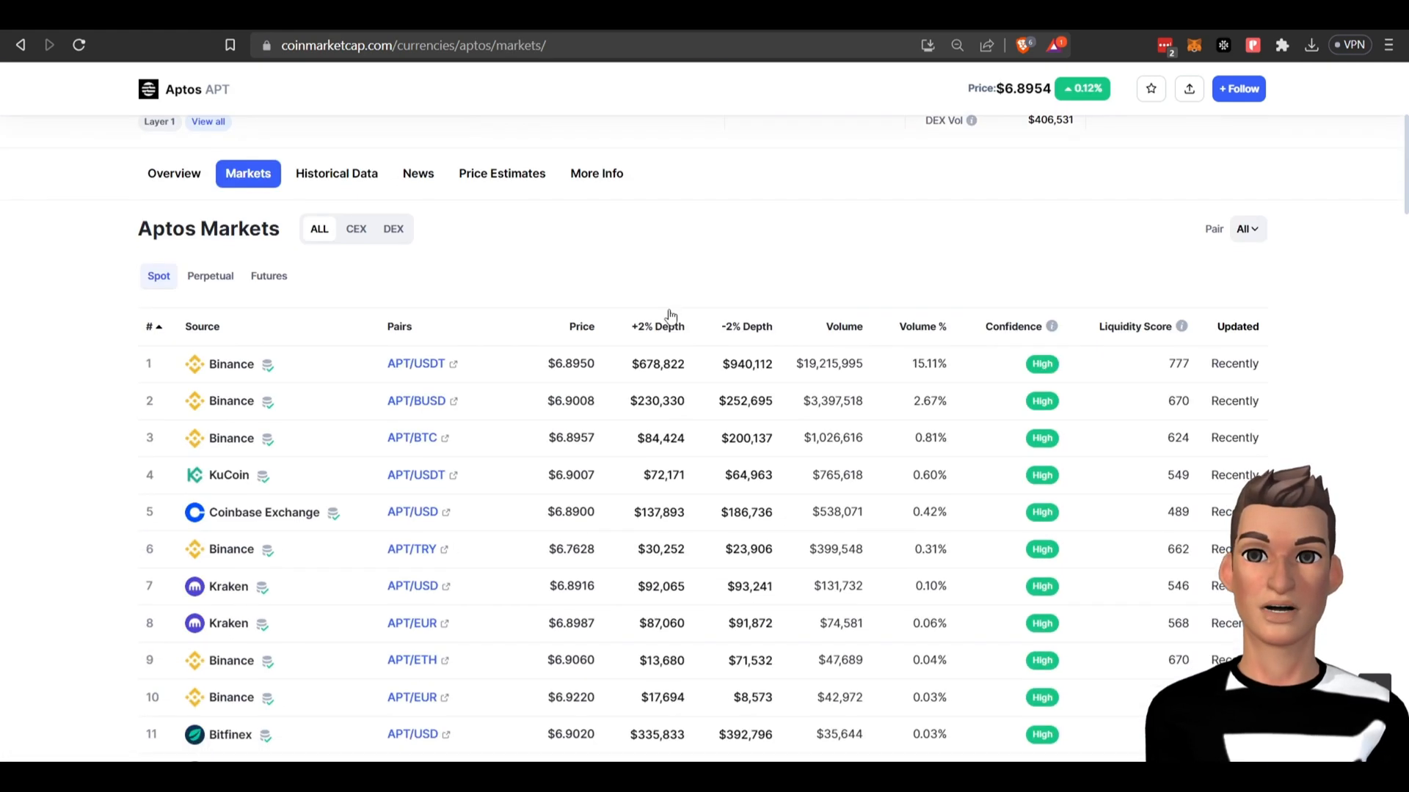
{"action": "scroll", "scroll_direction": "down", "scroll_amount": 3}
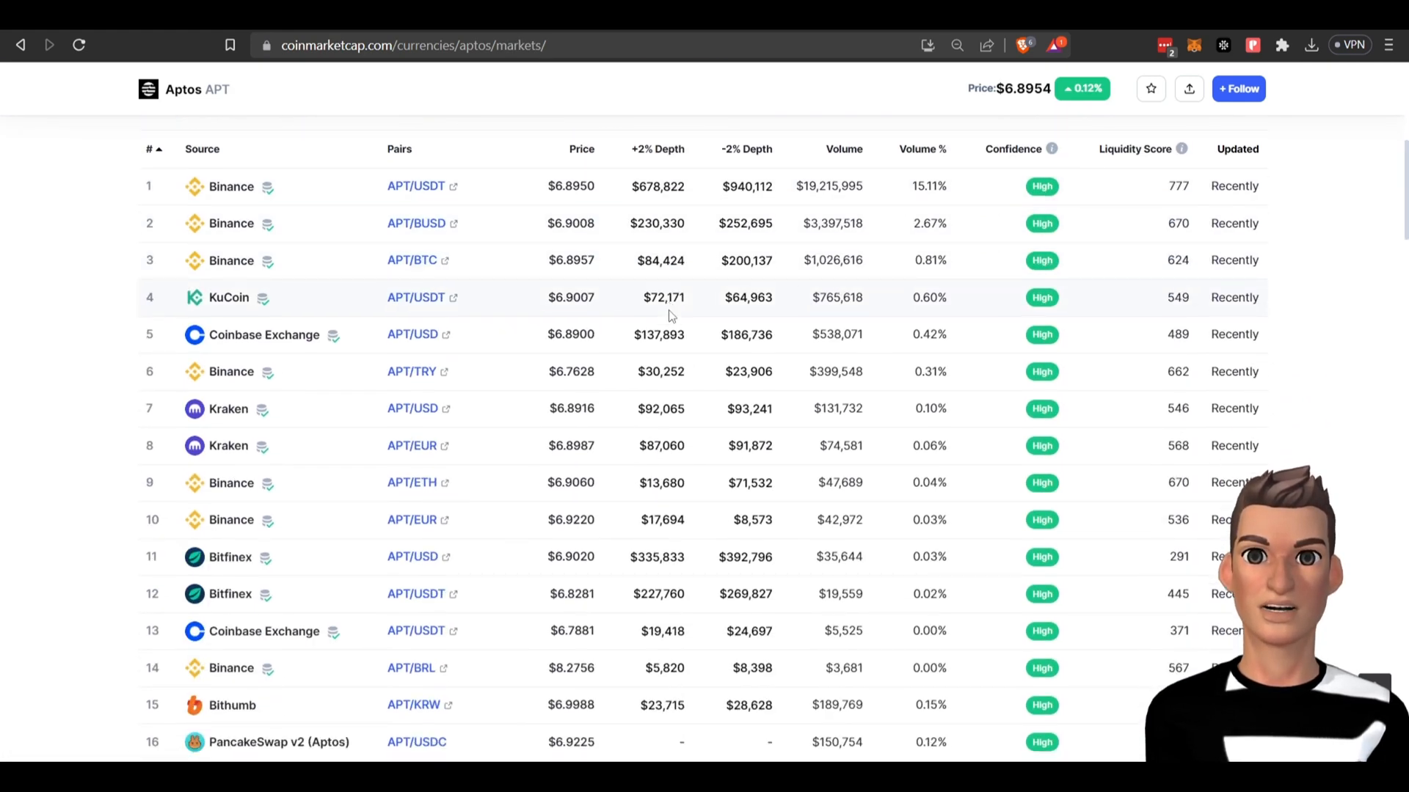
{"action": "scroll", "scroll_direction": "up", "scroll_amount": 3}
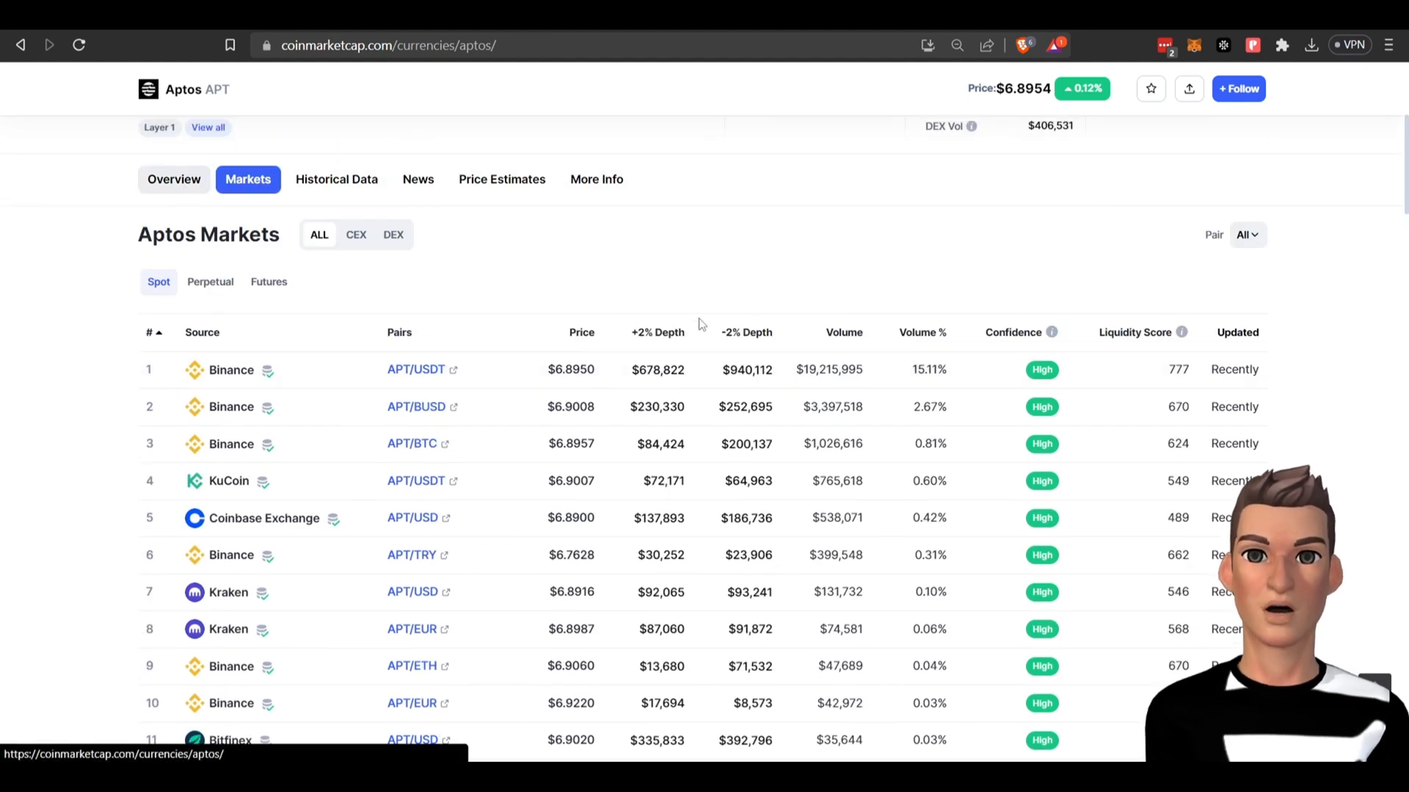
{"action": "scroll", "scroll_direction": "up", "scroll_amount": 3}
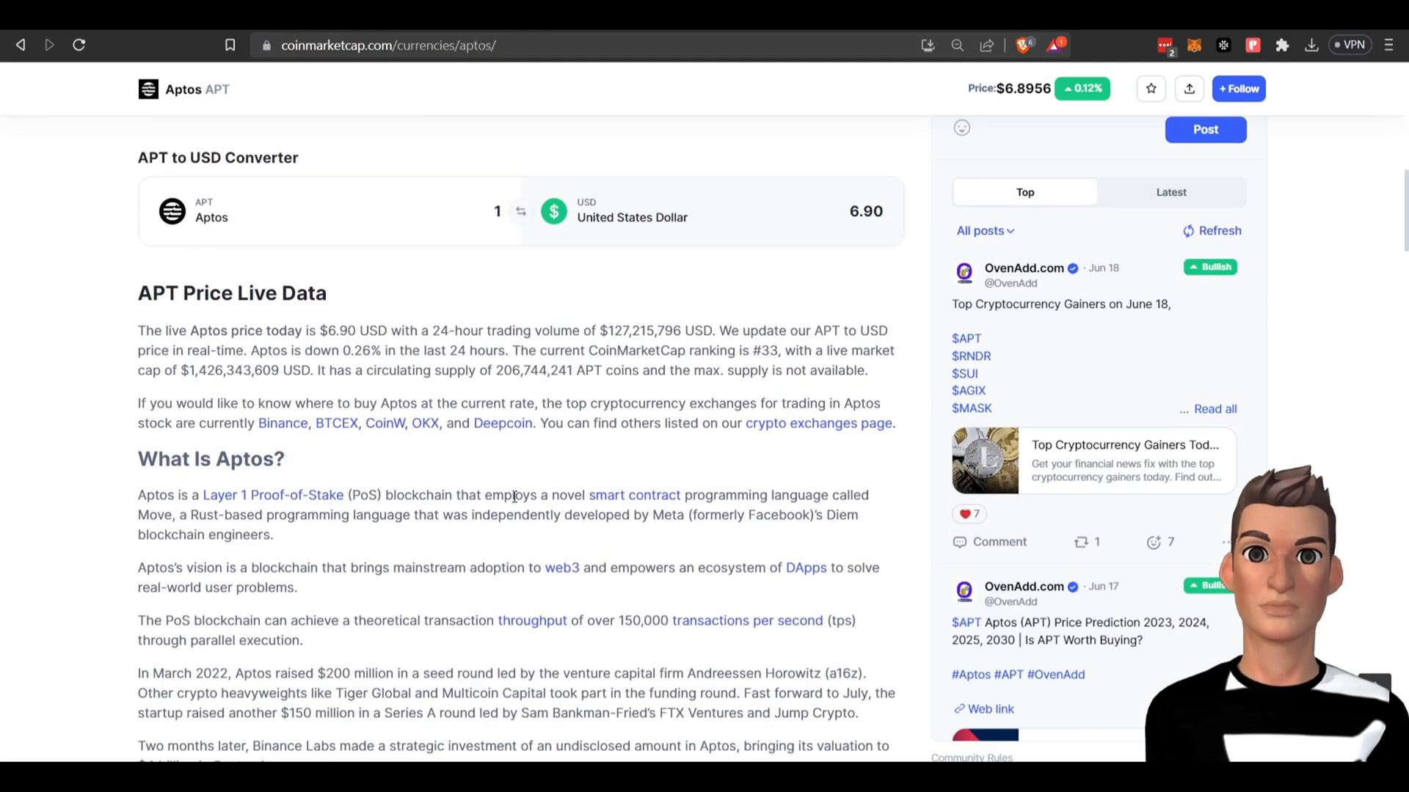
{"action": "scroll", "scroll_direction": "down", "scroll_amount": 3}
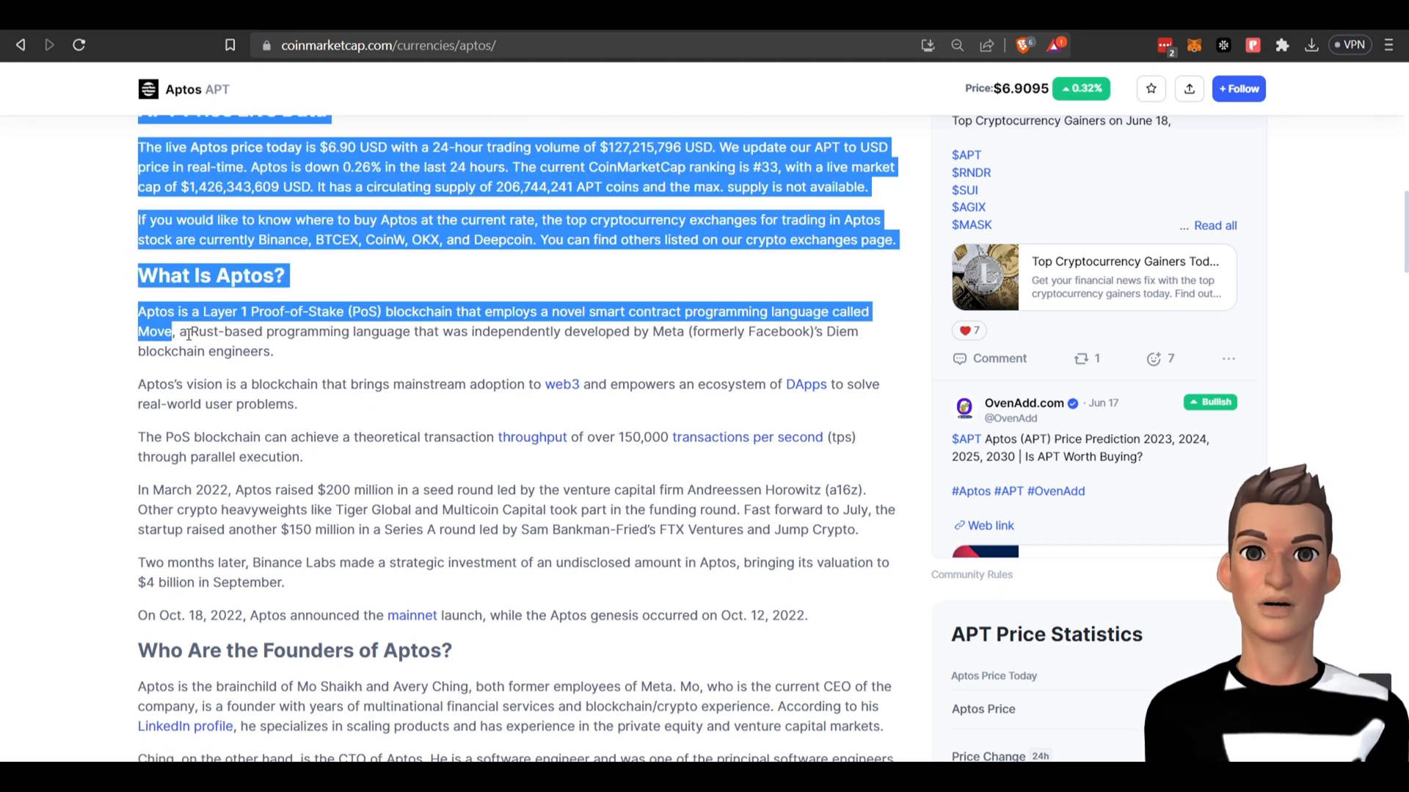
{"action": "left_click", "coordinate": [468, 337]}
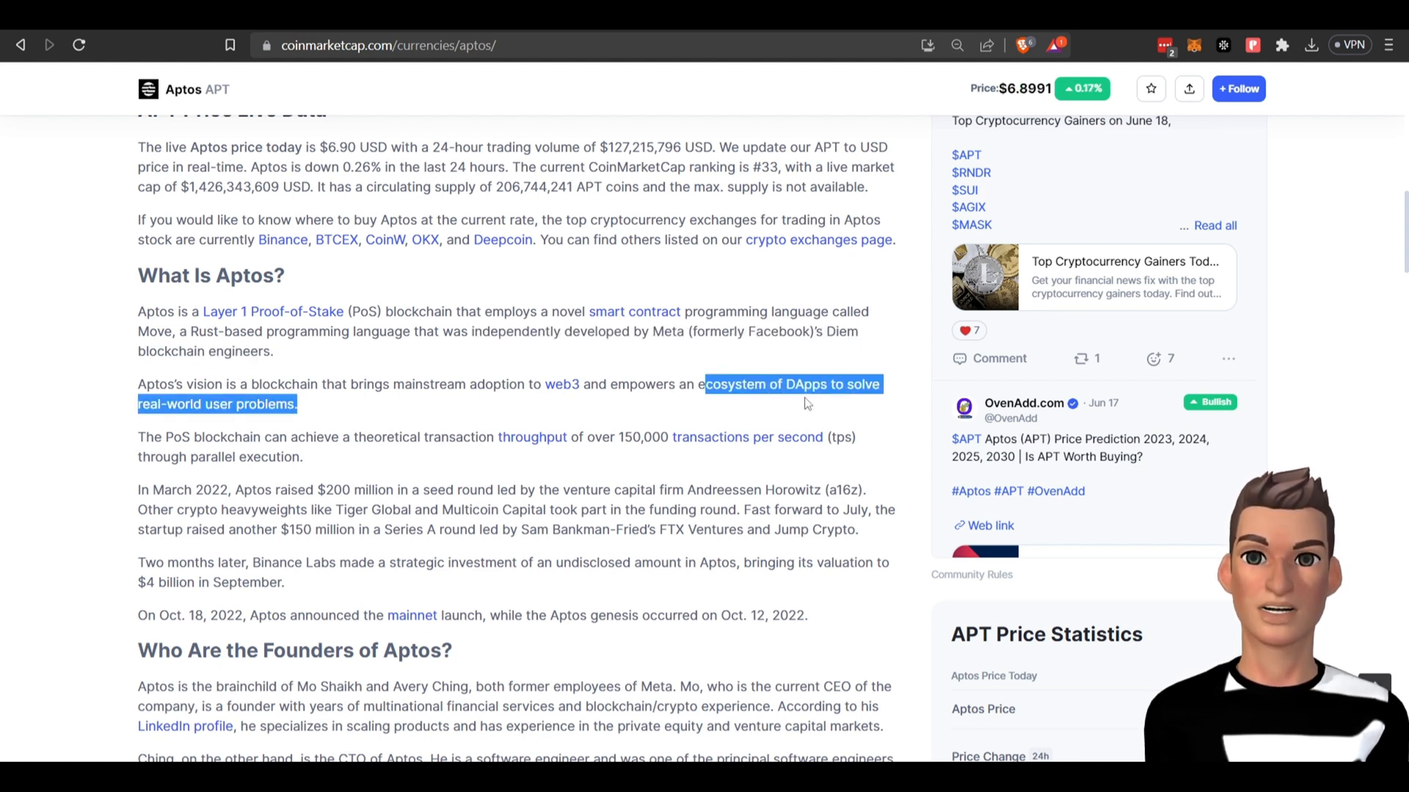
{"action": "mouse_move", "coordinate": [356, 443]}
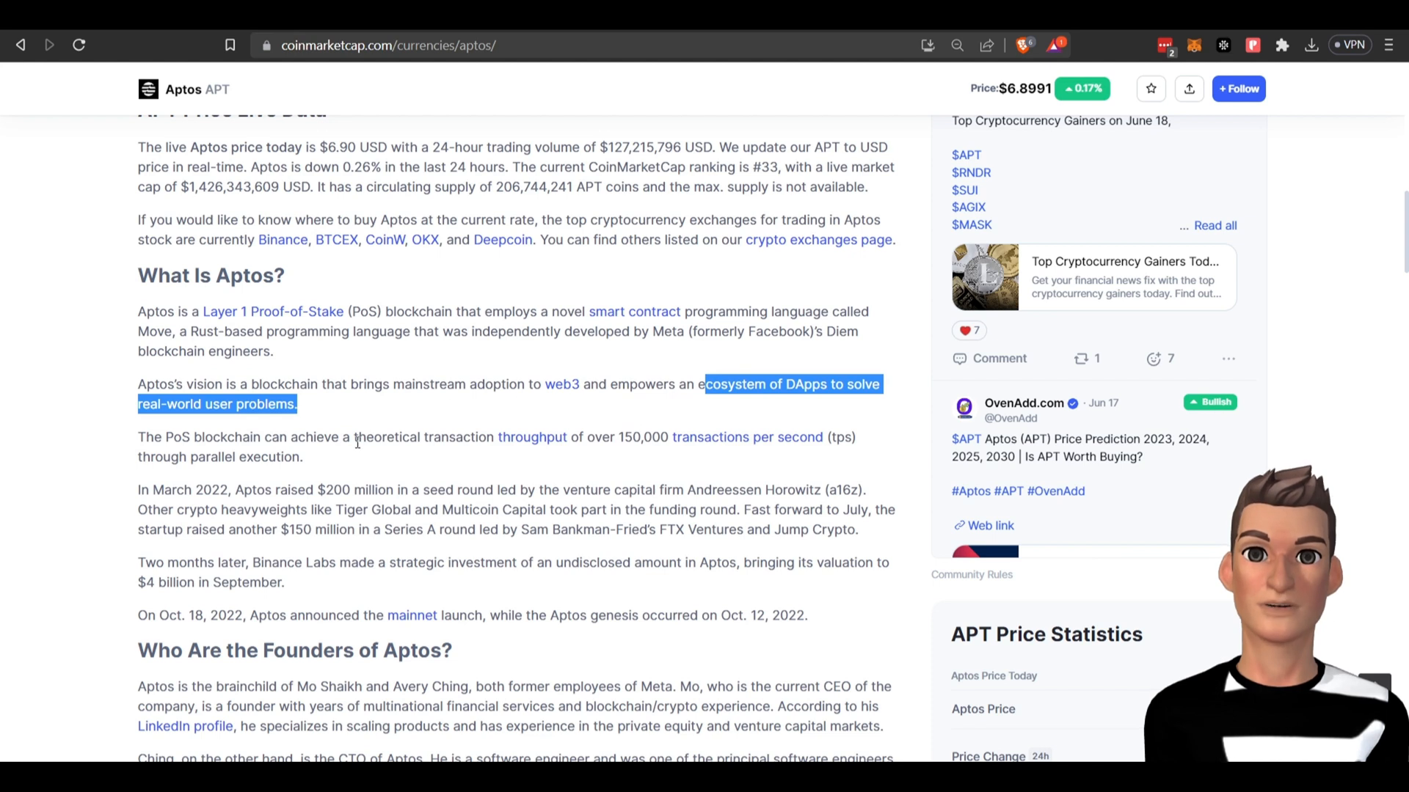
{"action": "mouse_move", "coordinate": [660, 442]}
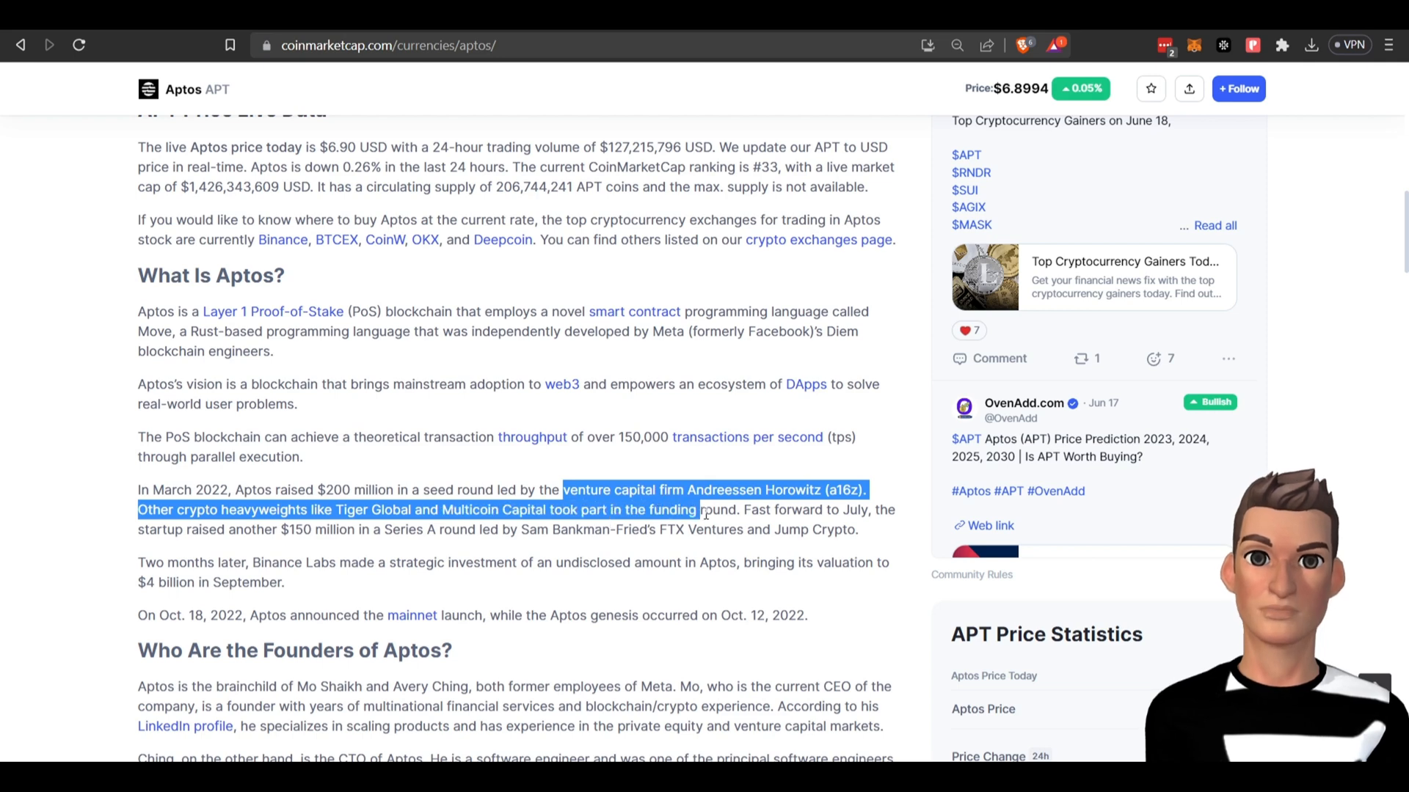
{"action": "scroll", "scroll_direction": "down", "scroll_amount": 3}
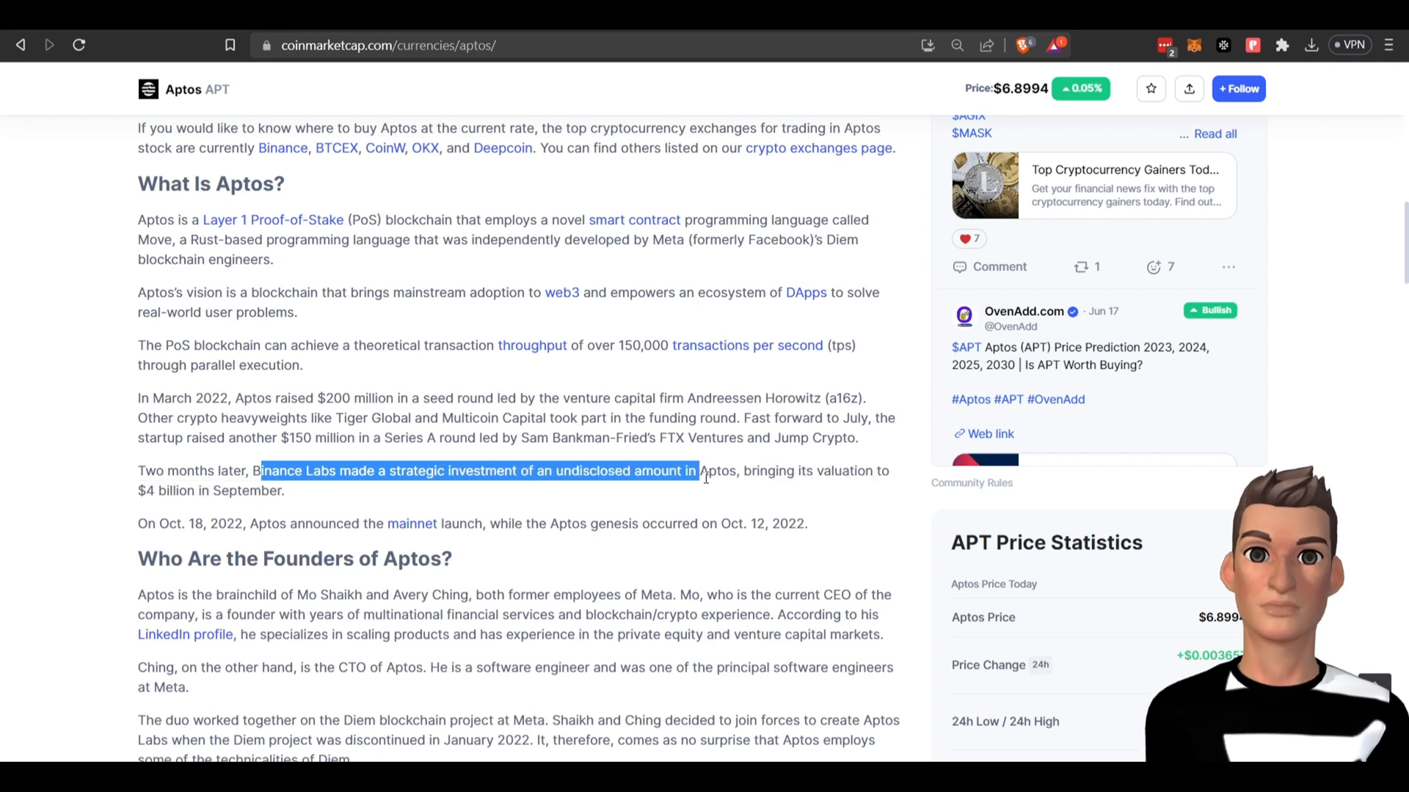
{"action": "scroll", "scroll_direction": "down", "scroll_amount": 3}
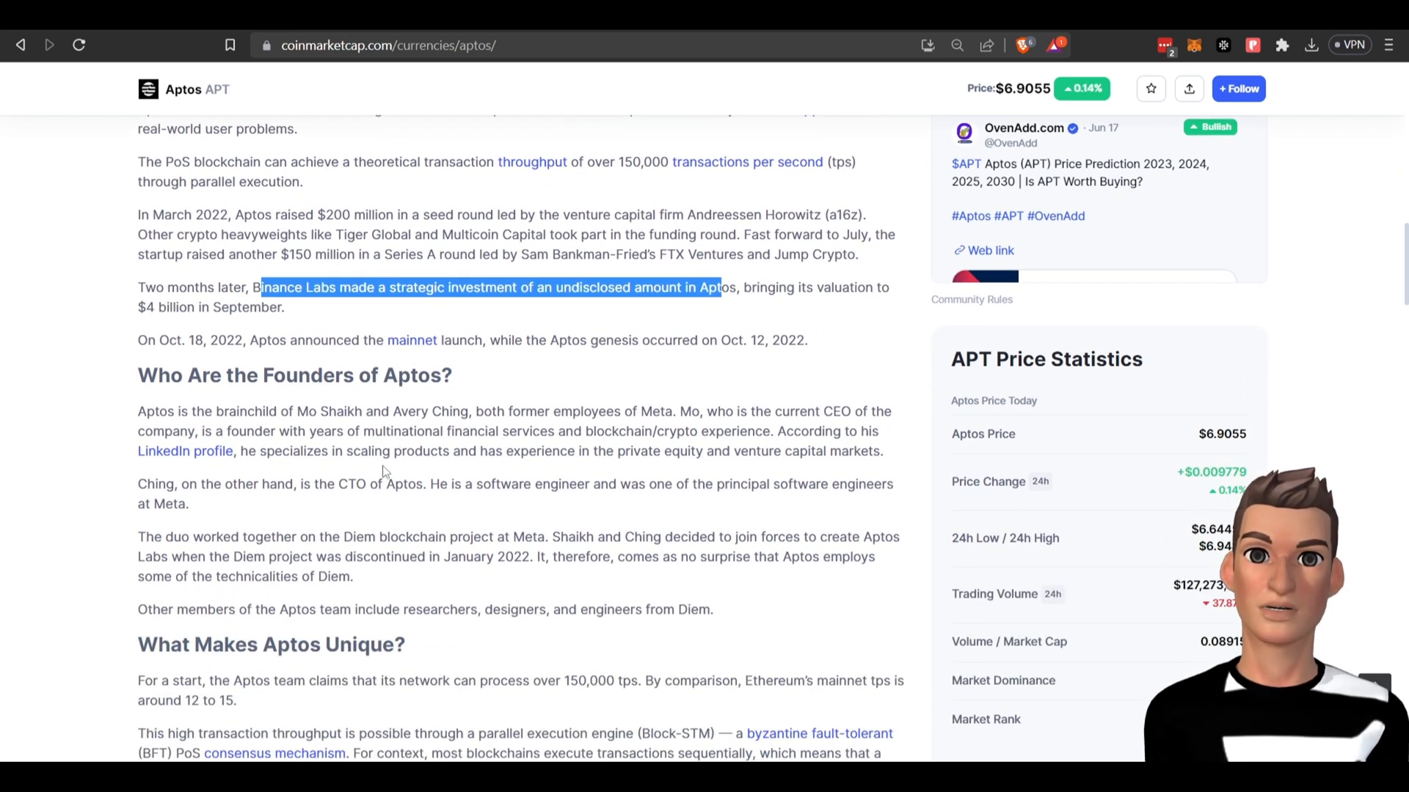
{"action": "double_click", "coordinate": [307, 412]}
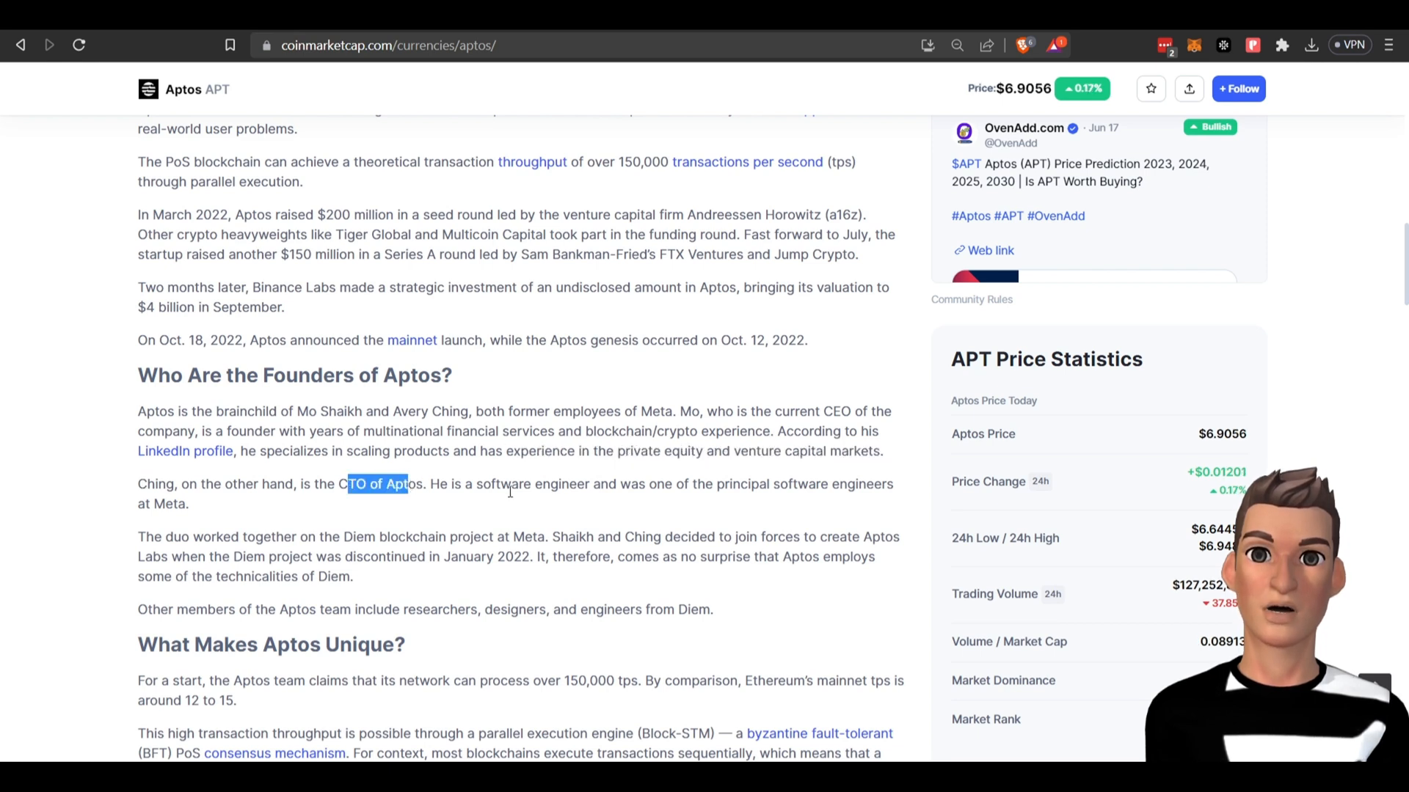
{"action": "mouse_move", "coordinate": [781, 488]}
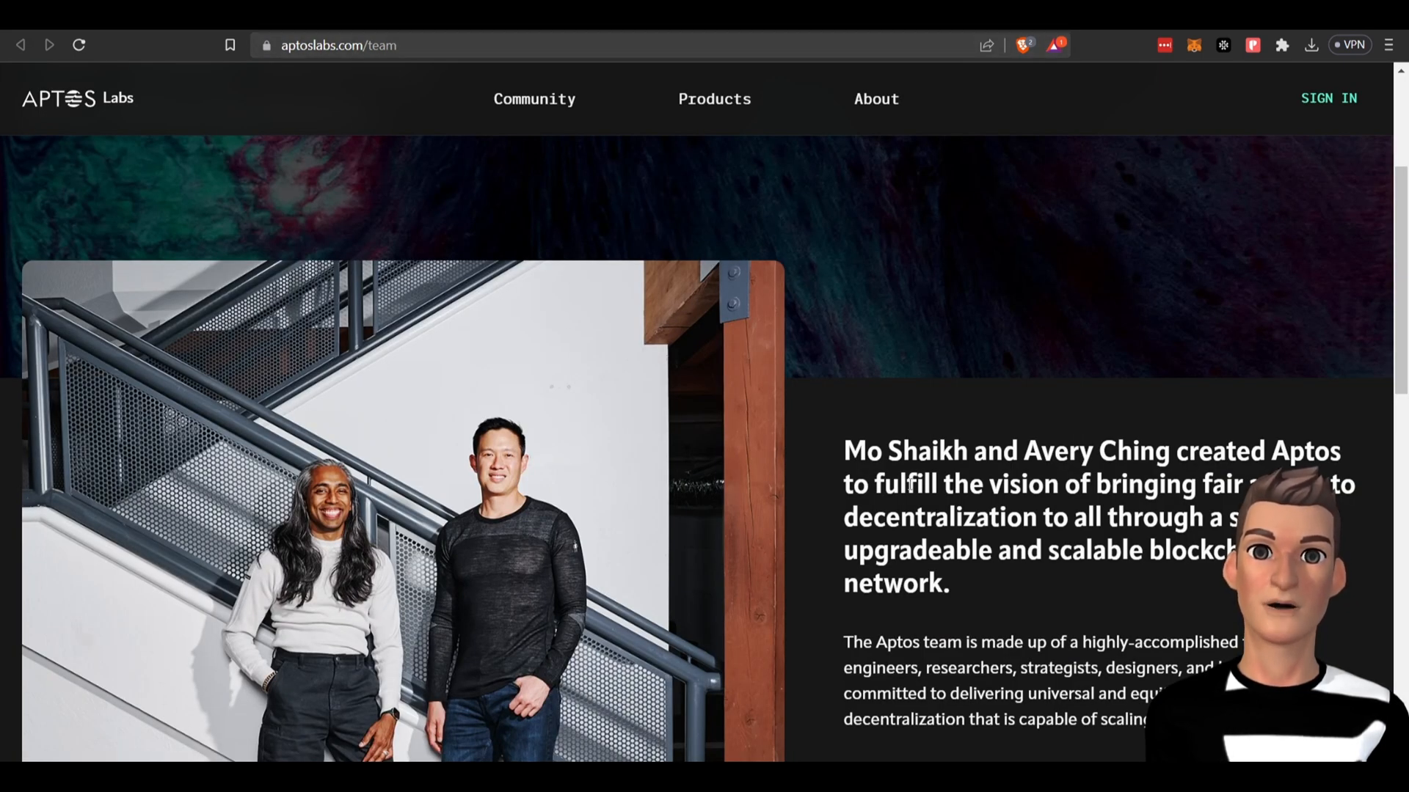
{"action": "scroll", "scroll_direction": "down", "scroll_amount": 3}
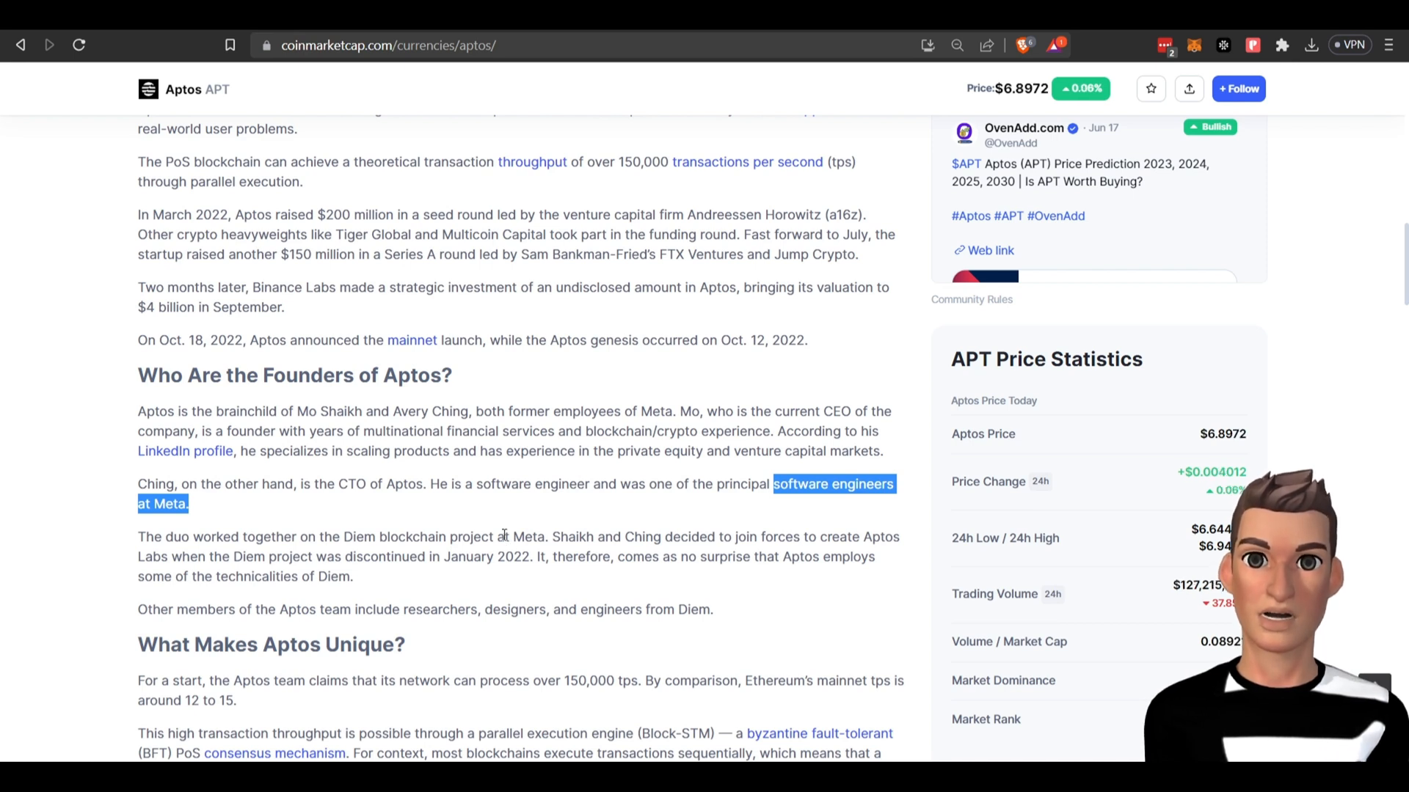
{"action": "mouse_move", "coordinate": [687, 535]}
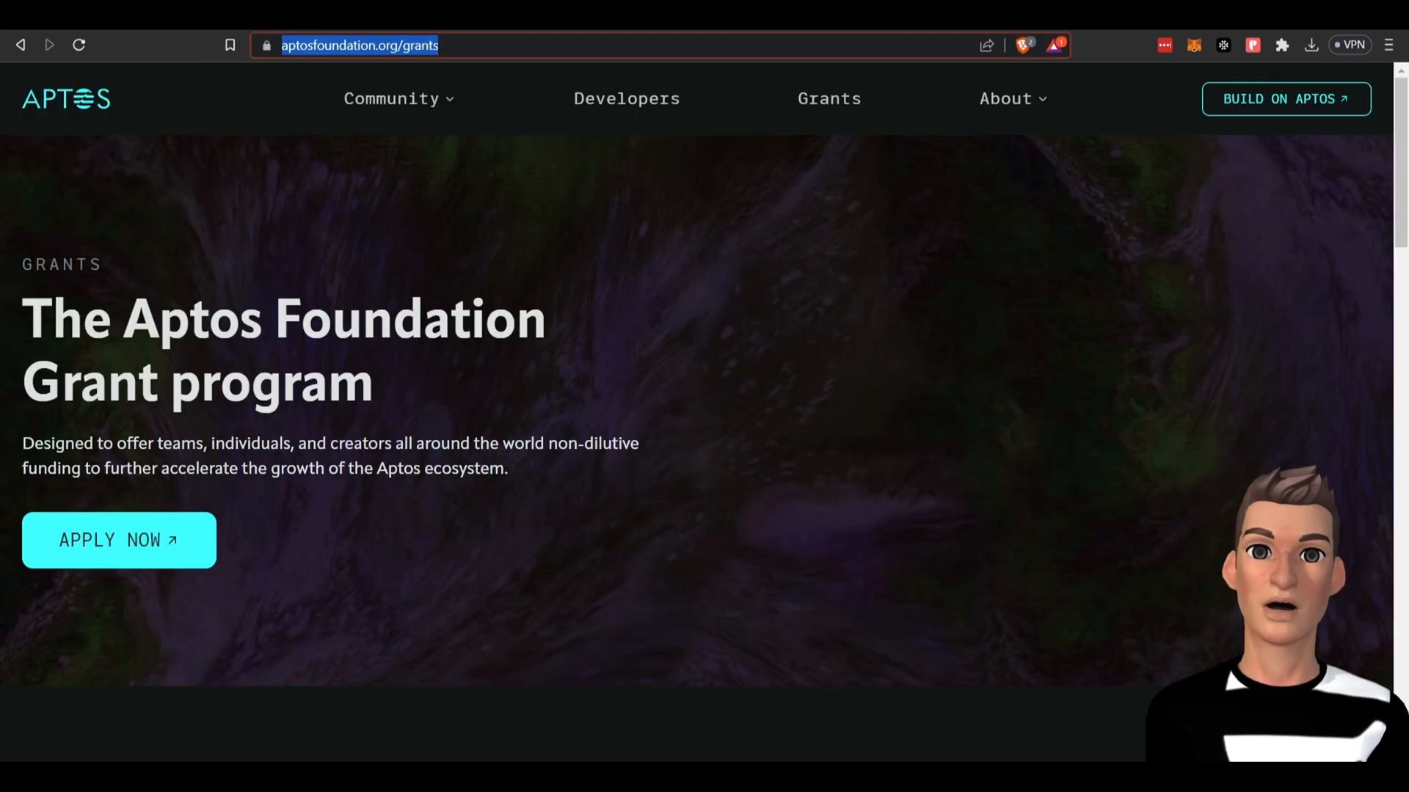
{"action": "mouse_move", "coordinate": [664, 194]}
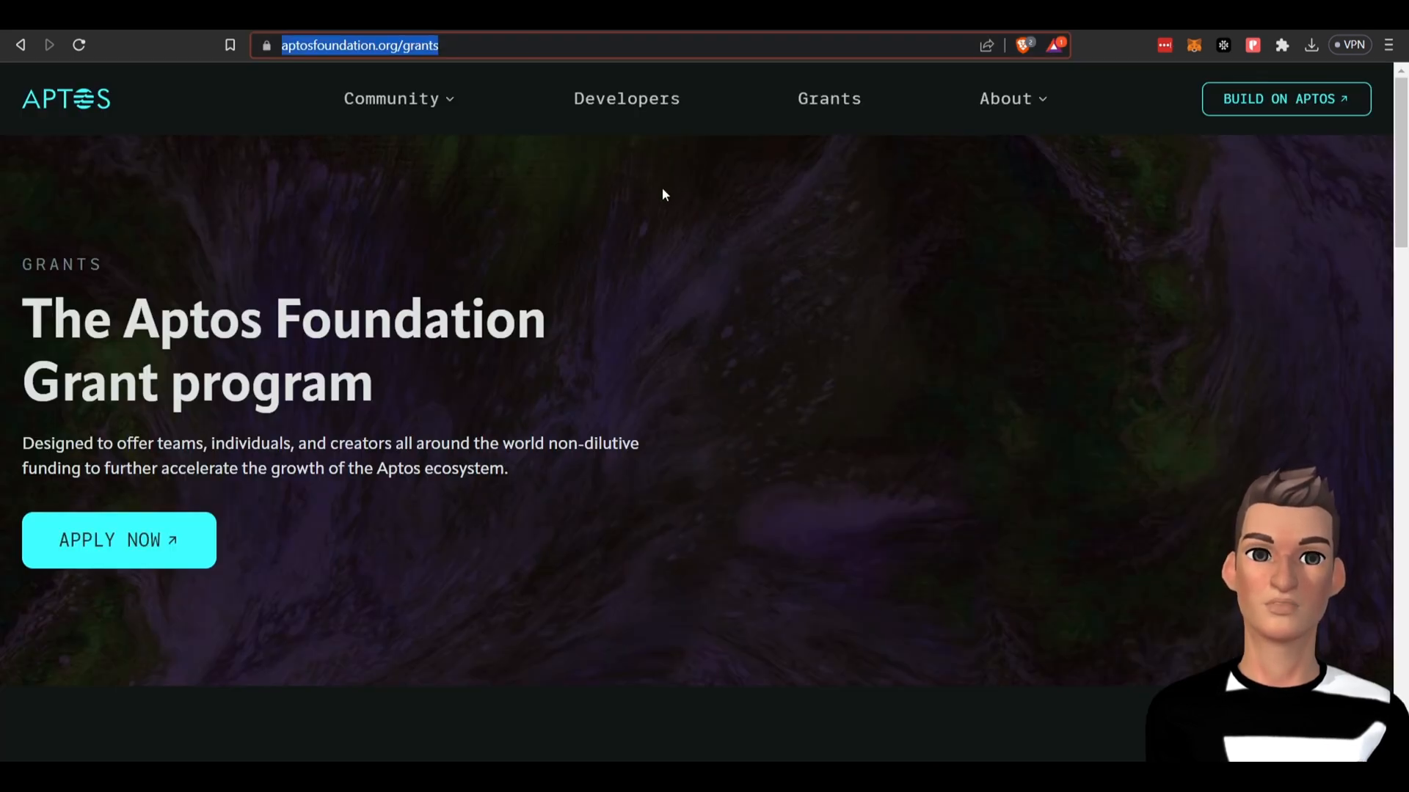
{"action": "mouse_move", "coordinate": [625, 108]}
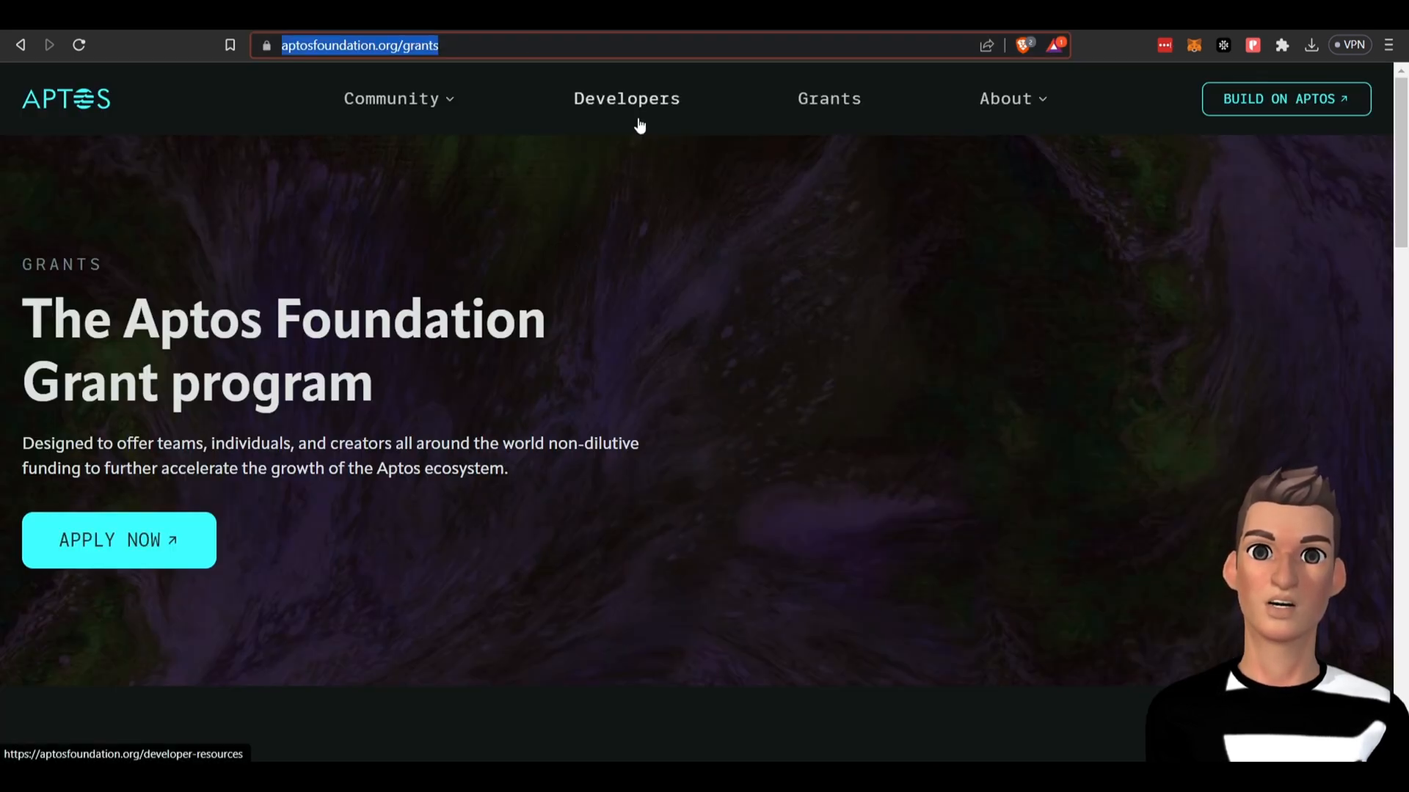
{"action": "mouse_move", "coordinate": [422, 66]}
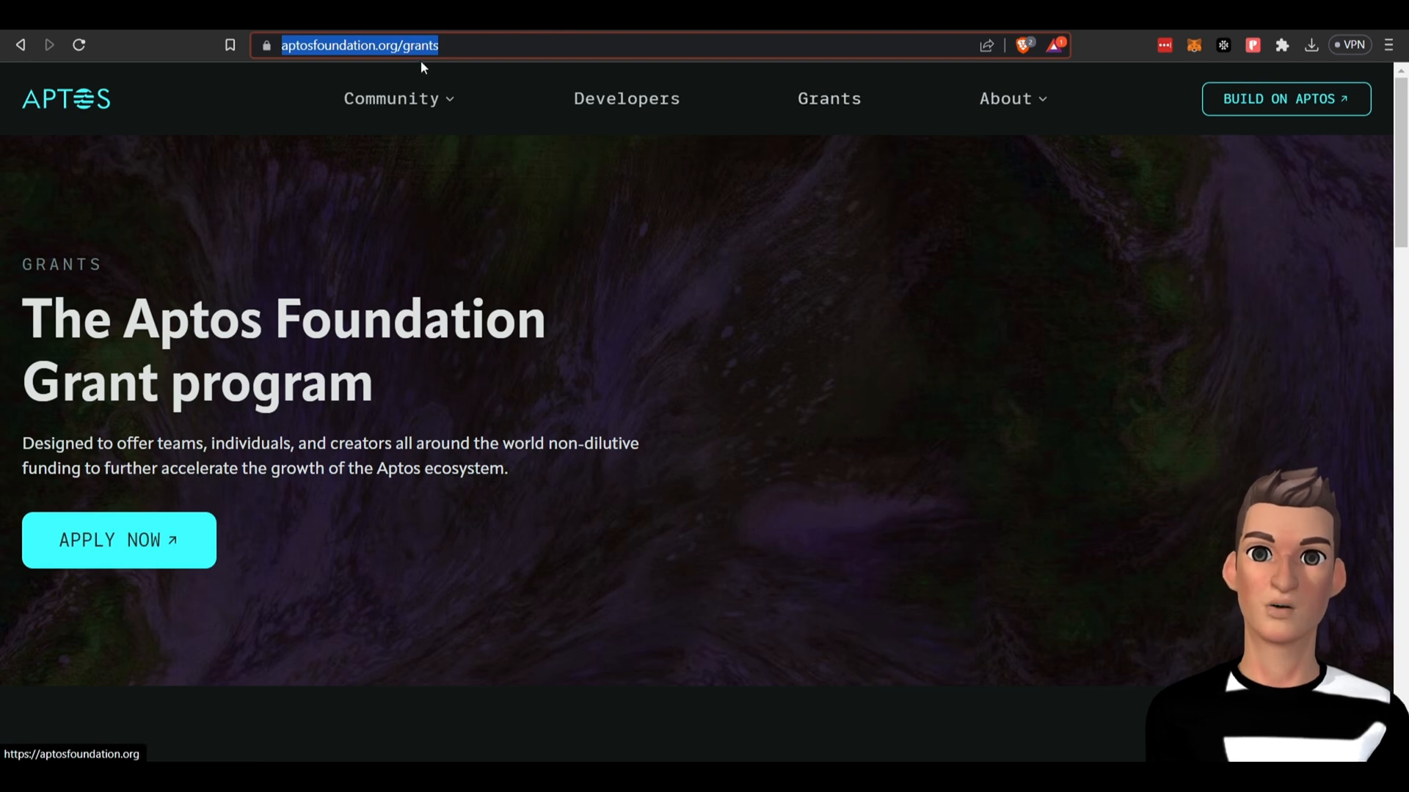
{"action": "mouse_move", "coordinate": [626, 108]}
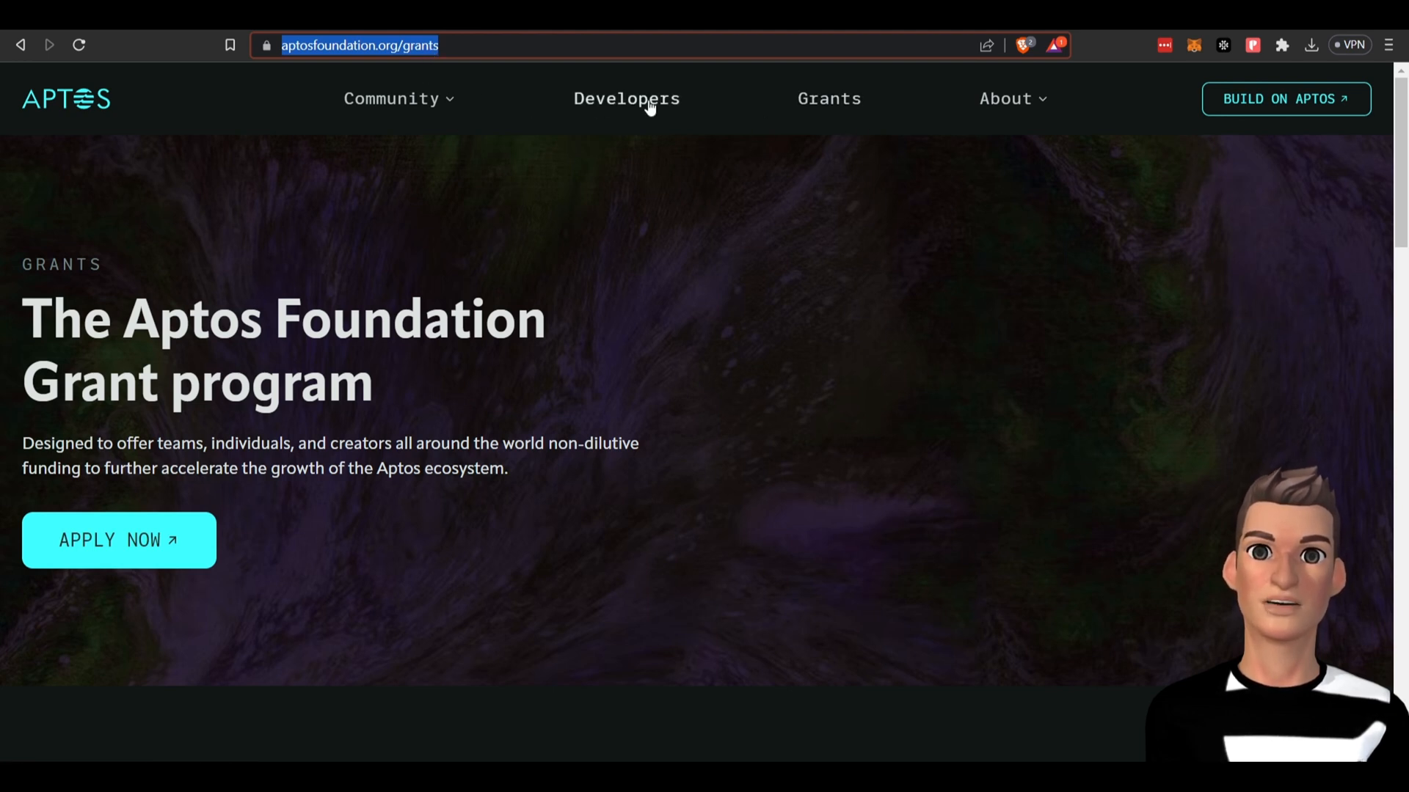
Reach the Hack Holland 2023 Amsterdam hackathon event via the foundation's community/events pages
{"action": "left_click", "coordinate": [391, 99]}
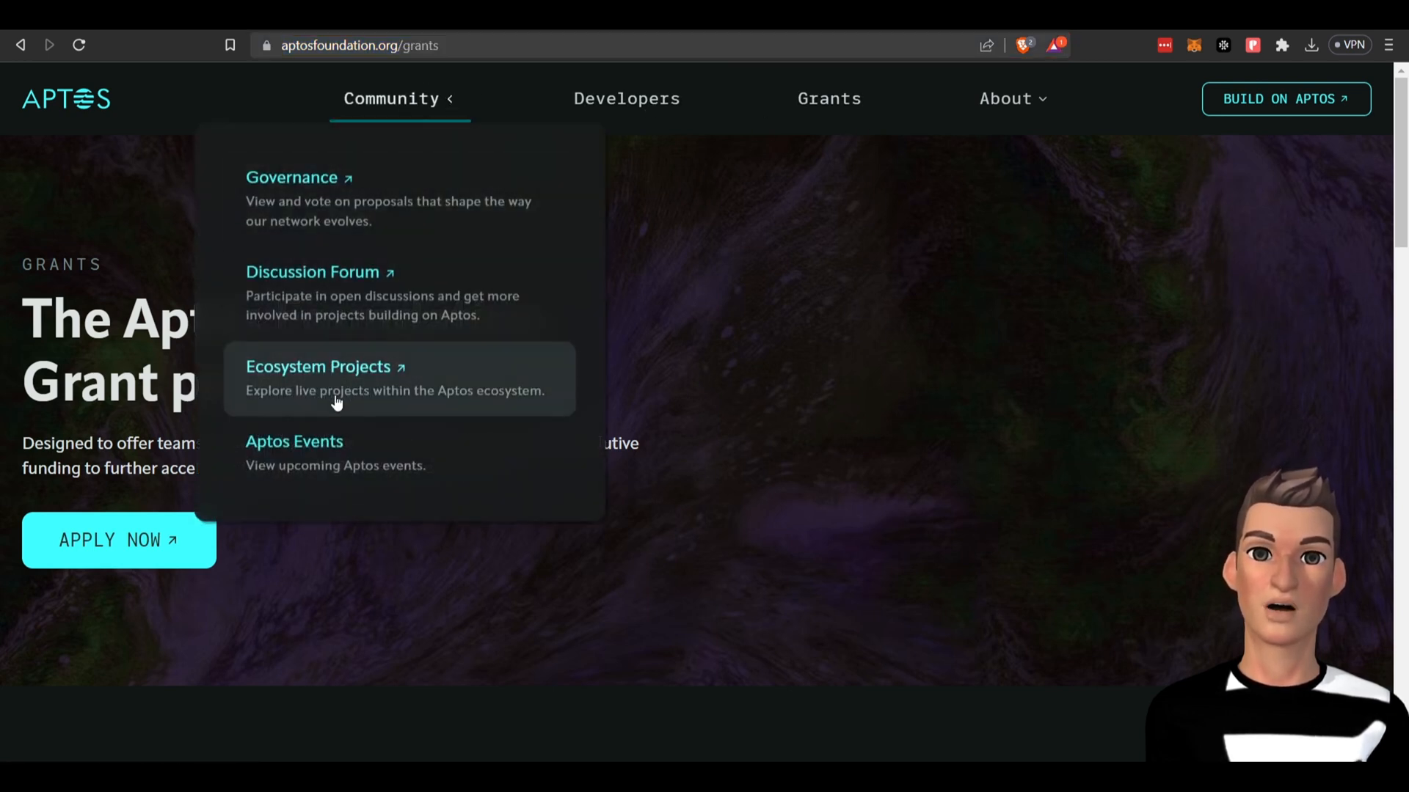
{"action": "left_click", "coordinate": [294, 441]}
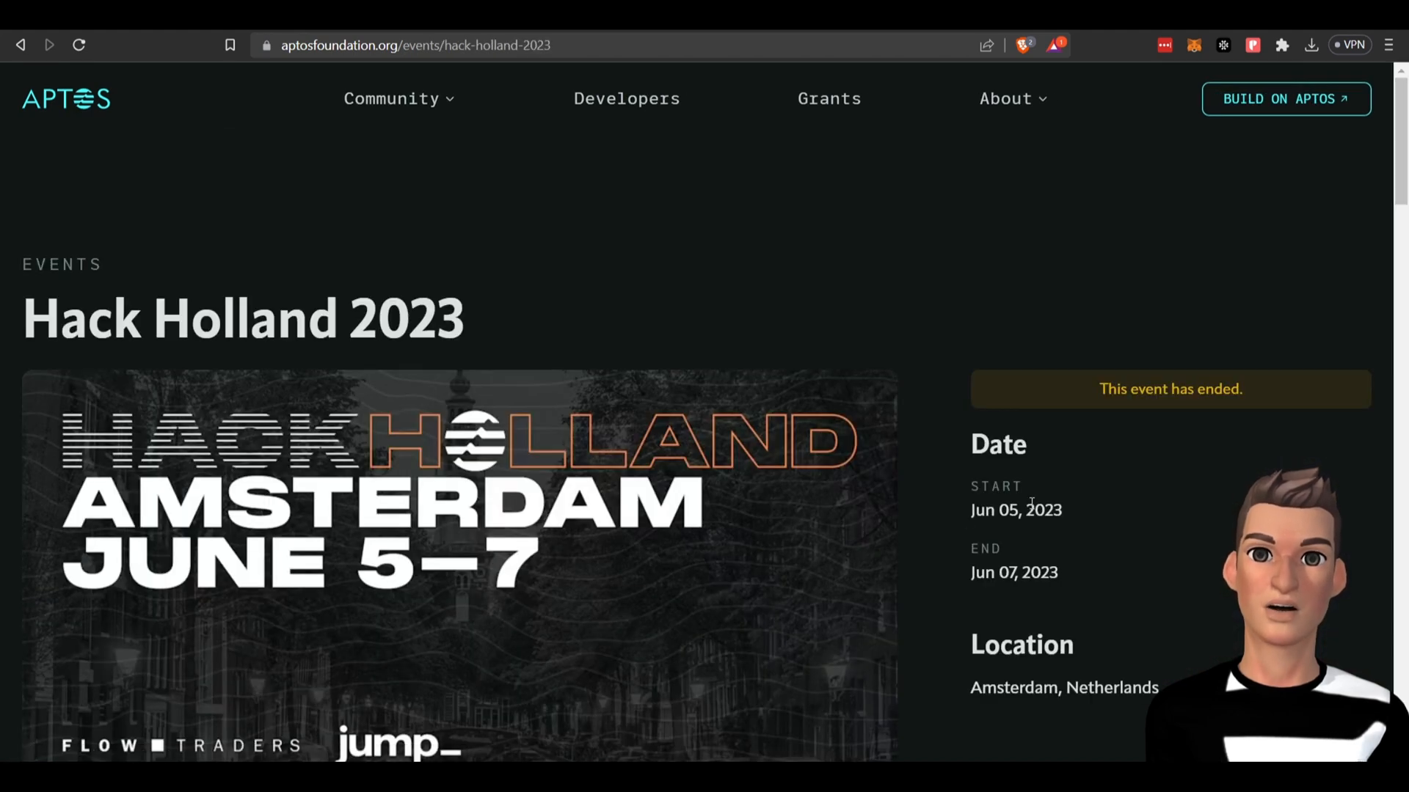
{"action": "mouse_move", "coordinate": [871, 448]}
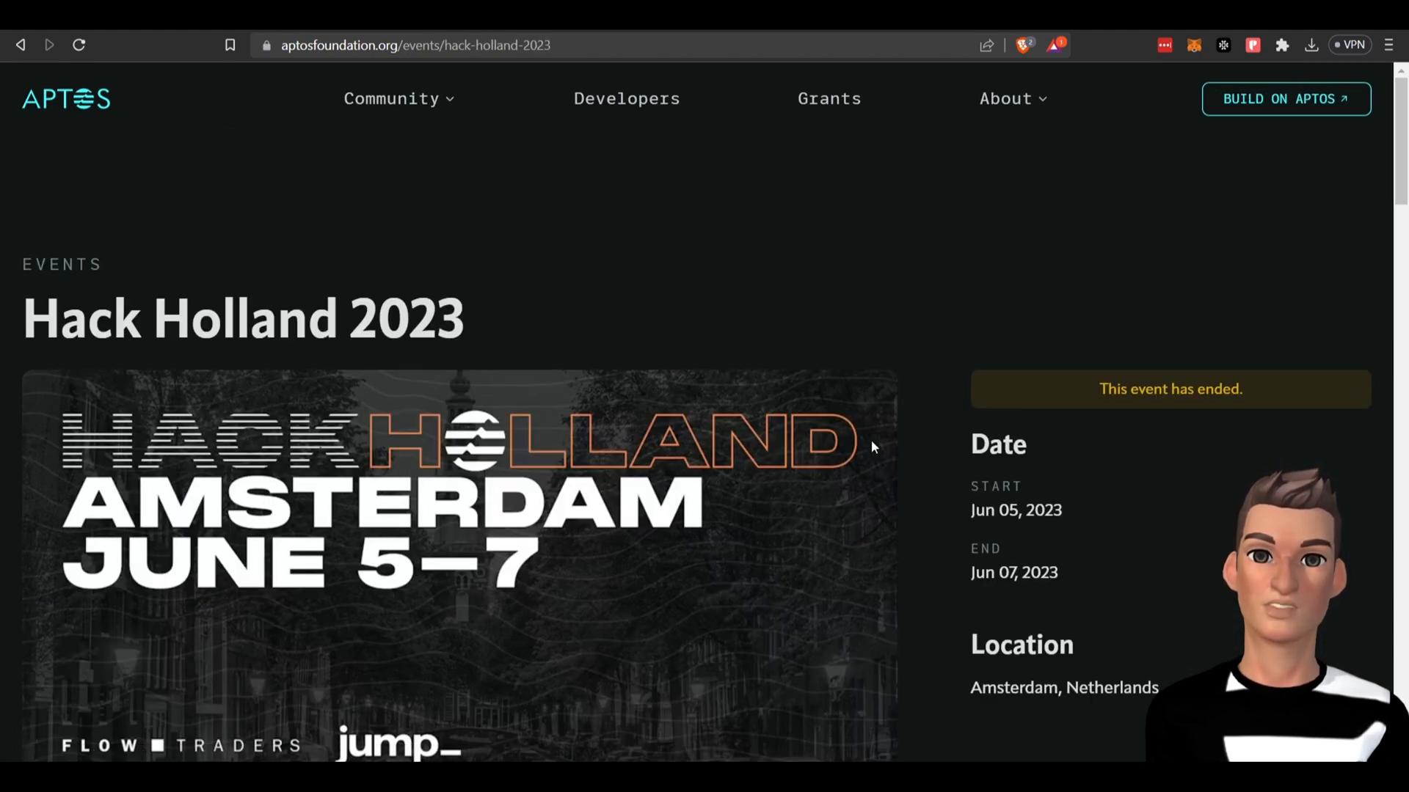
{"action": "mouse_move", "coordinate": [921, 483]}
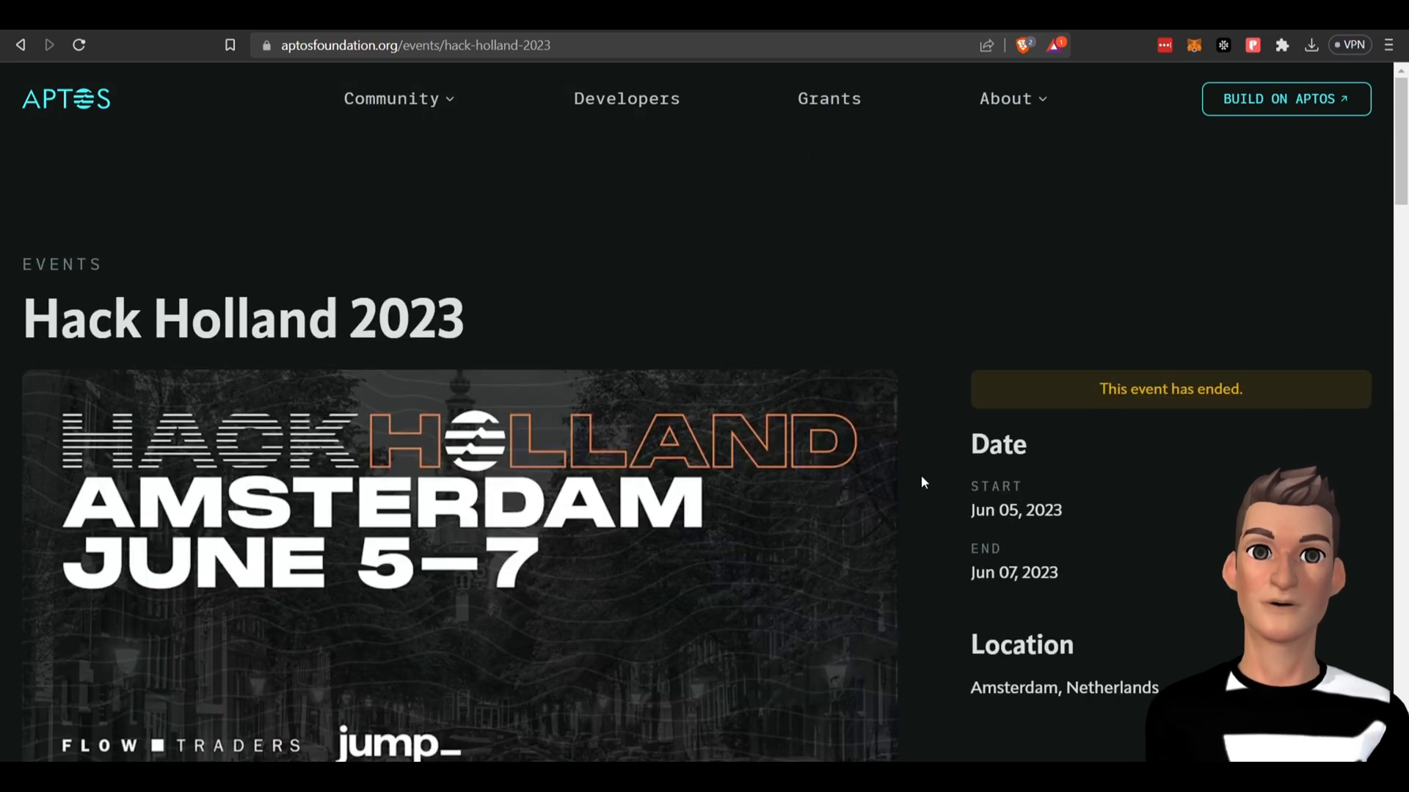
{"action": "mouse_move", "coordinate": [733, 377]}
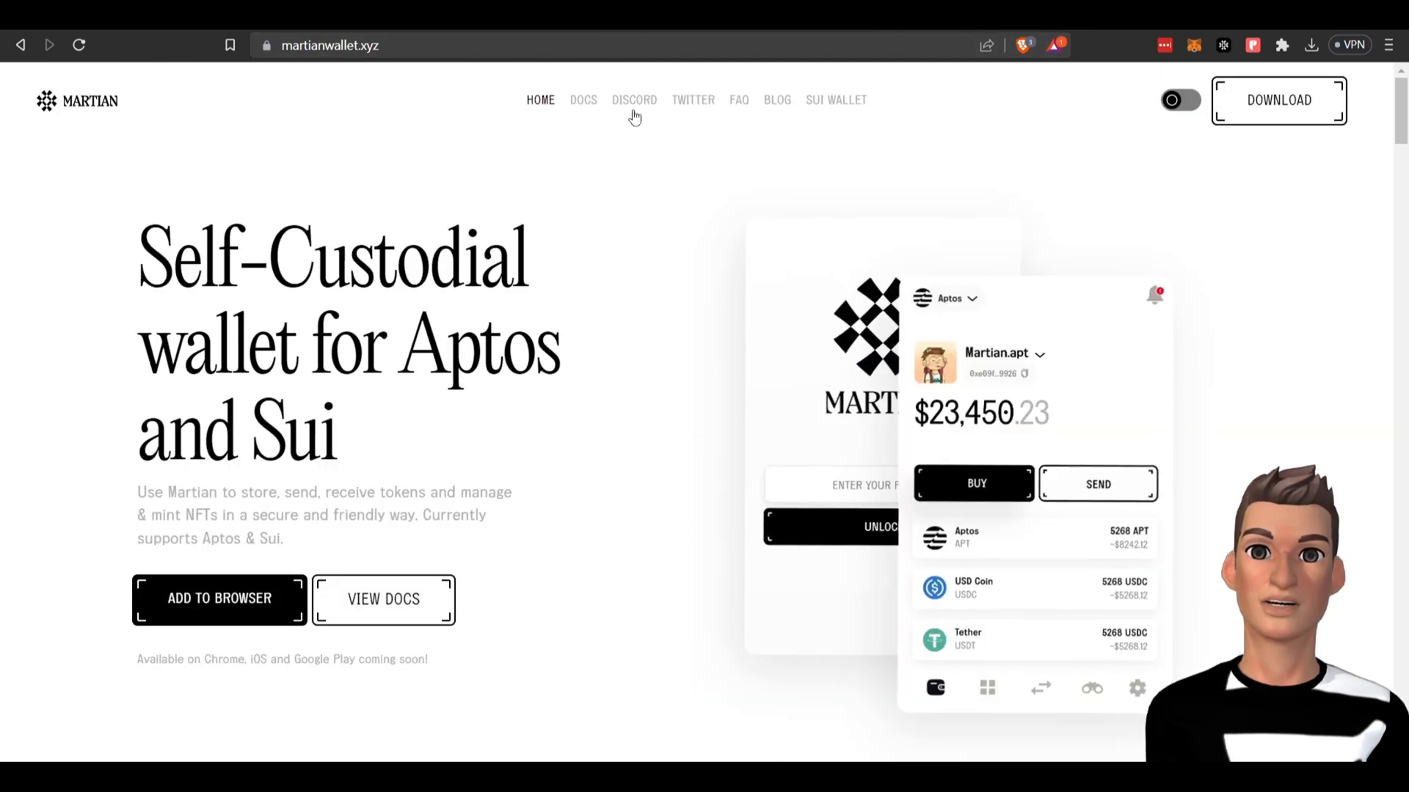
Unlock the Martian wallet extension with its password and proceed to app.tortuga.finance connected
{"action": "left_click", "coordinate": [329, 46]}
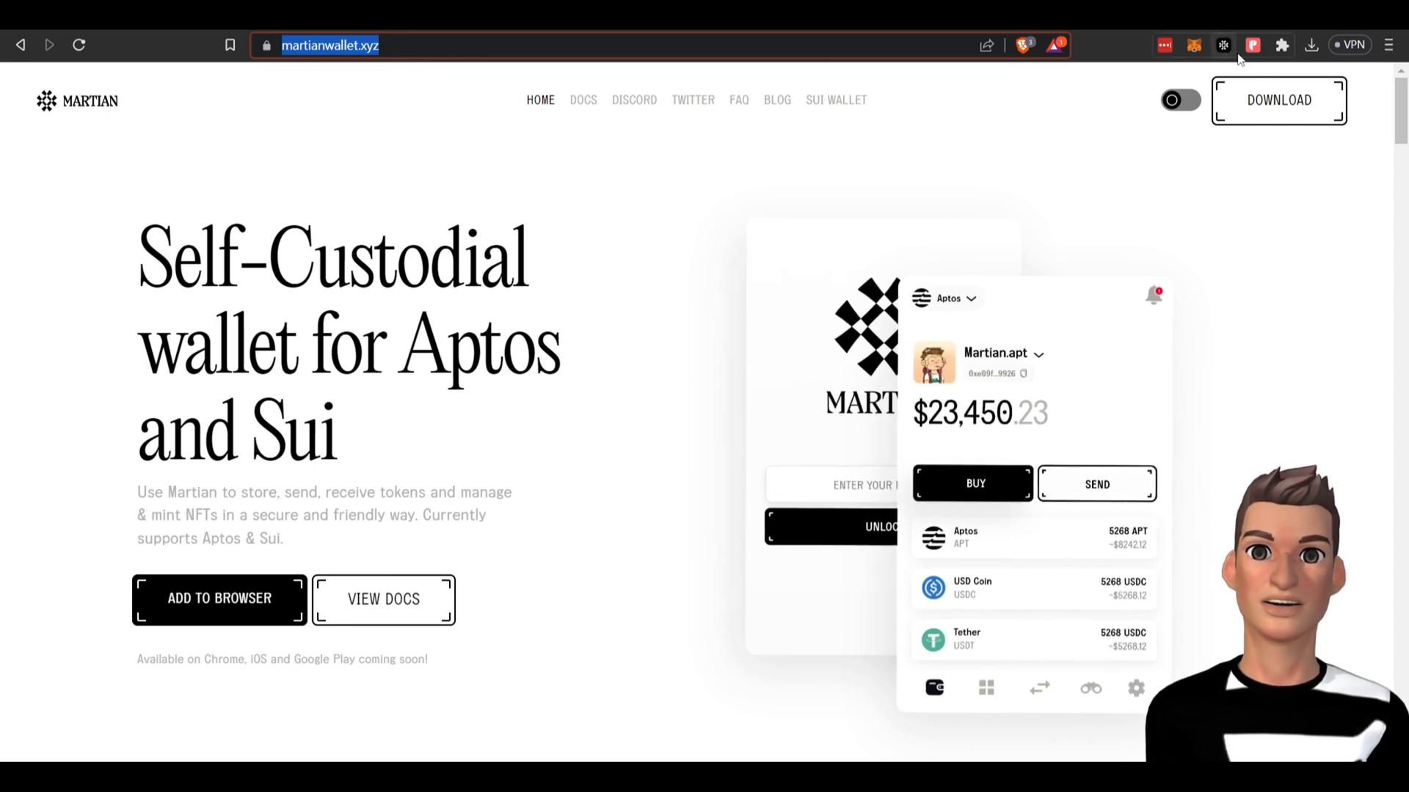
{"action": "left_click", "coordinate": [1223, 45]}
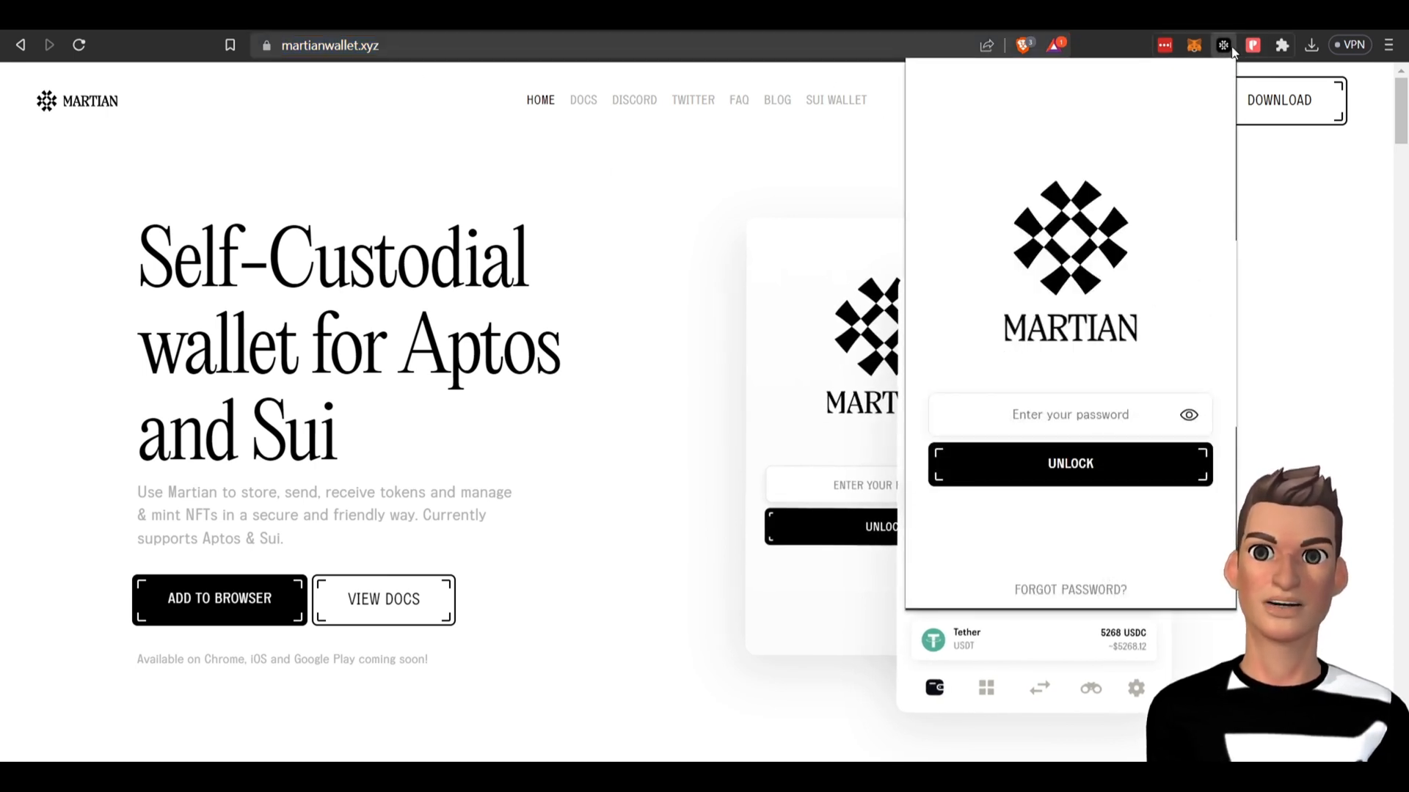
{"action": "left_click", "coordinate": [1069, 464]}
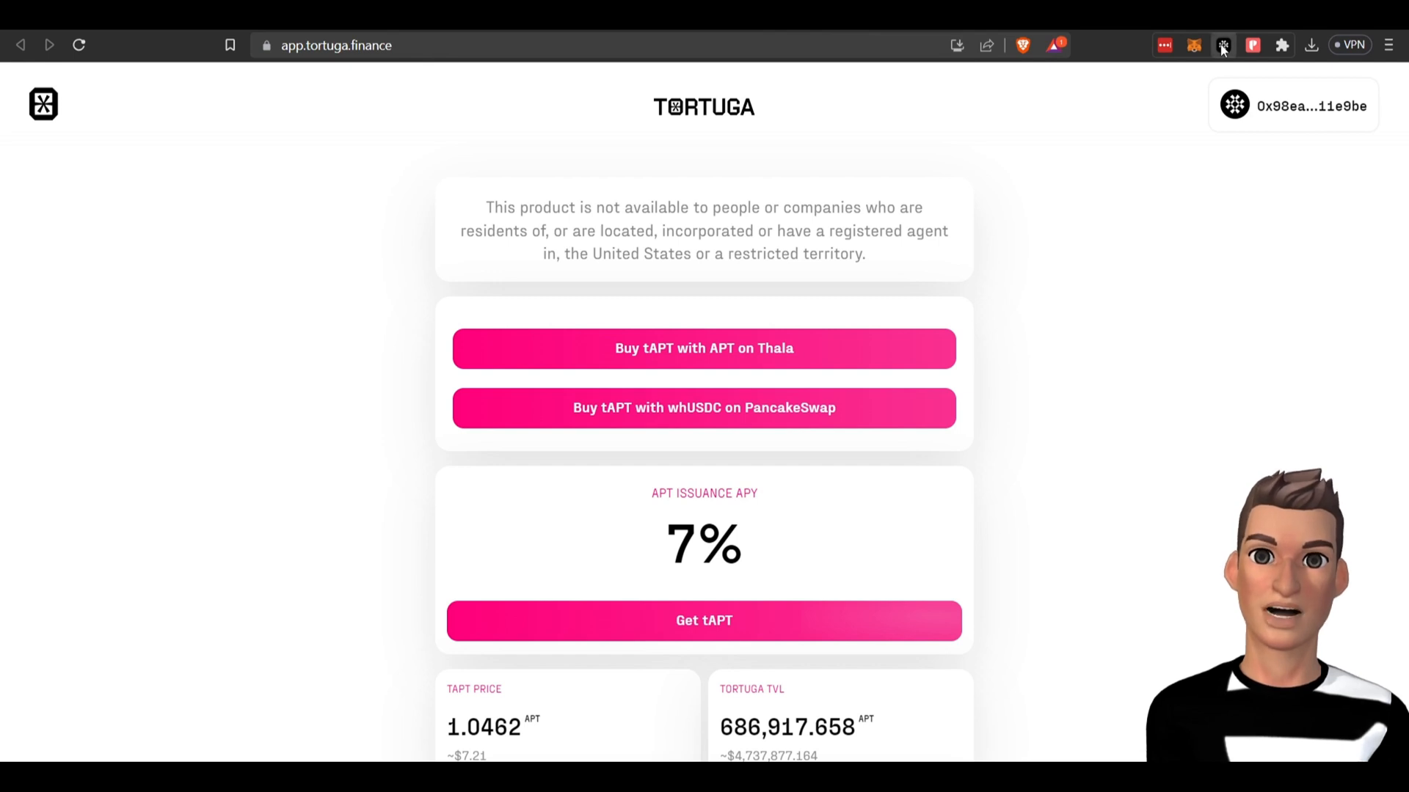
Bring up Tortuga's Stake APT form showing 0 APT, 0.9559 tAPT/APT and 7% projected APY
{"action": "left_click", "coordinate": [1222, 45]}
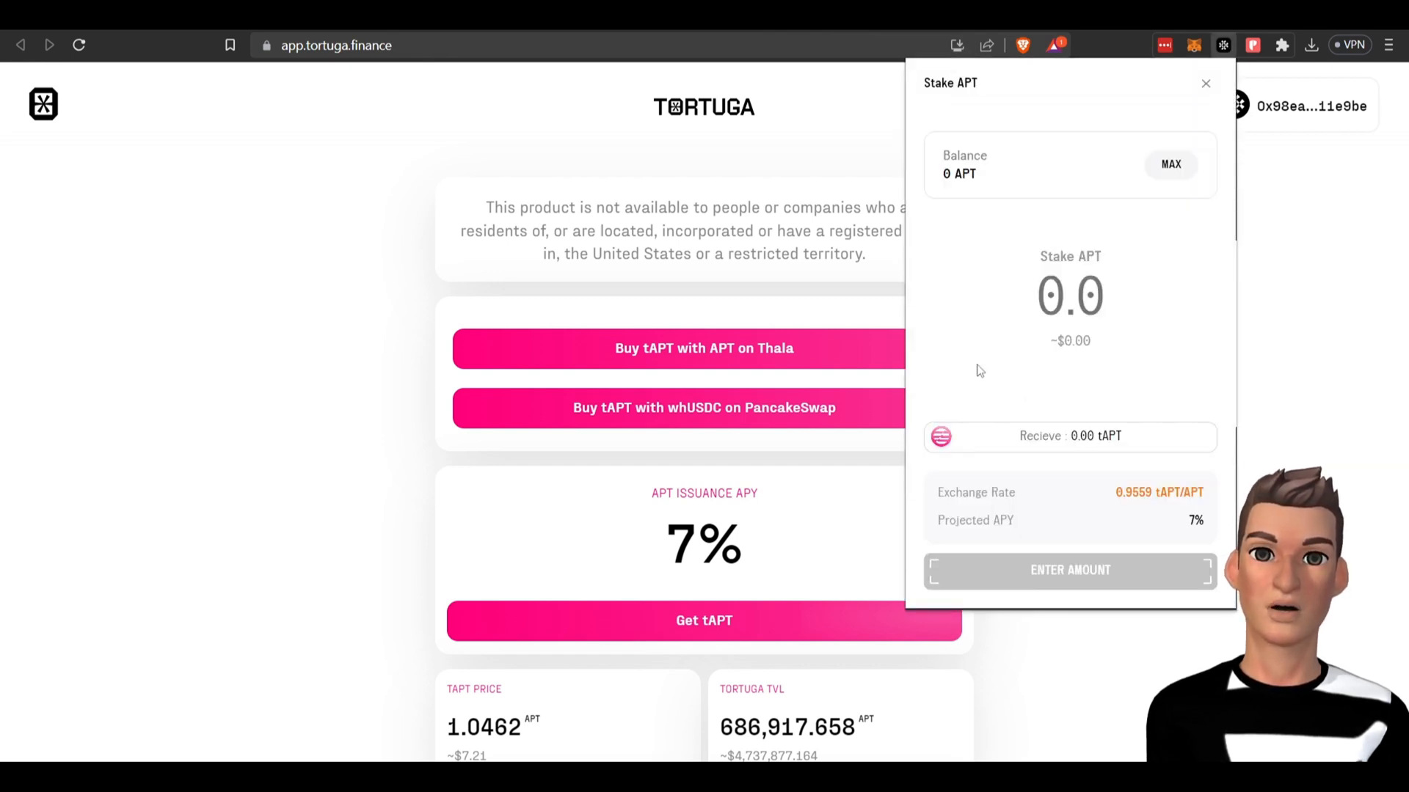
{"action": "mouse_move", "coordinate": [216, 76]}
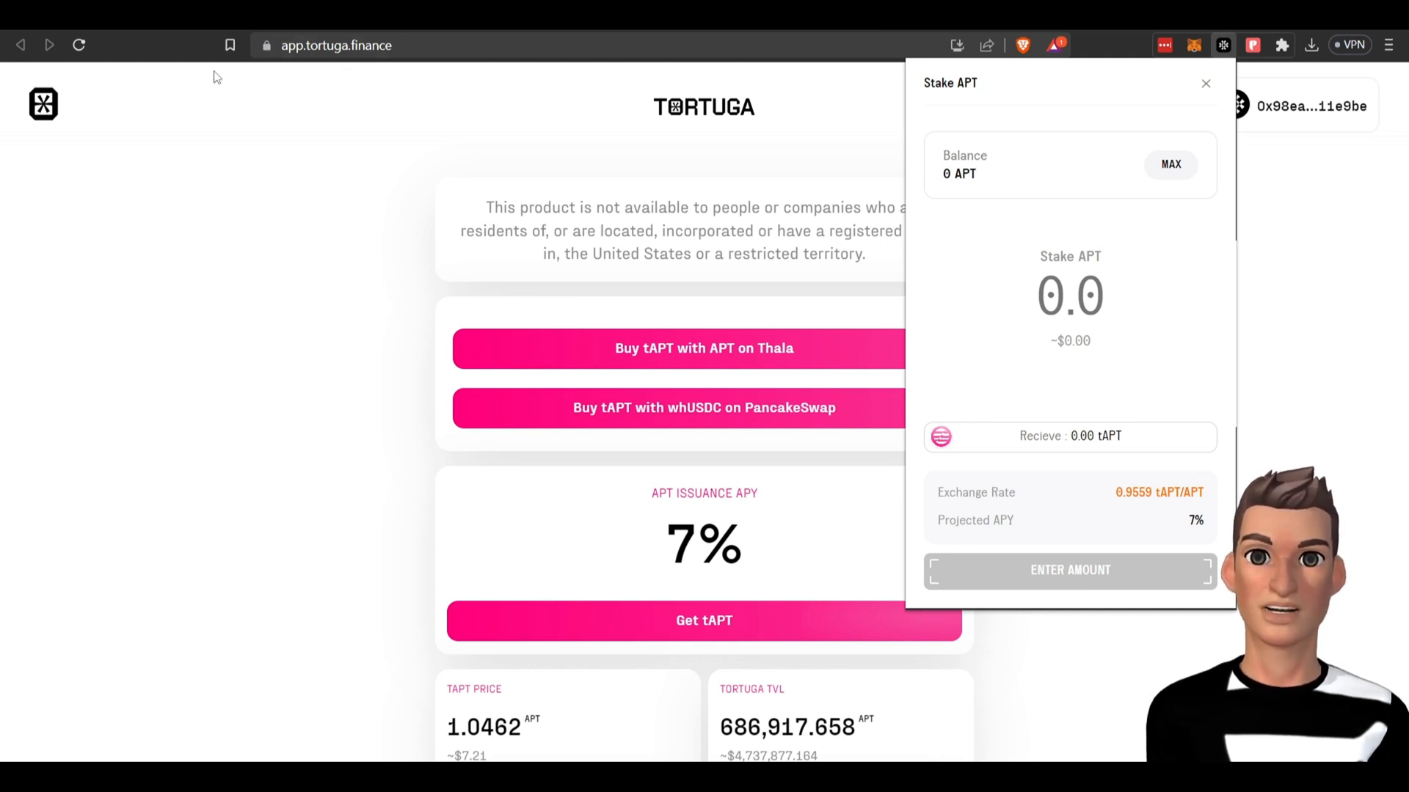
{"action": "mouse_move", "coordinate": [1013, 424]}
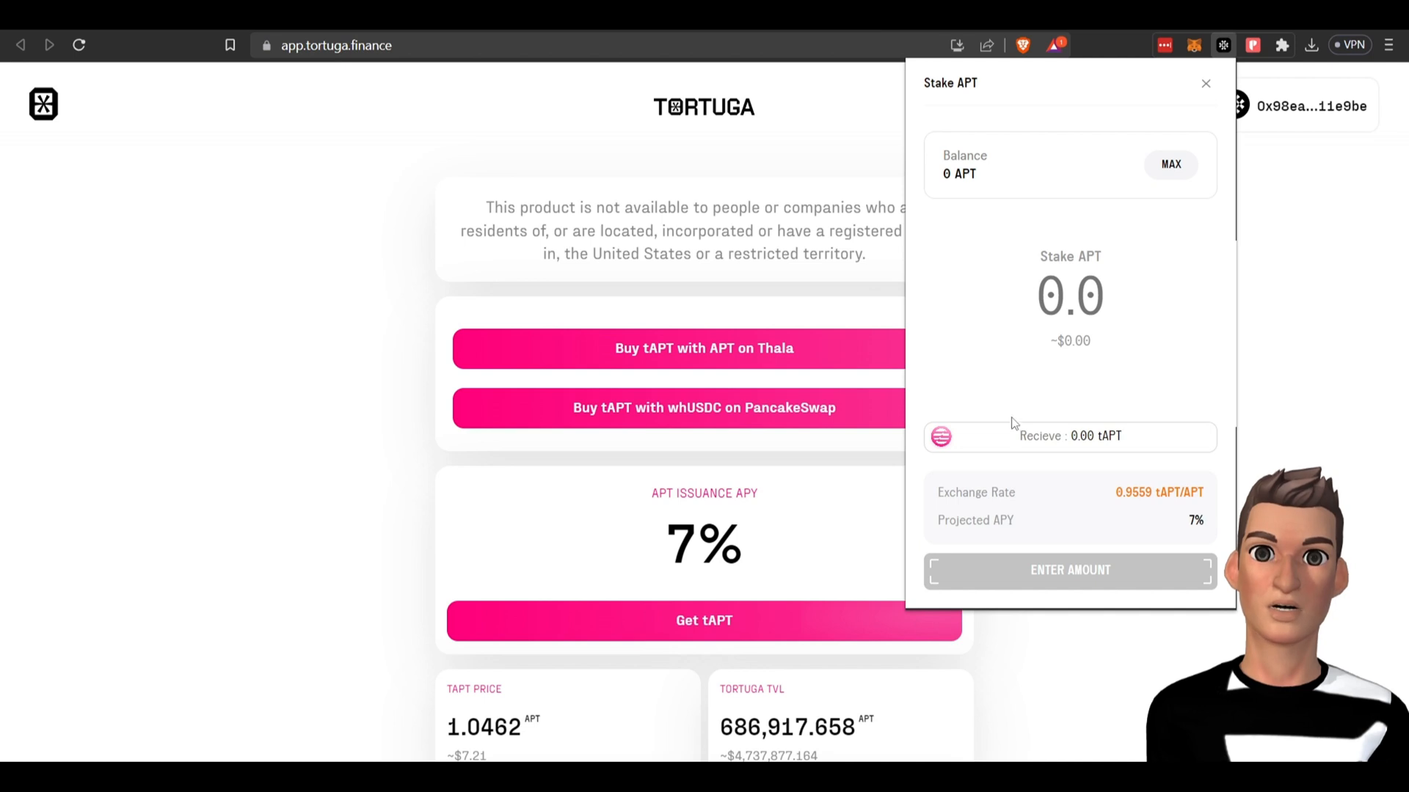
{"action": "mouse_move", "coordinate": [1112, 447]}
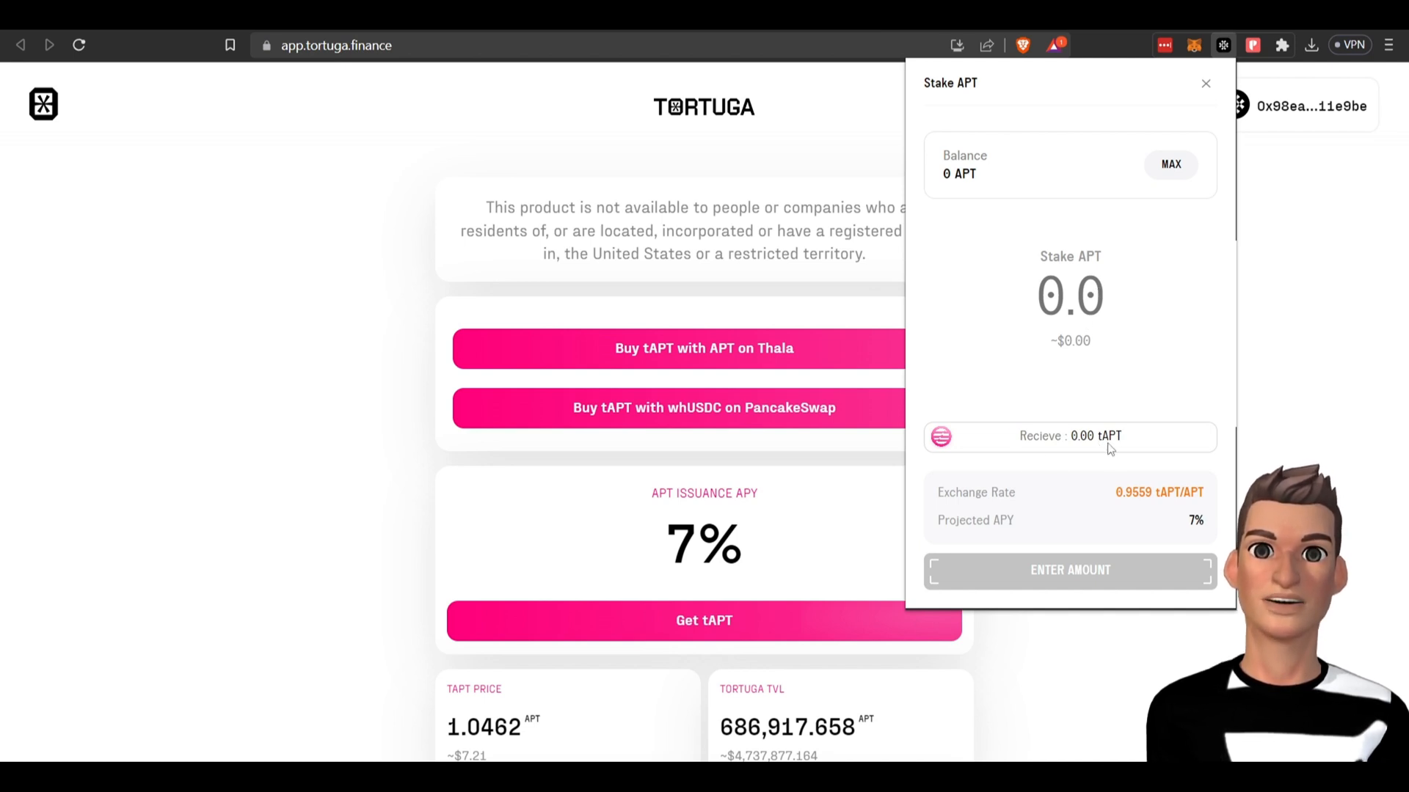
{"action": "mouse_move", "coordinate": [1088, 452]}
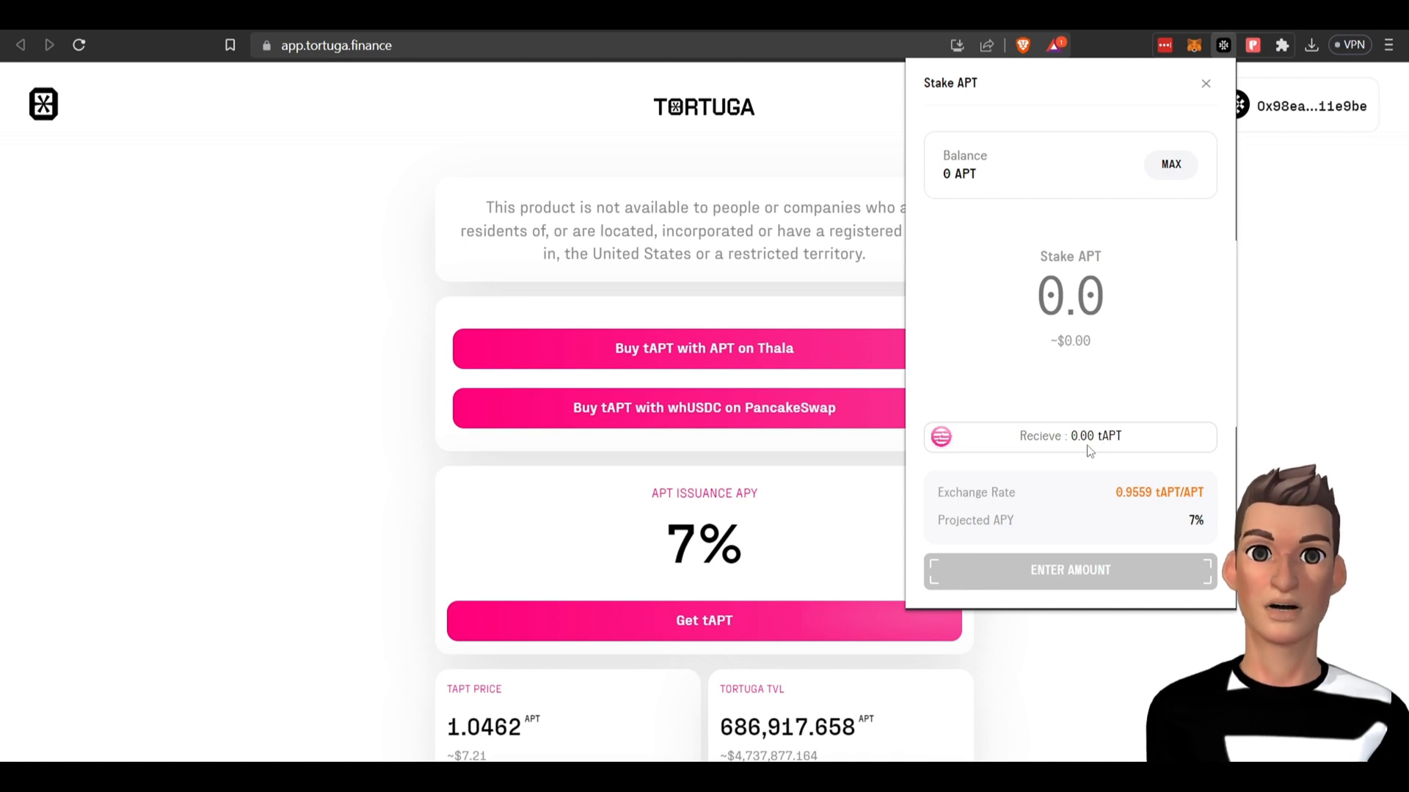
On the Hippo swap, keep tAPT as the pay token and choose USDC (Wormhole) to receive
{"action": "left_click", "coordinate": [335, 45]}
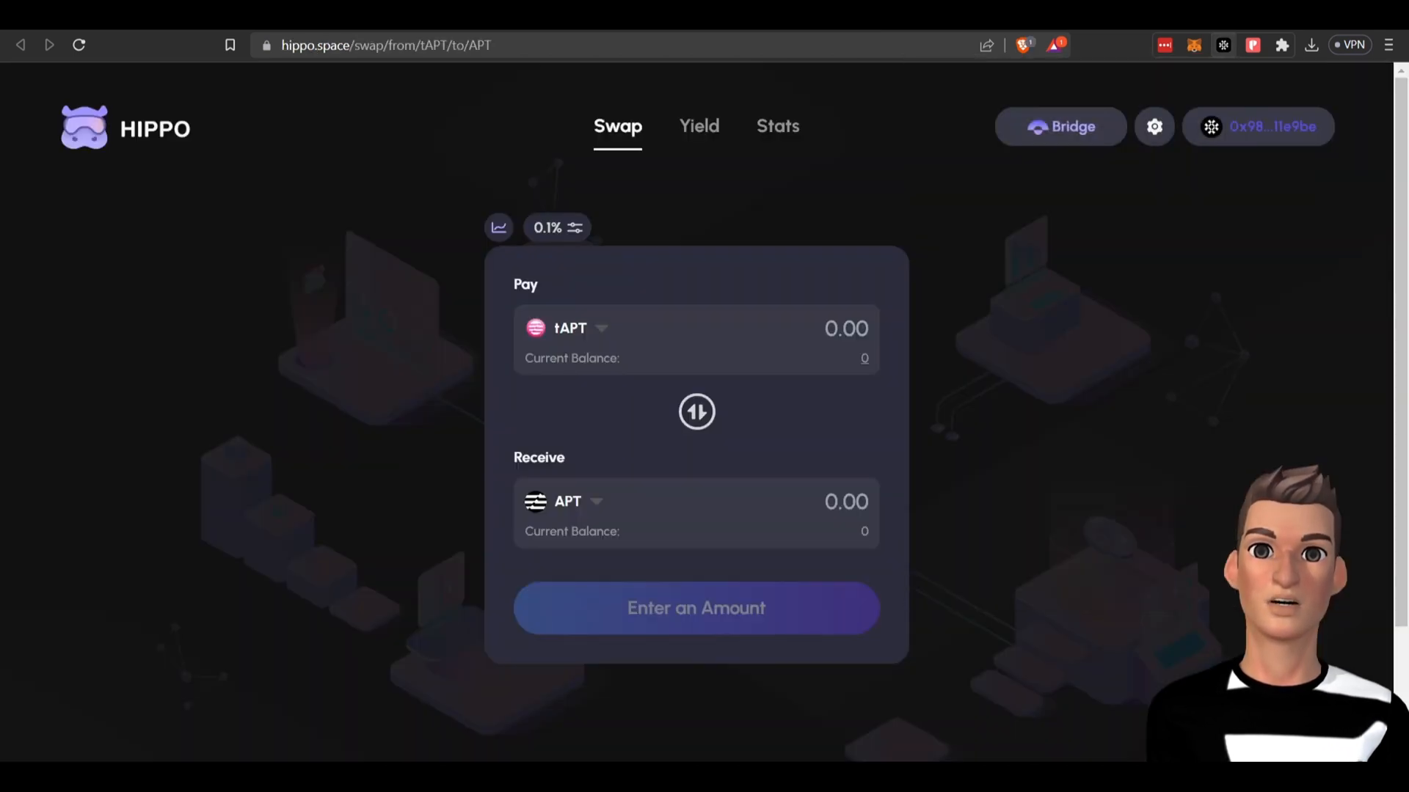
{"action": "mouse_move", "coordinate": [573, 336]}
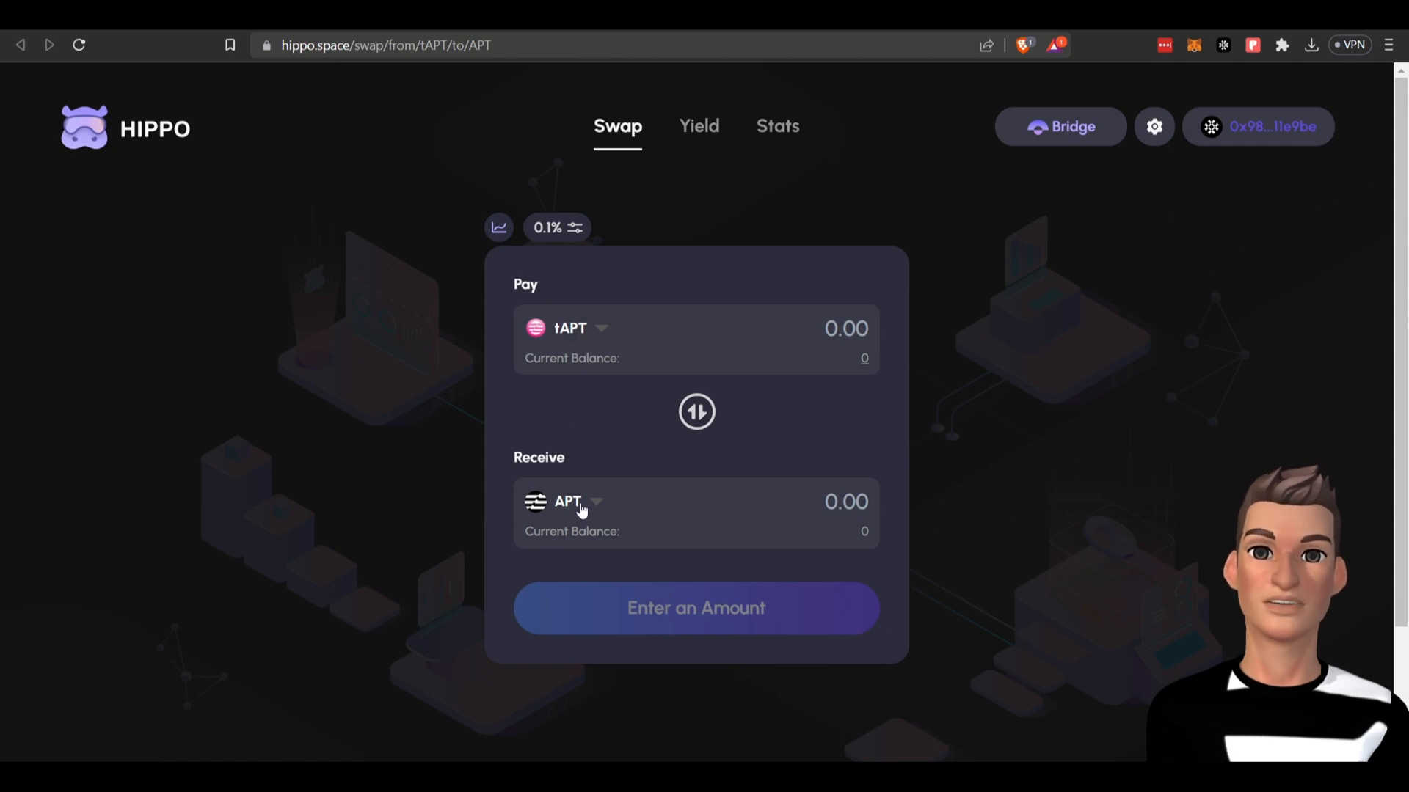
{"action": "mouse_move", "coordinate": [577, 289]}
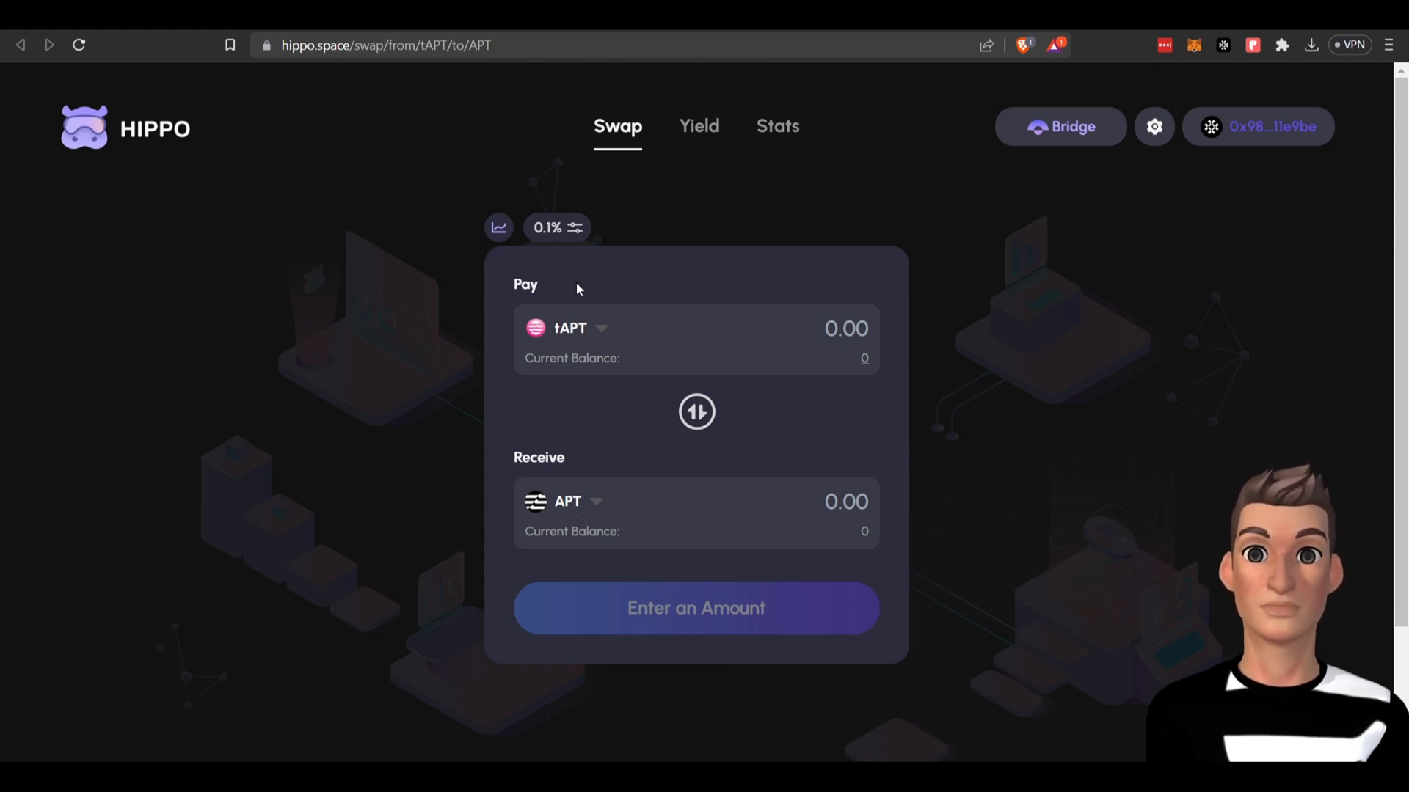
{"action": "left_click", "coordinate": [580, 328]}
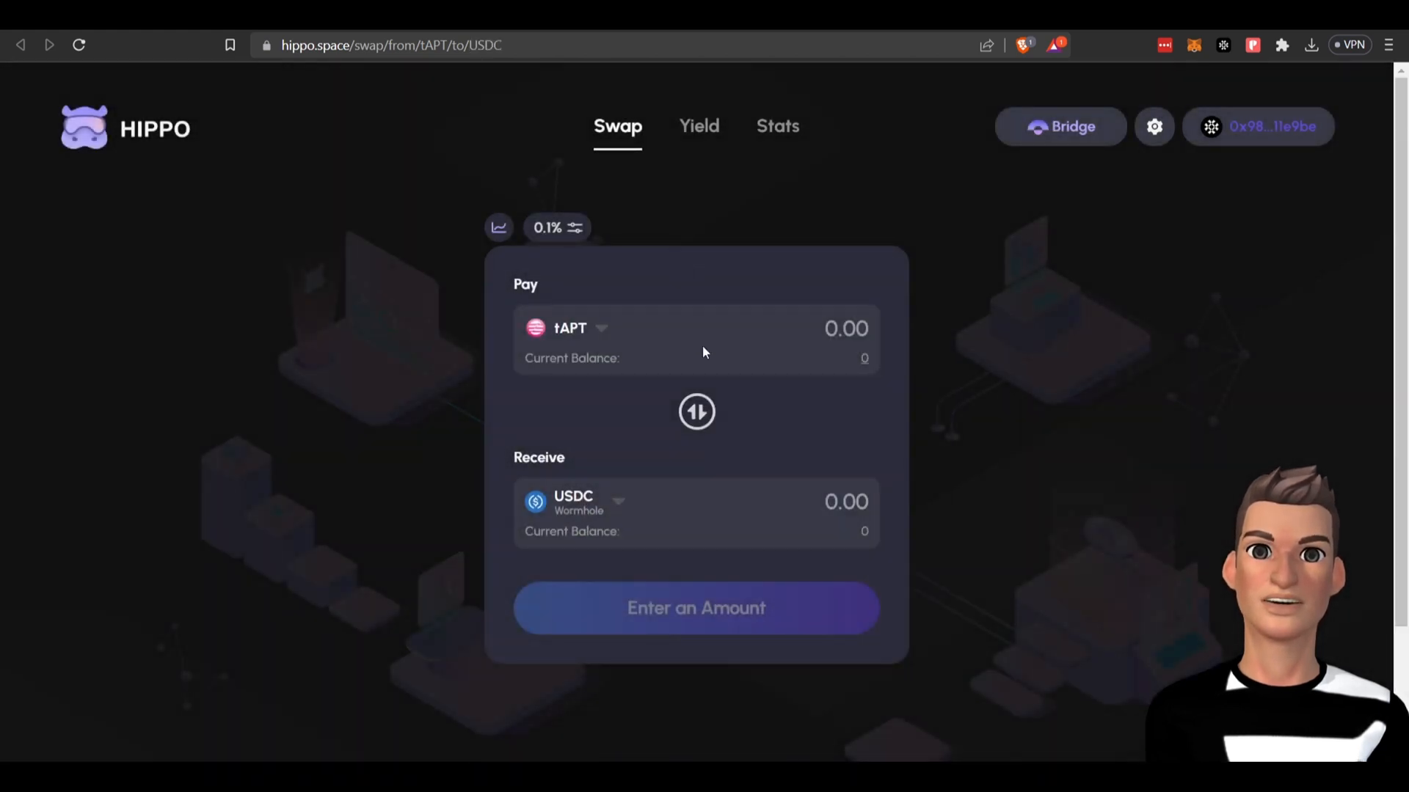
{"action": "mouse_move", "coordinate": [1061, 427]}
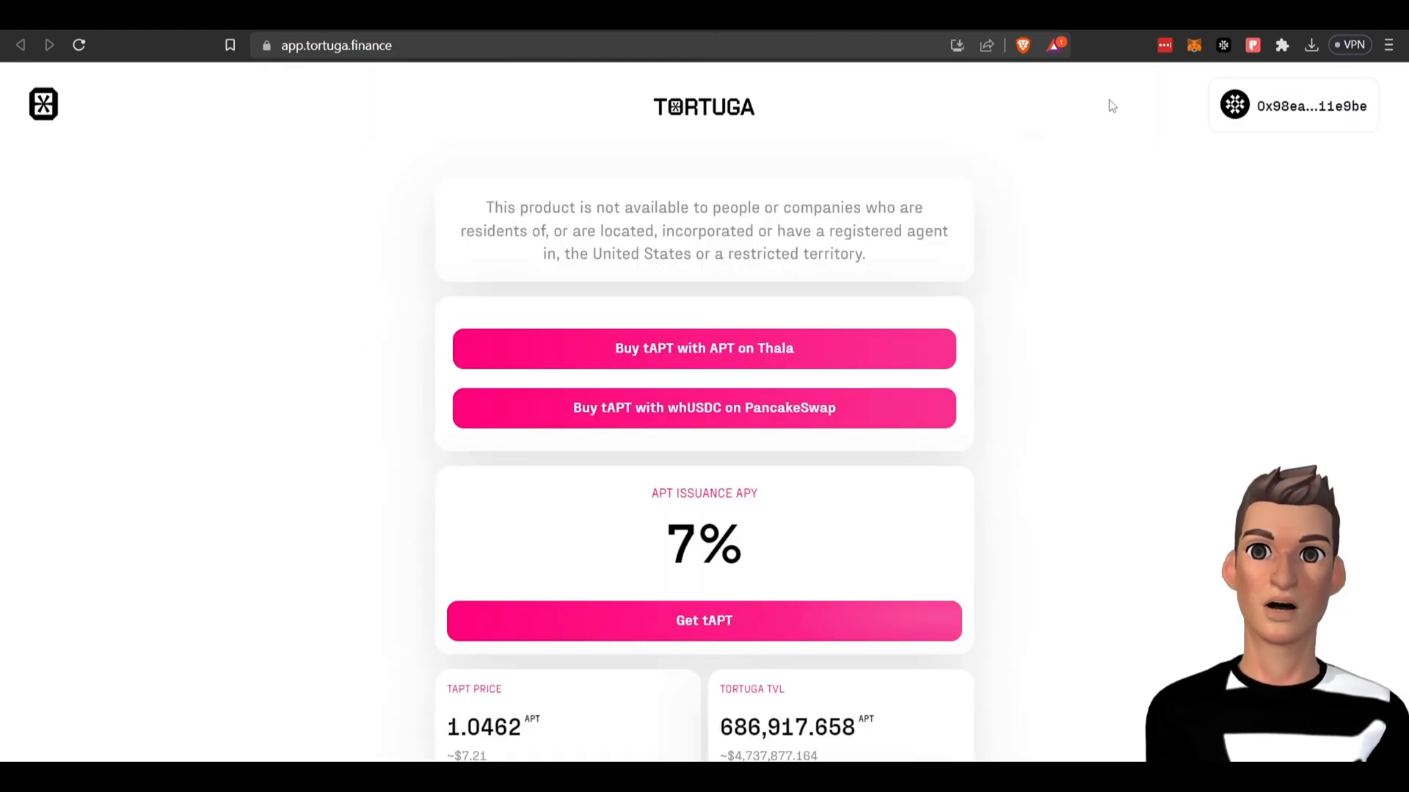
Unlock the Martian wallet to show Account A1 holding $0.00 and 0 APT
{"action": "left_click", "coordinate": [1223, 45]}
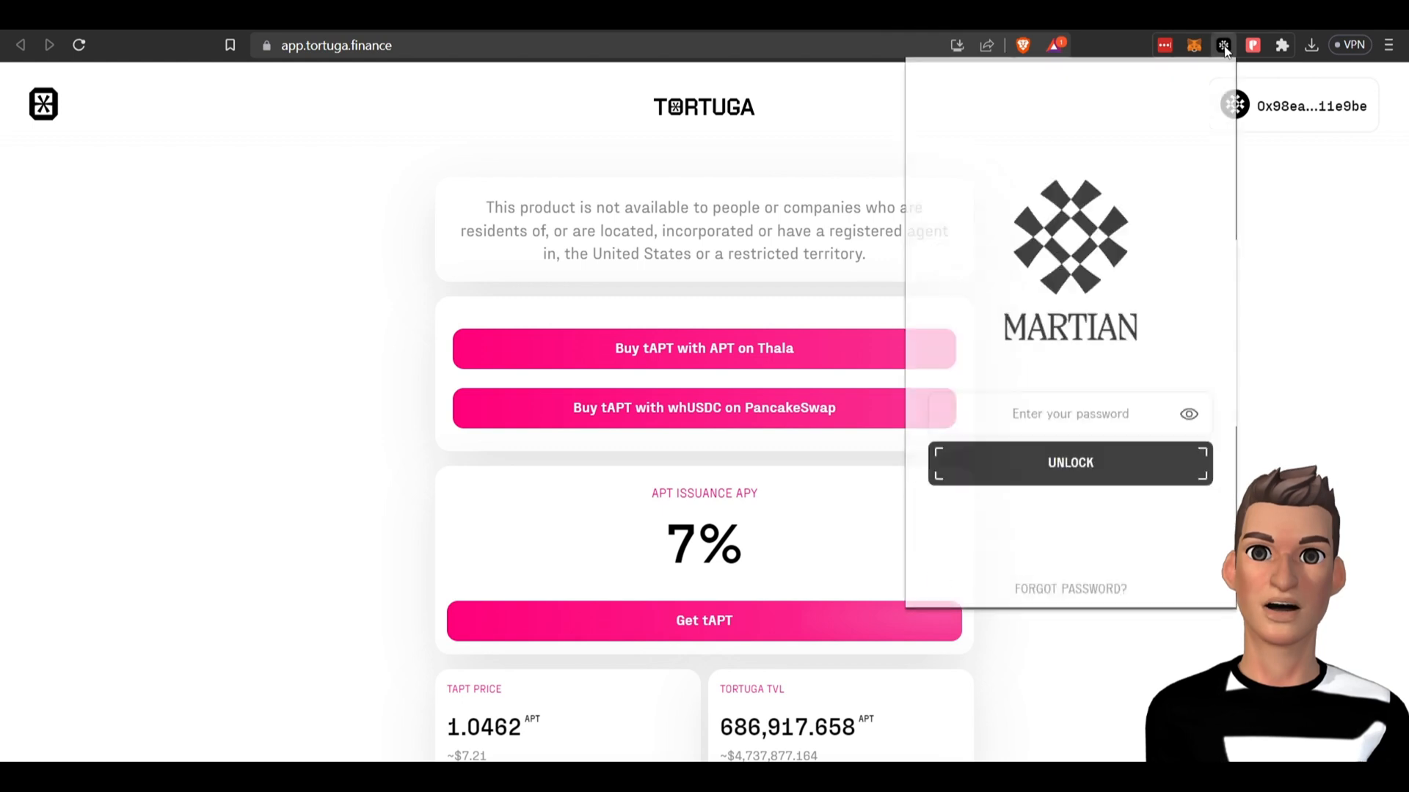
{"action": "left_click", "coordinate": [1069, 463]}
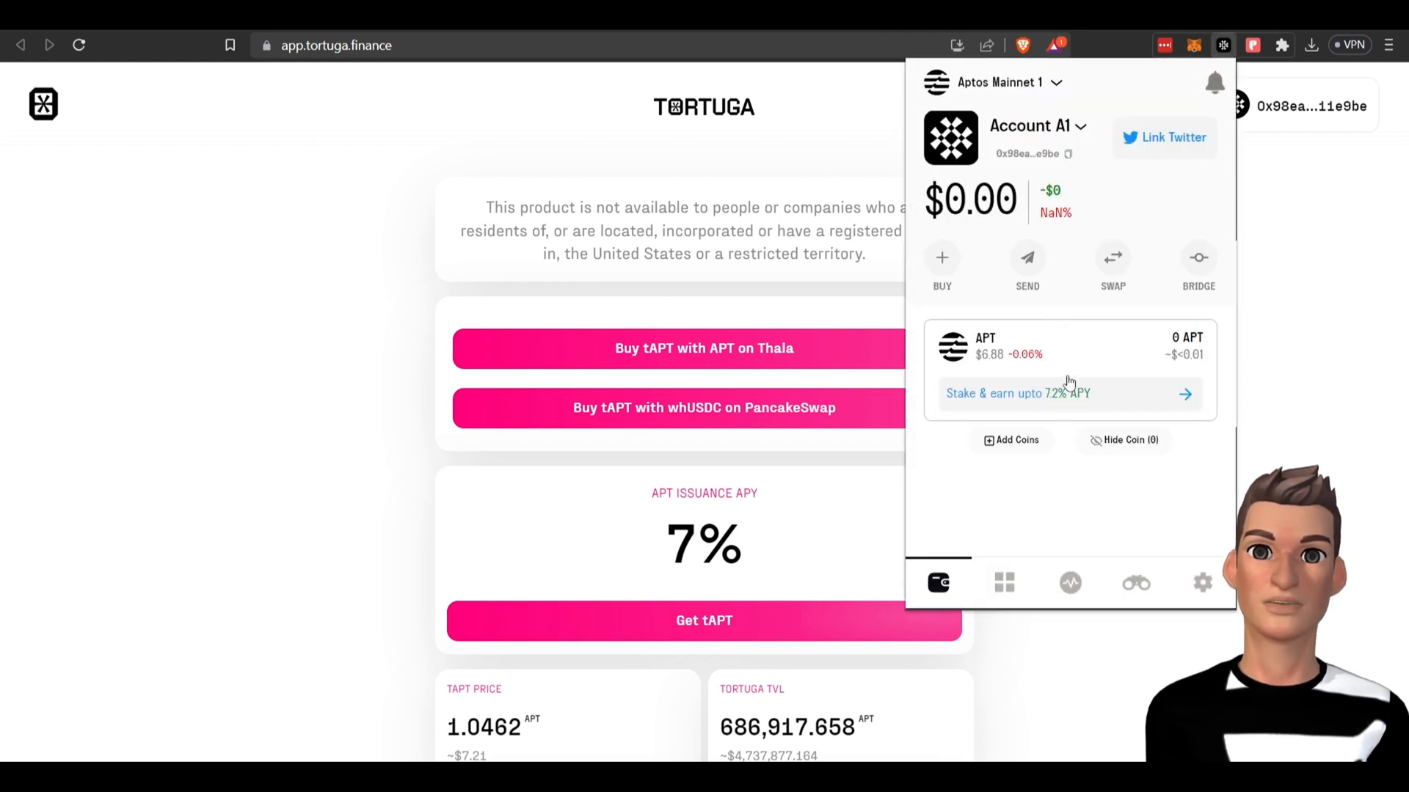
{"action": "mouse_move", "coordinate": [1057, 422]}
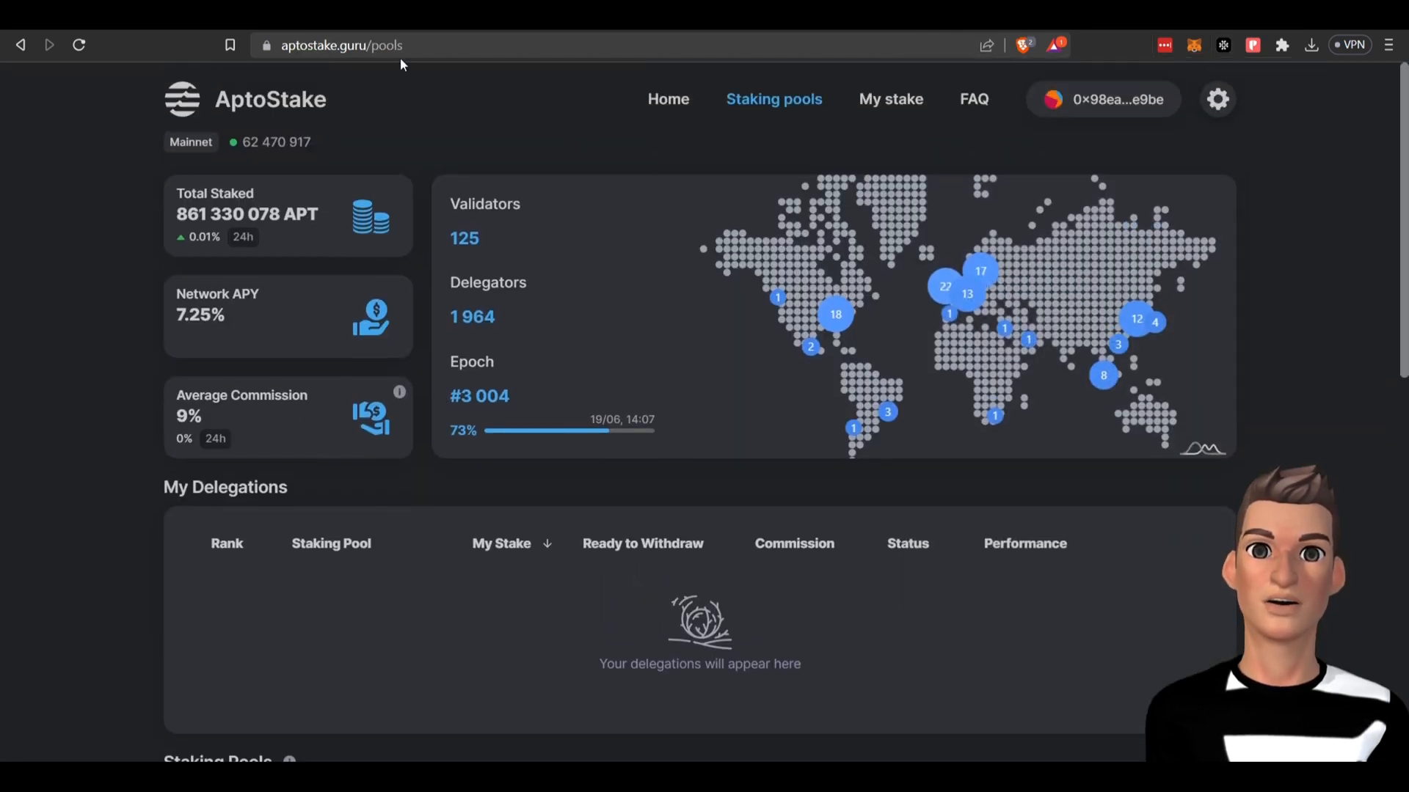
Select the aptostake.guru/pools address showing 125 validators and 7.25% network APY
{"action": "left_click", "coordinate": [342, 44]}
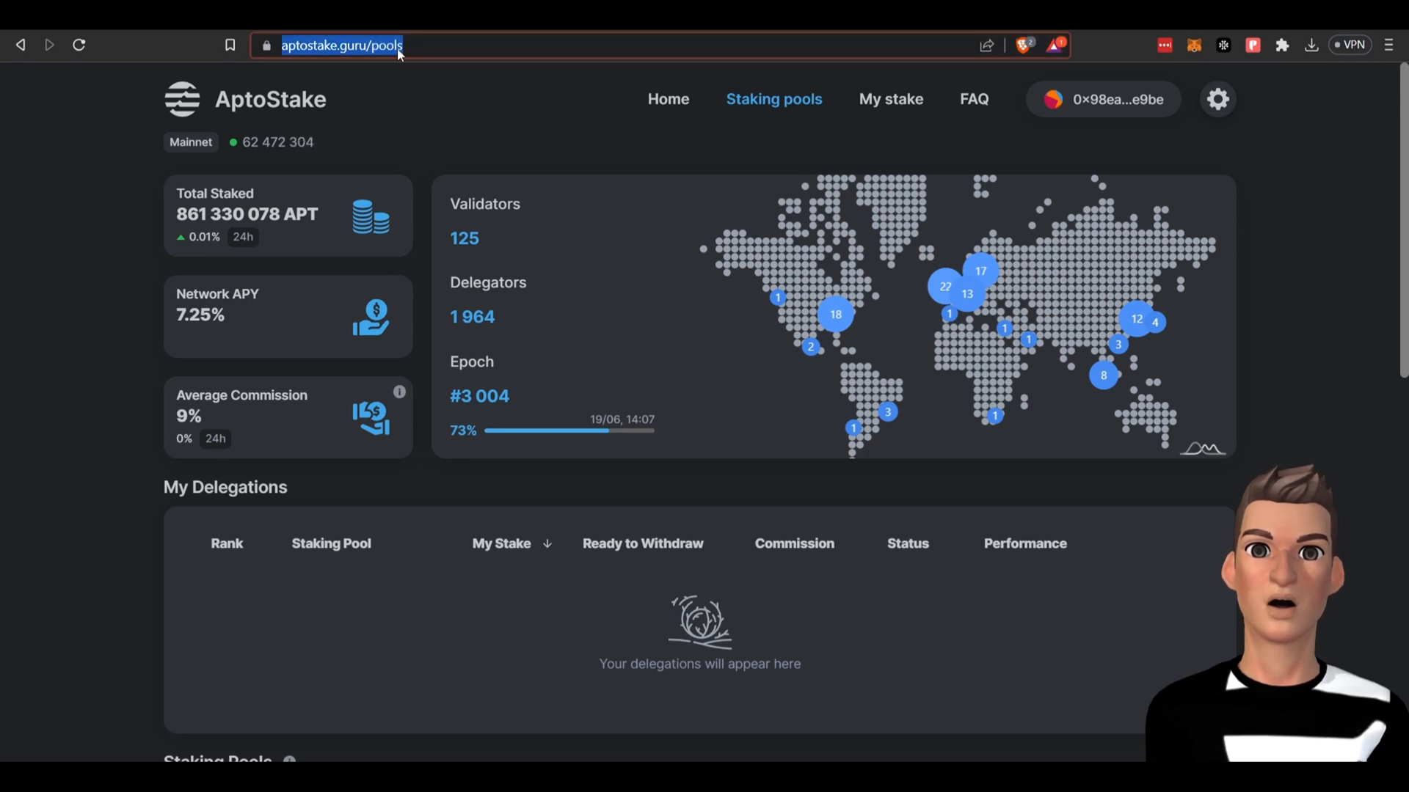
{"action": "mouse_move", "coordinate": [617, 284]}
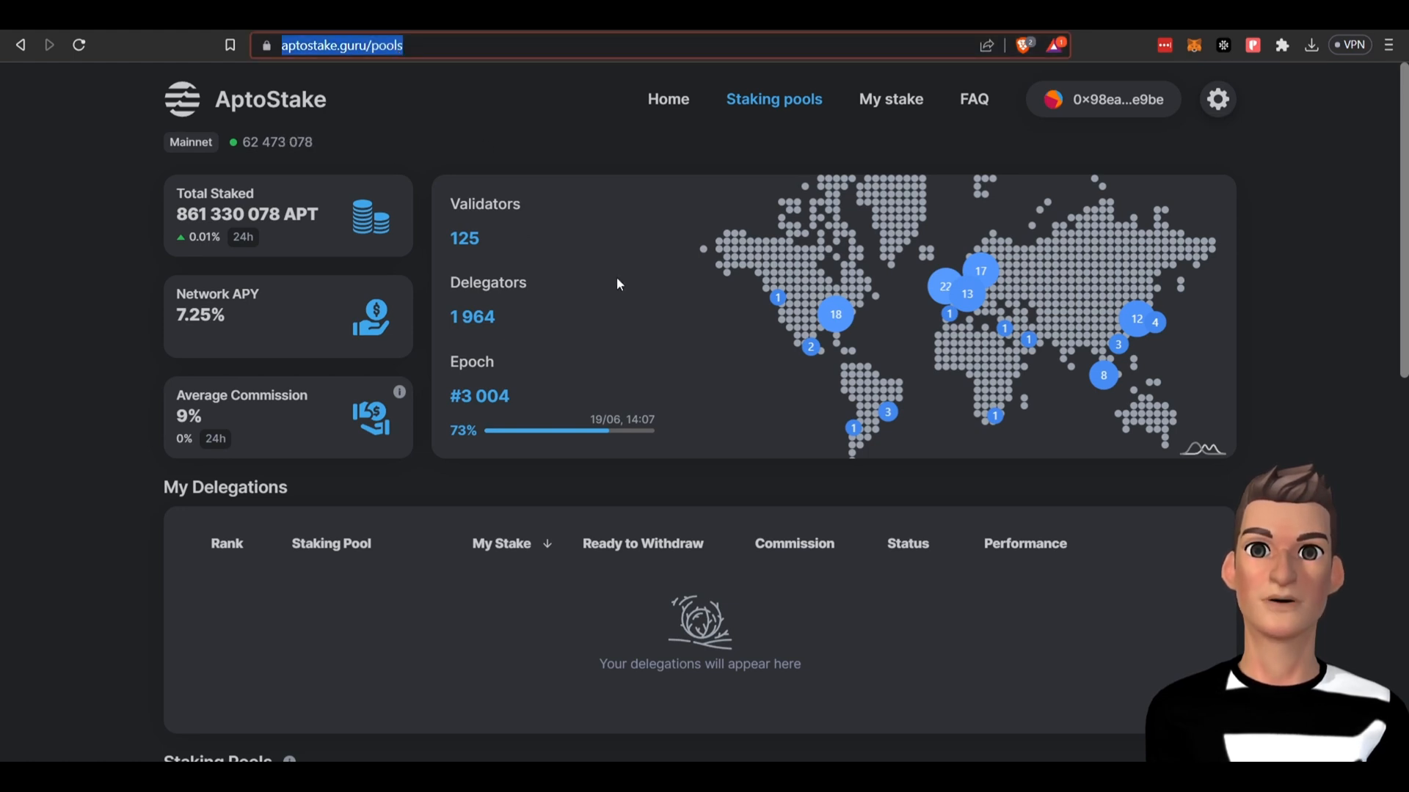
{"action": "mouse_move", "coordinate": [243, 358]}
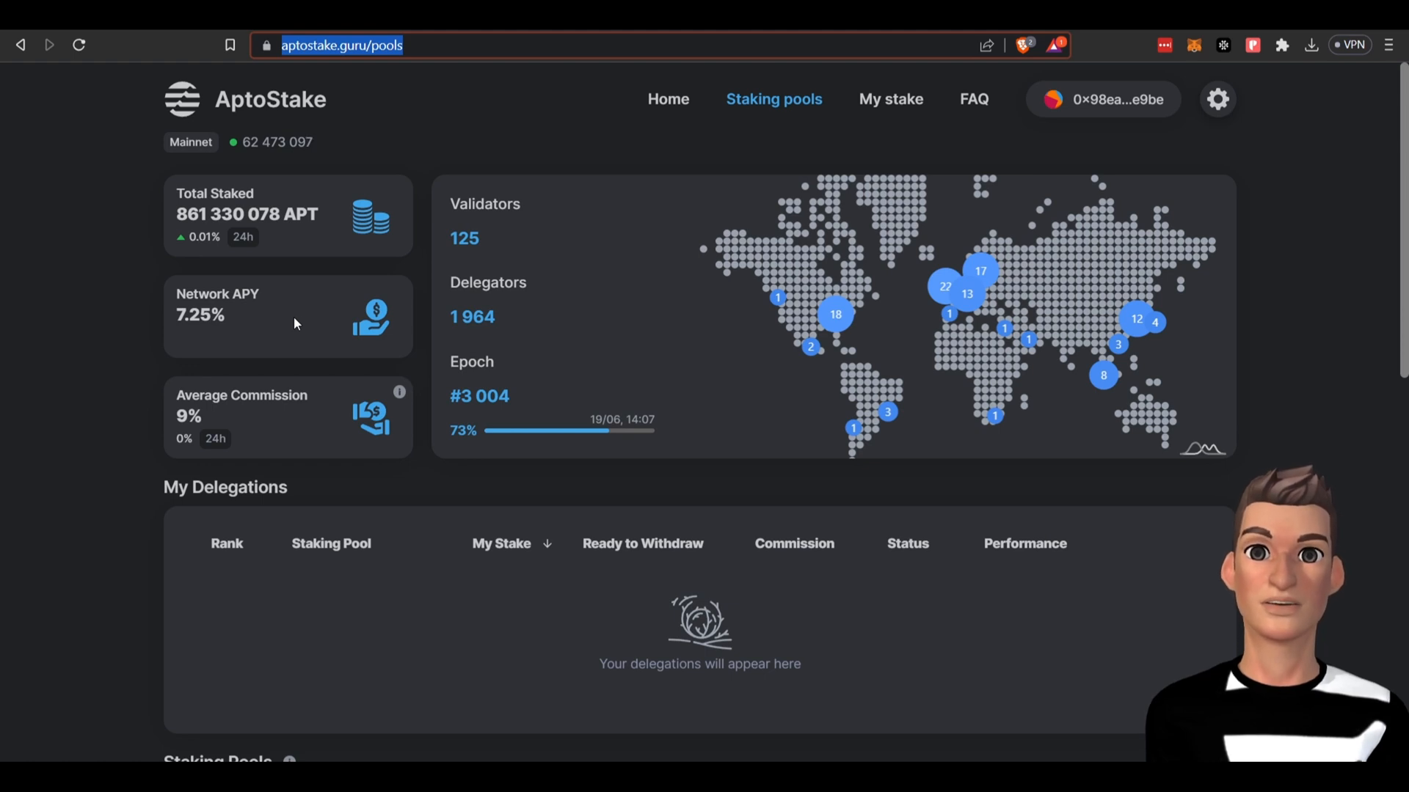
From the Staking Pools table, open the Chorus One pool with 8.00% commission and 6.65% APY
{"action": "scroll", "scroll_direction": "down", "scroll_amount": 3}
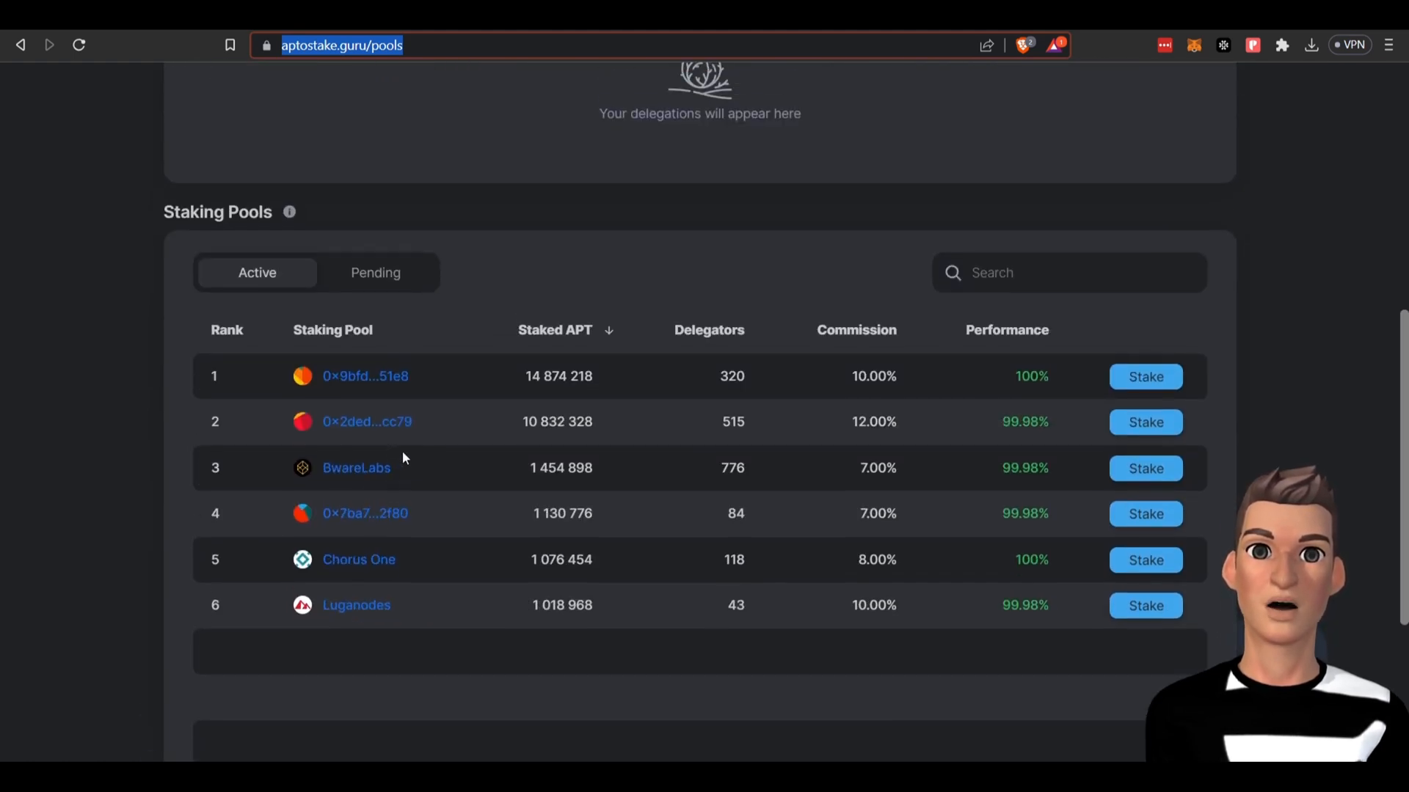
{"action": "mouse_move", "coordinate": [414, 625]}
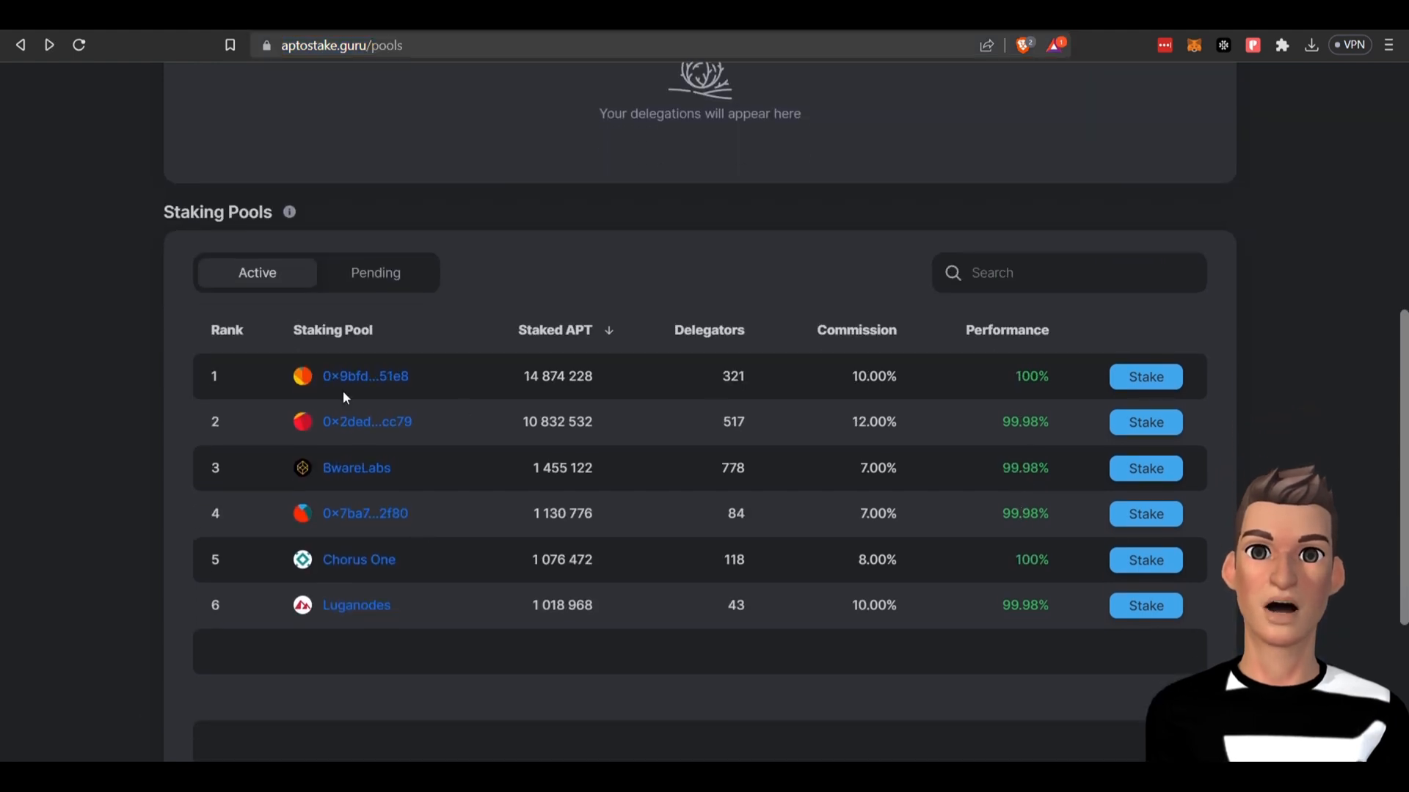
{"action": "mouse_move", "coordinate": [358, 559]}
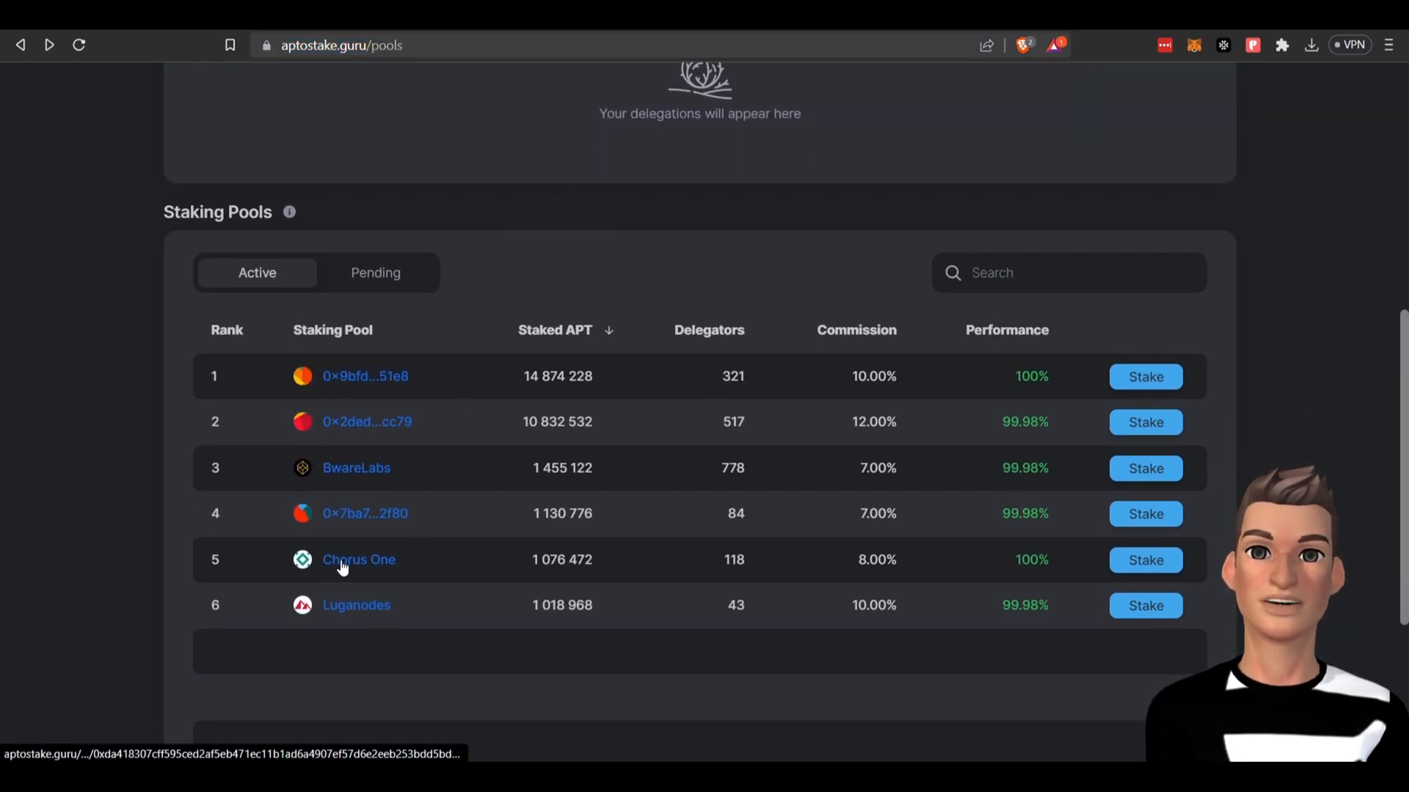
{"action": "left_click", "coordinate": [358, 560]}
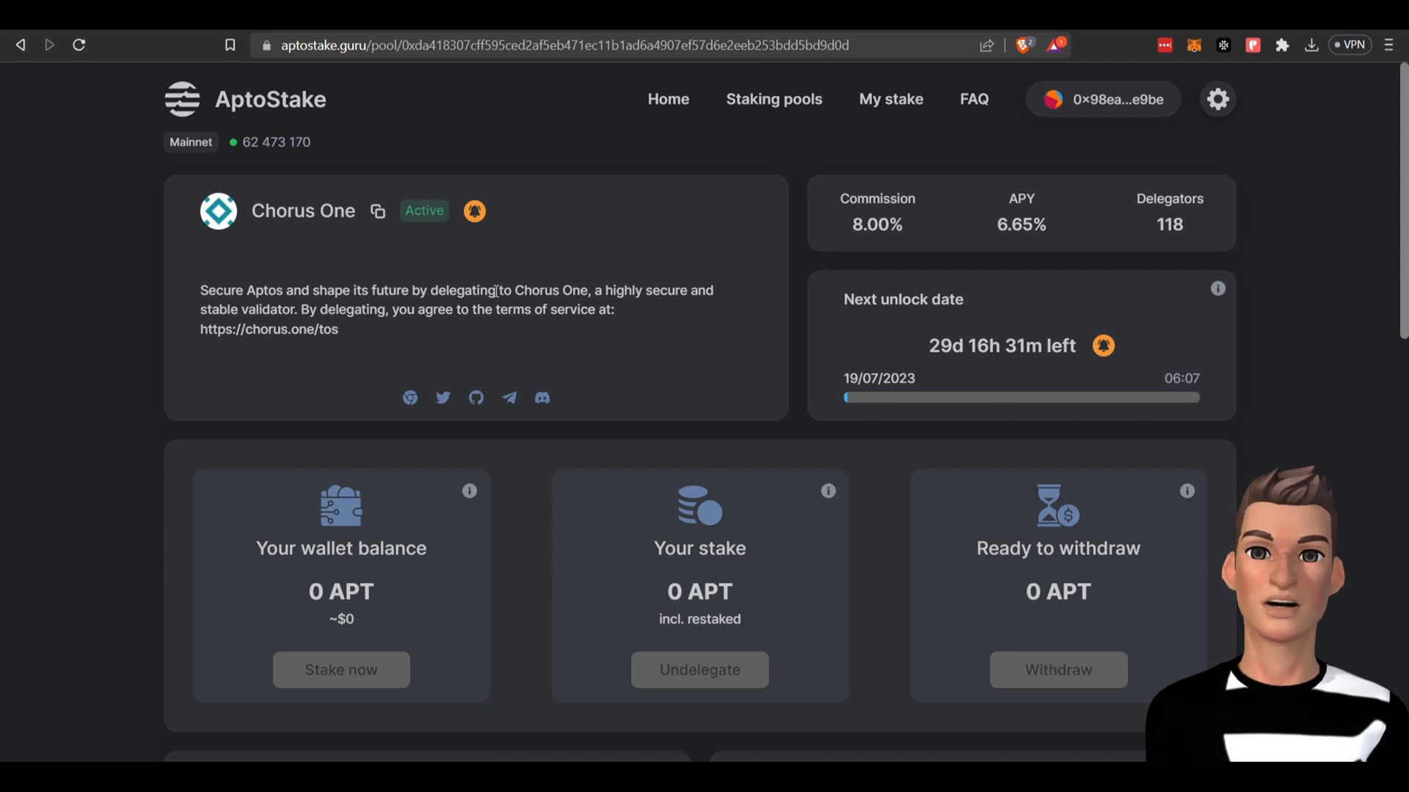
{"action": "mouse_move", "coordinate": [775, 123]}
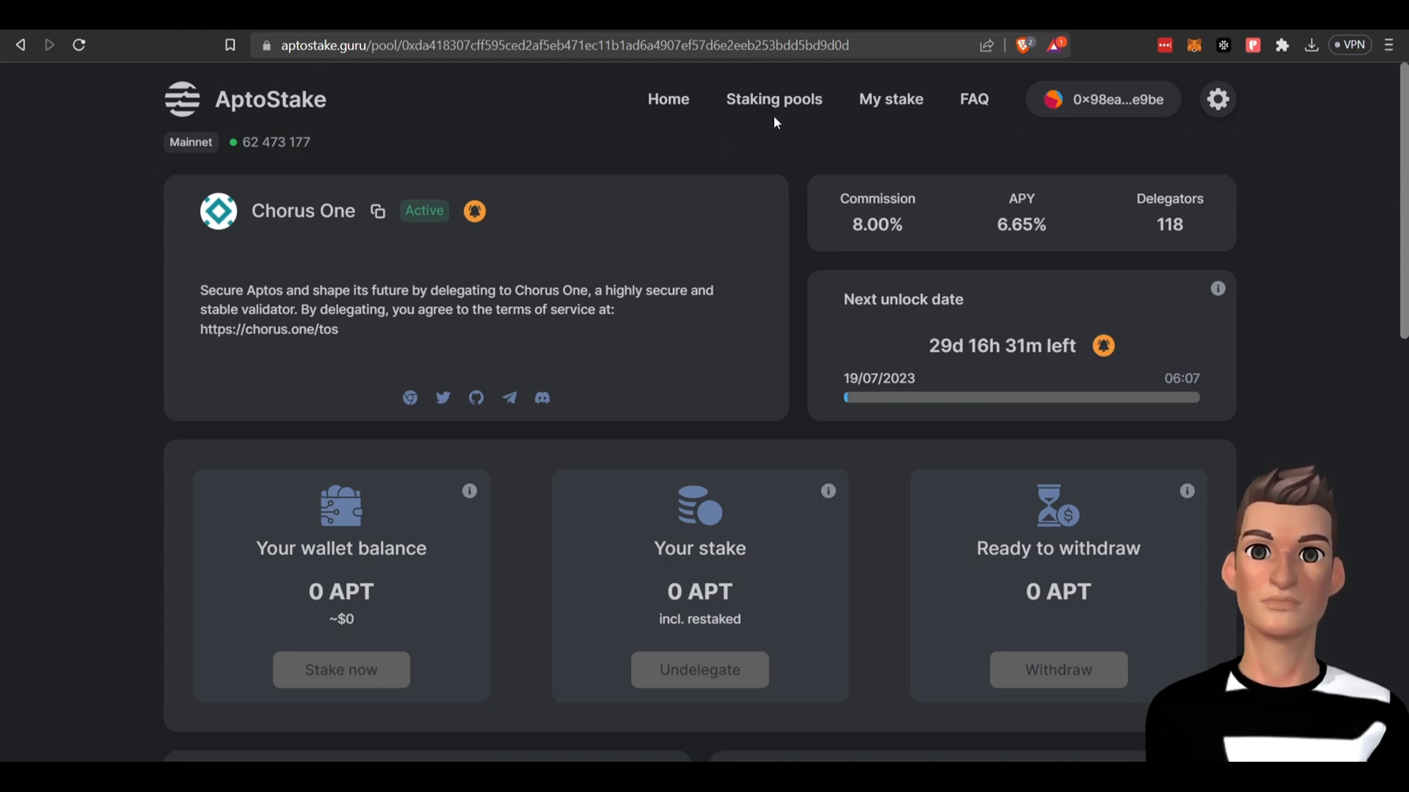
Return to the active staking pools list and pick the Luganodes pool entry
{"action": "left_click", "coordinate": [772, 99]}
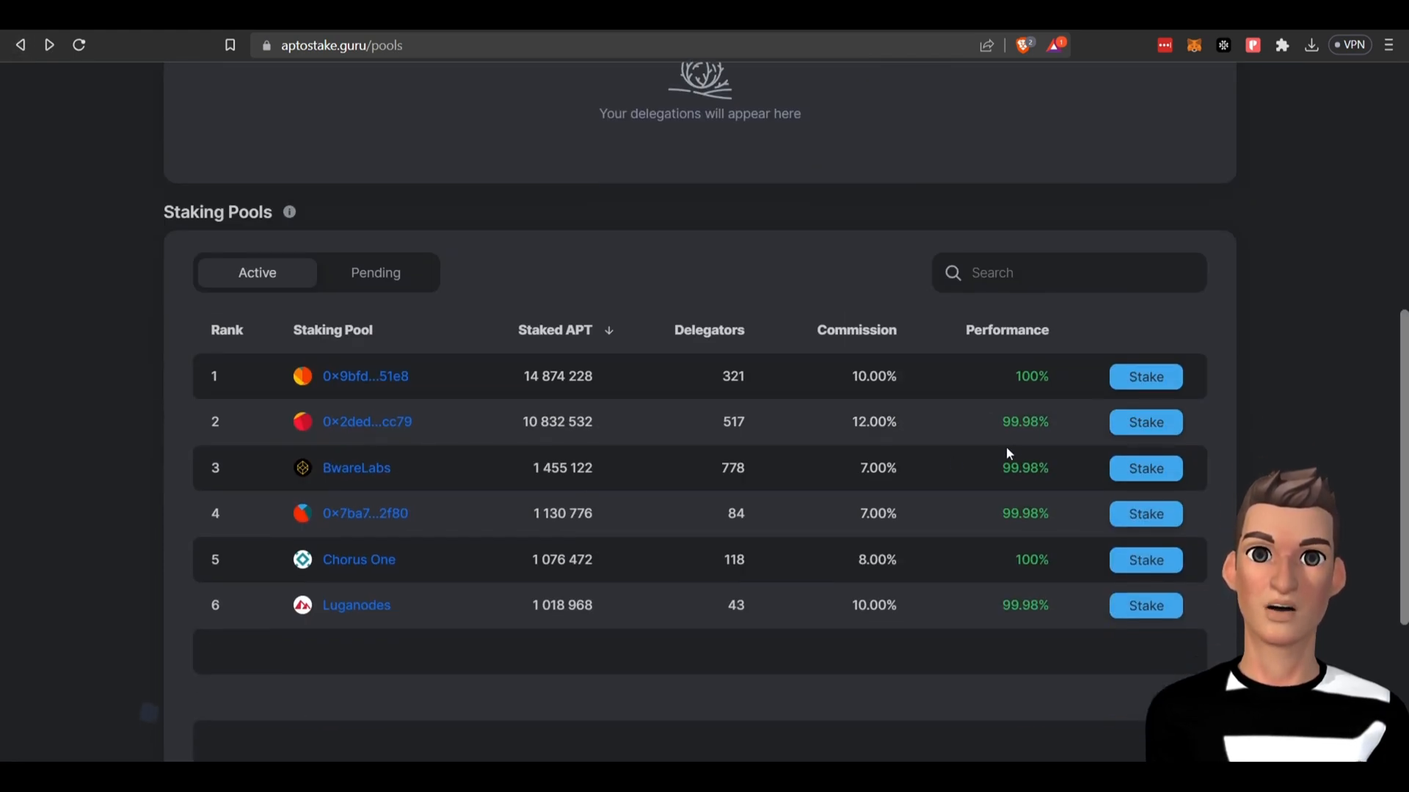
{"action": "mouse_move", "coordinate": [1054, 344]}
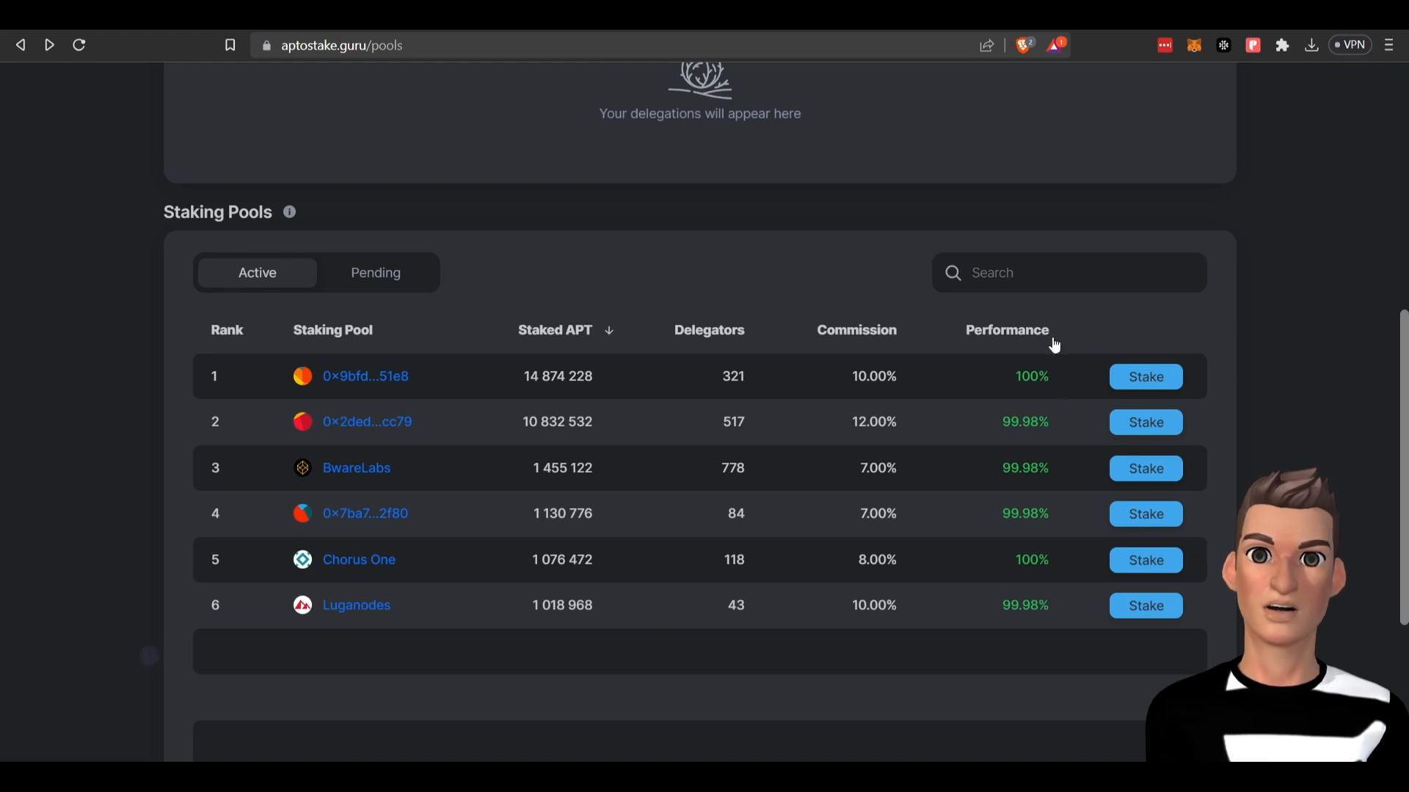
{"action": "mouse_move", "coordinate": [1038, 375]}
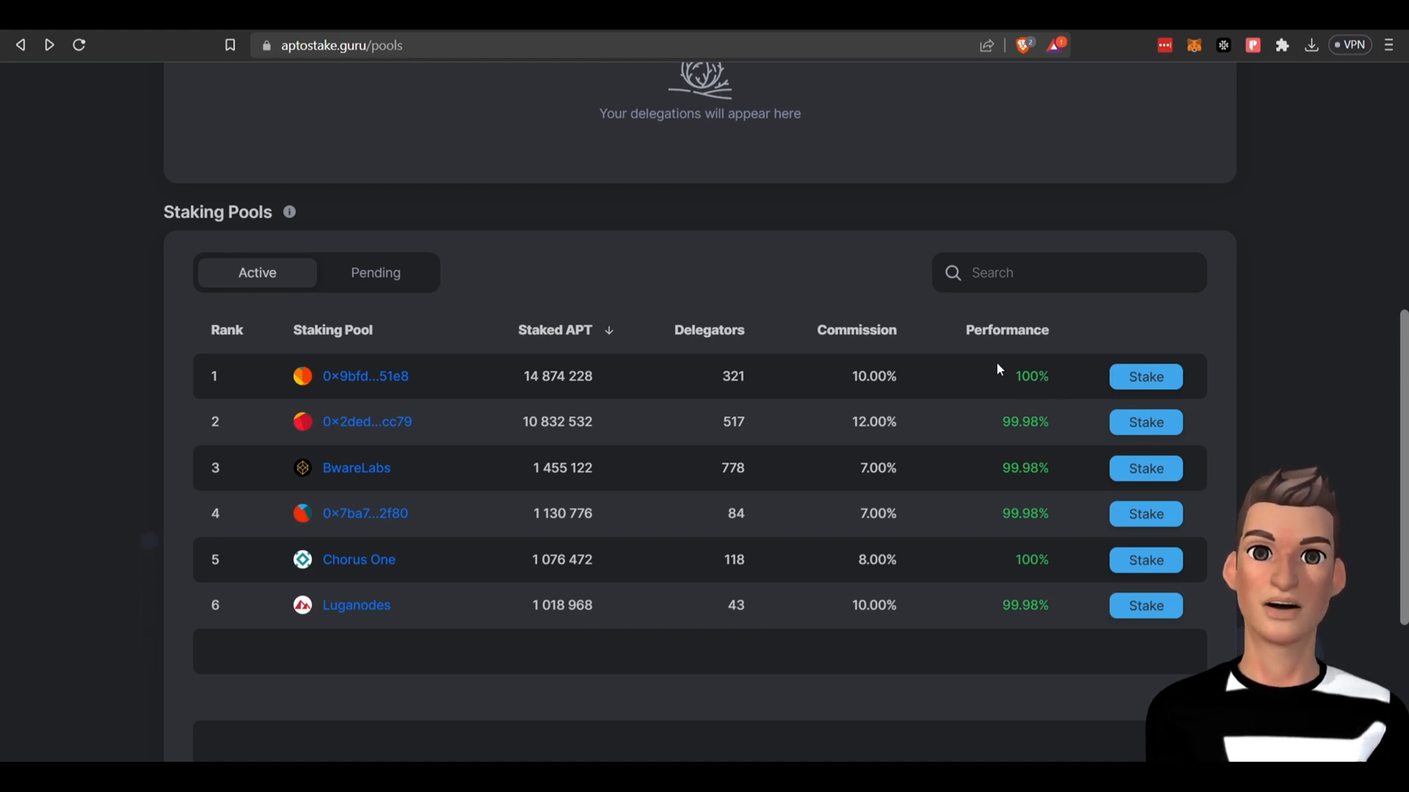
{"action": "mouse_move", "coordinate": [761, 375]}
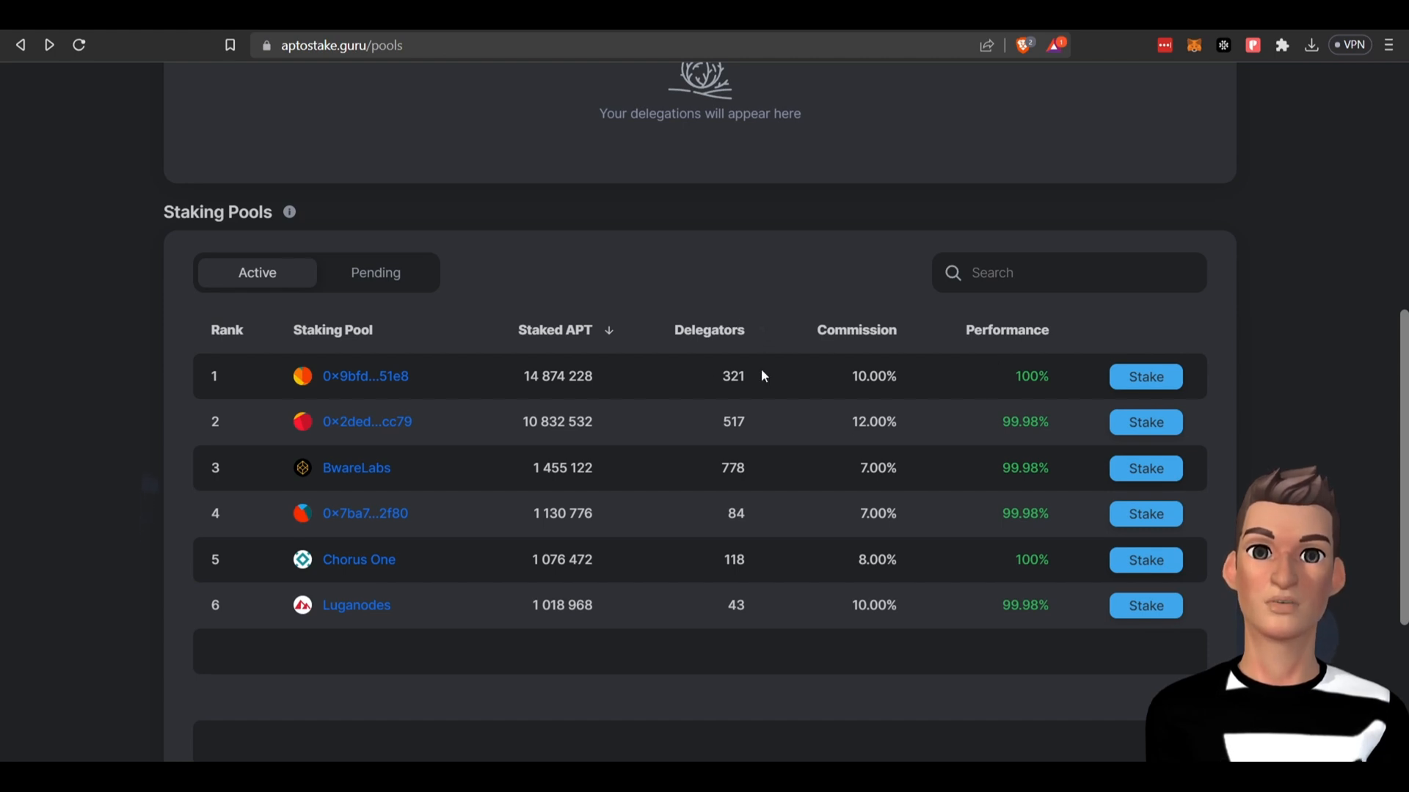
{"action": "mouse_move", "coordinate": [704, 421]}
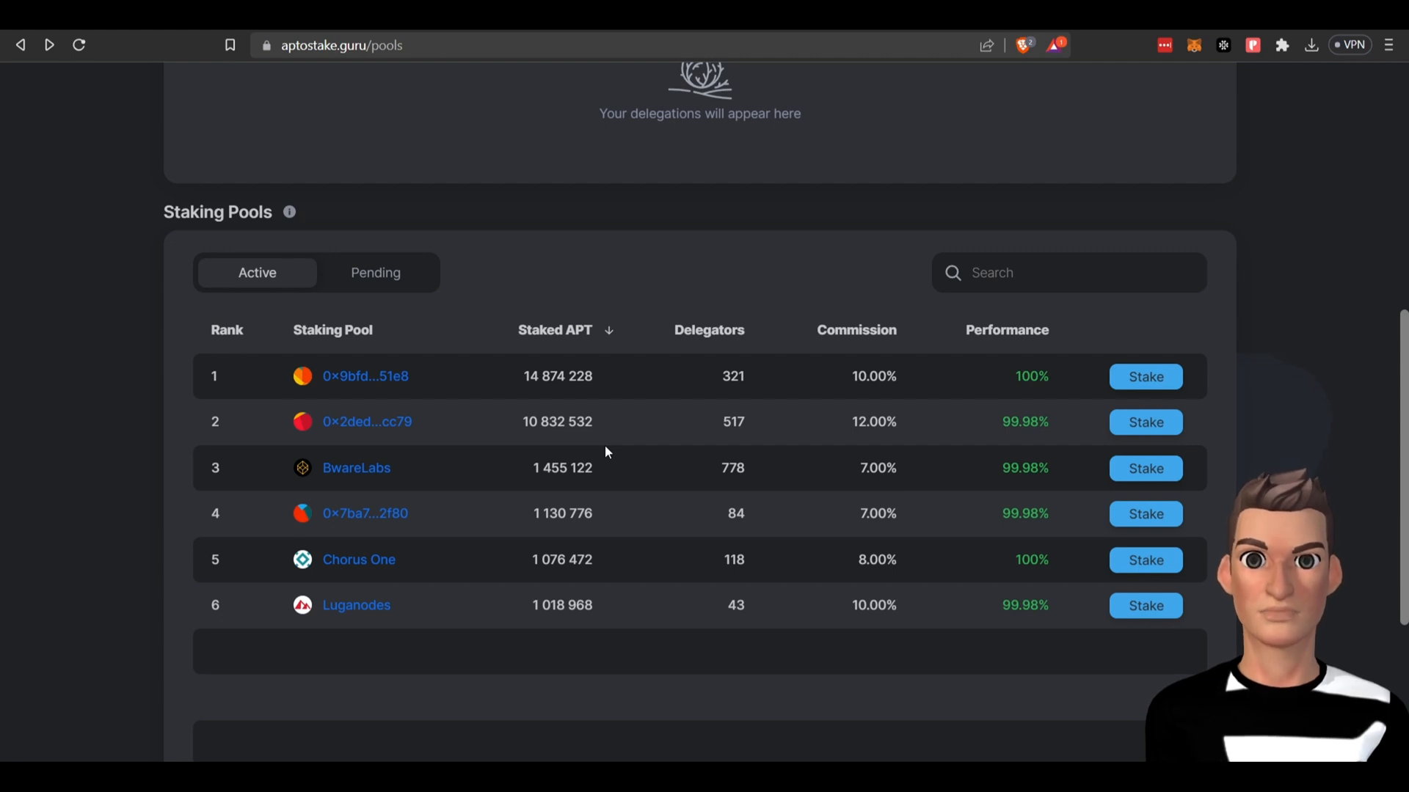
{"action": "mouse_move", "coordinate": [663, 565]}
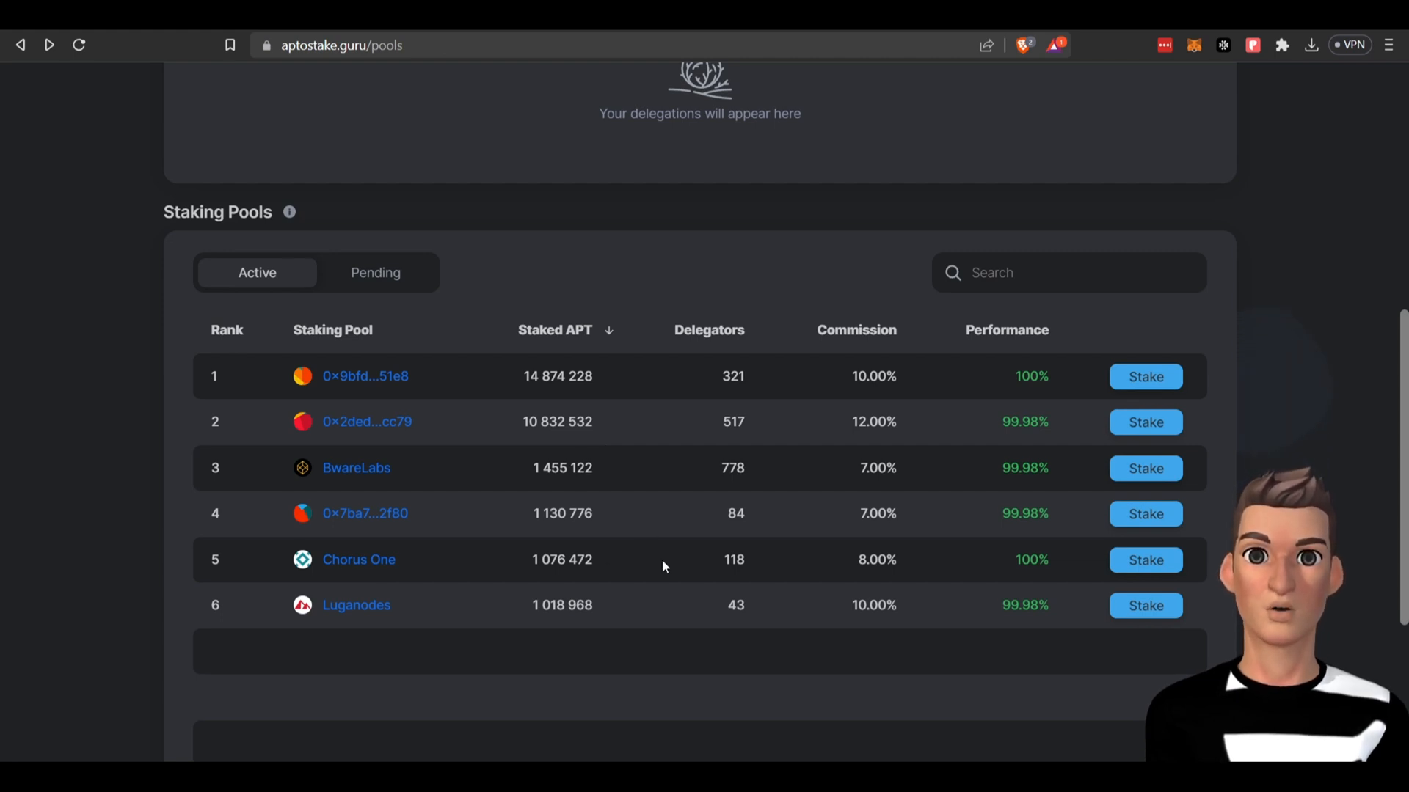
{"action": "mouse_move", "coordinate": [508, 692]}
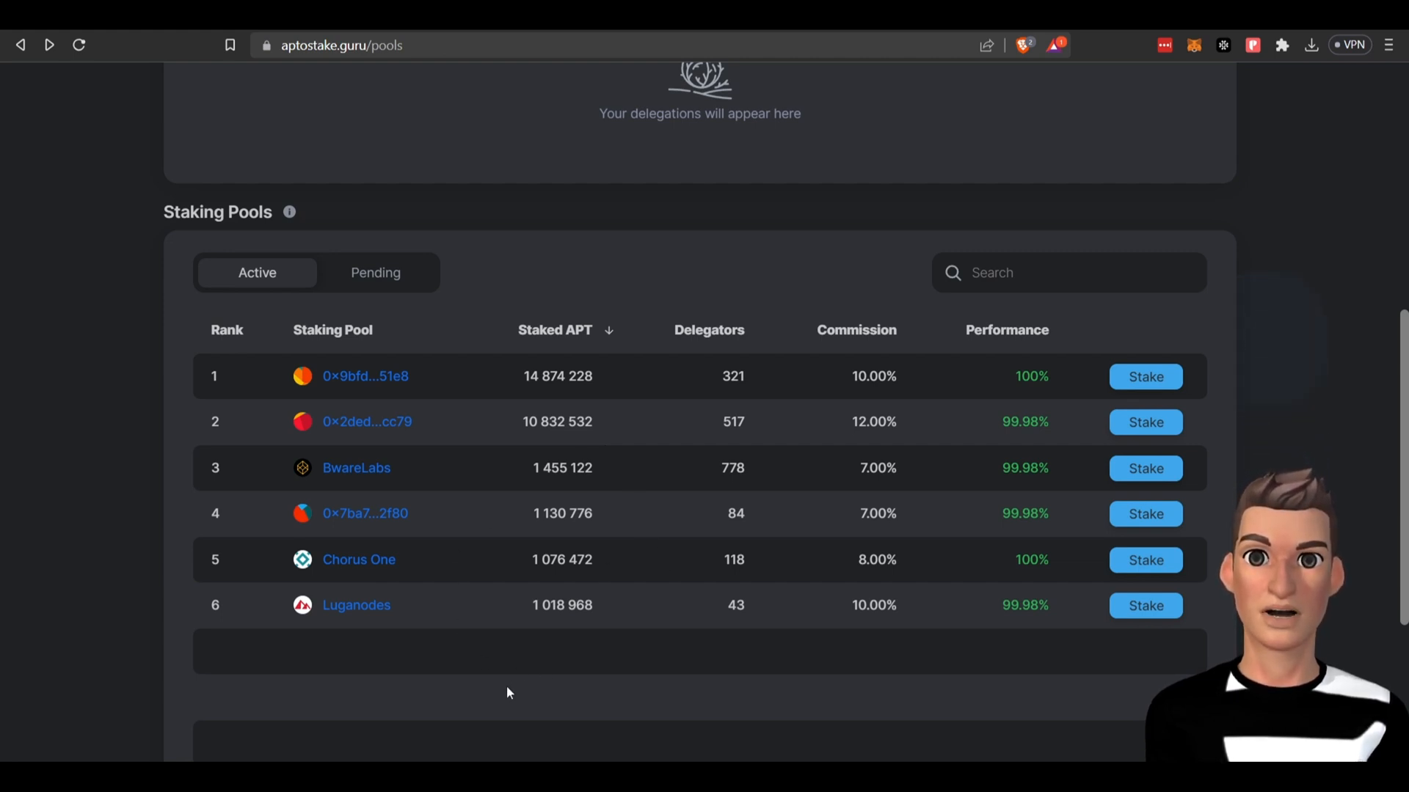
{"action": "mouse_move", "coordinate": [365, 620]}
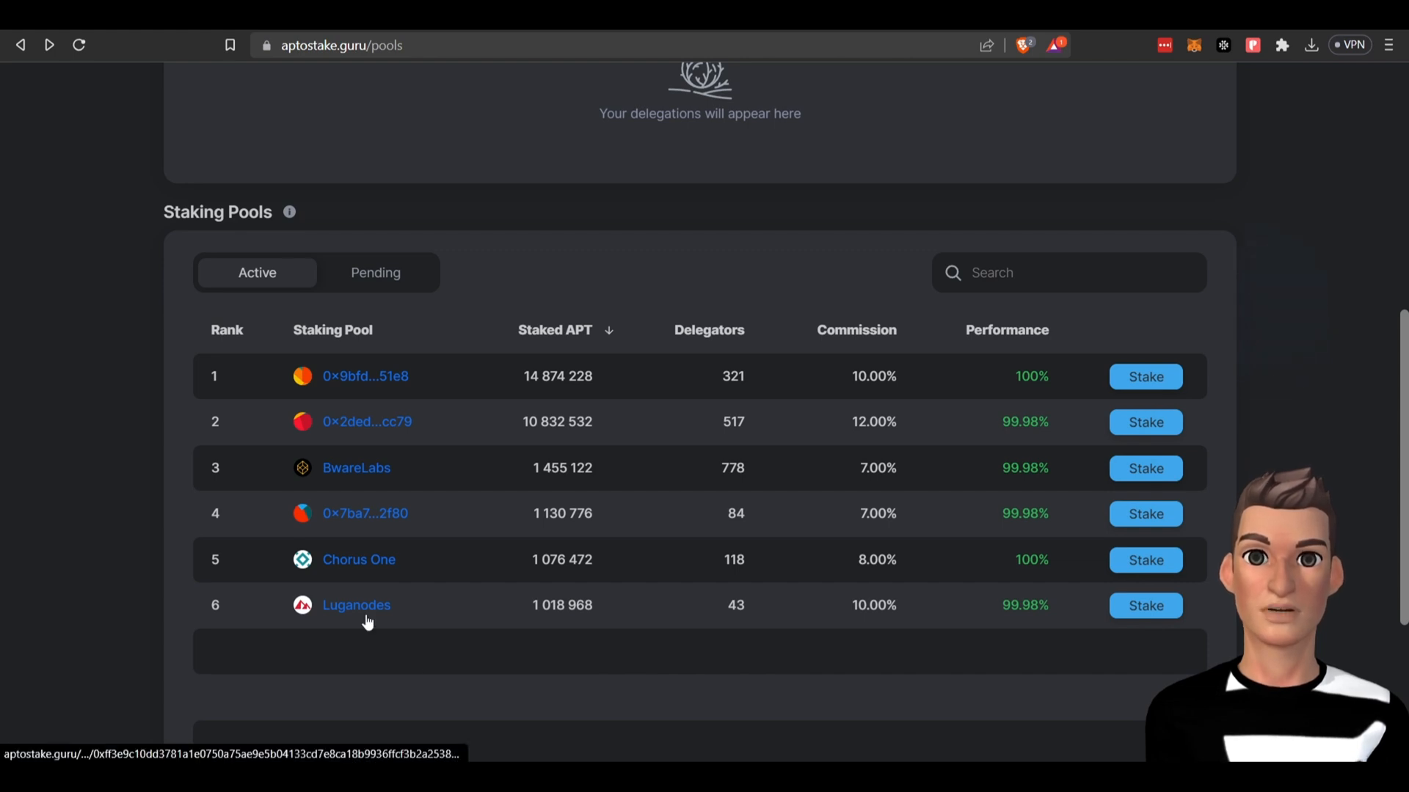
{"action": "left_click", "coordinate": [355, 605]}
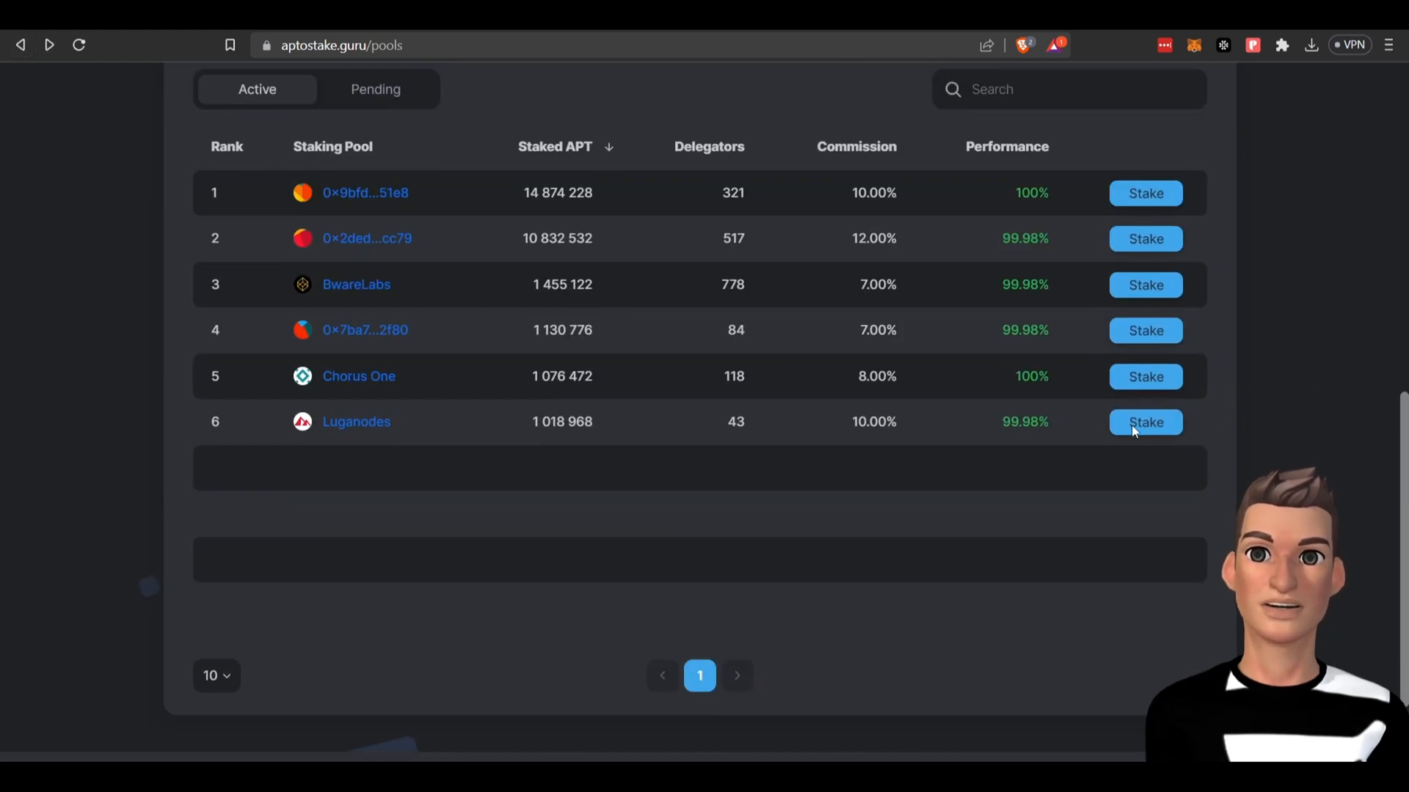
Review Chorus One's performance bars, stake chart and earnings calculator estimating 665.15 APT yearly on 10,000 APT
{"action": "left_click", "coordinate": [1144, 375]}
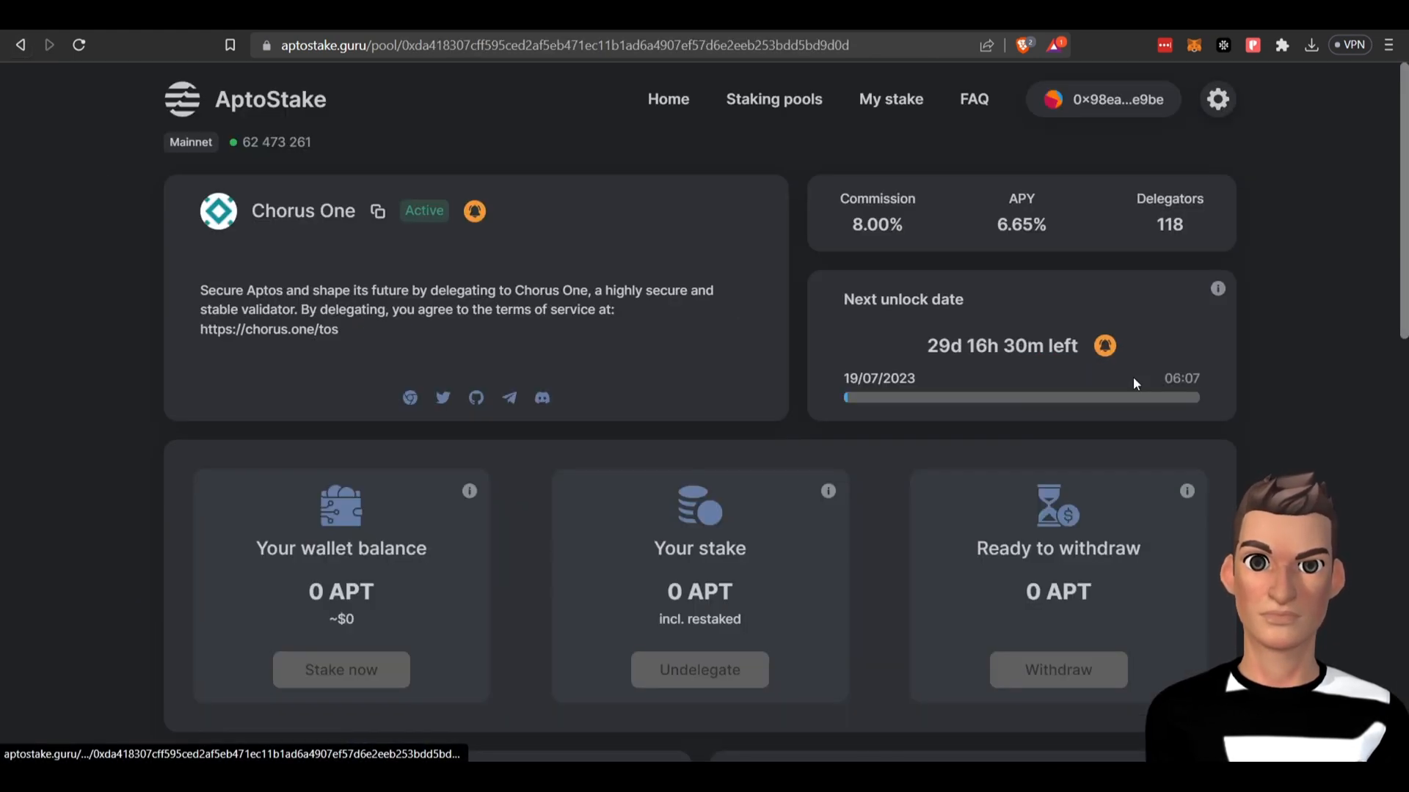
{"action": "scroll", "scroll_direction": "down", "scroll_amount": 3}
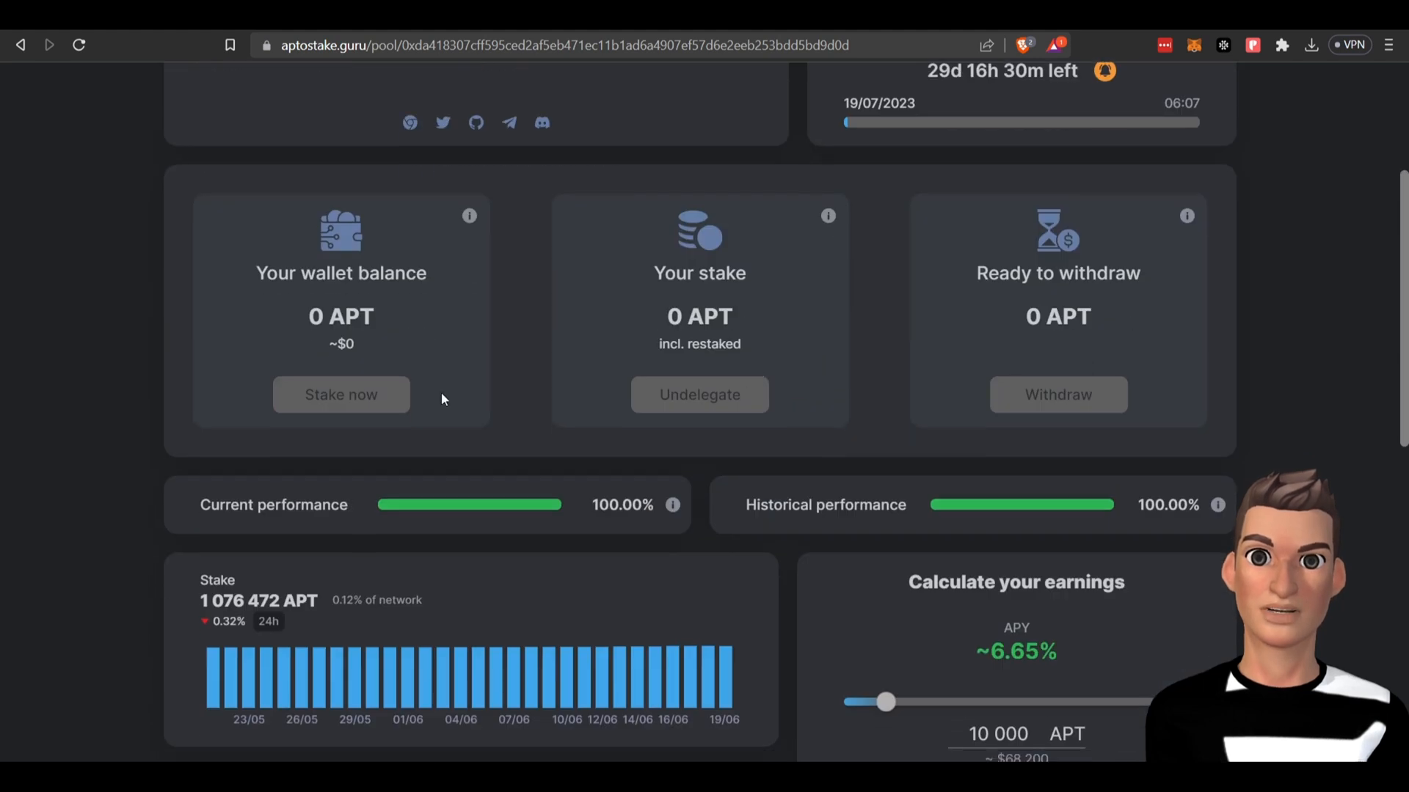
{"action": "scroll", "scroll_direction": "up", "scroll_amount": 3}
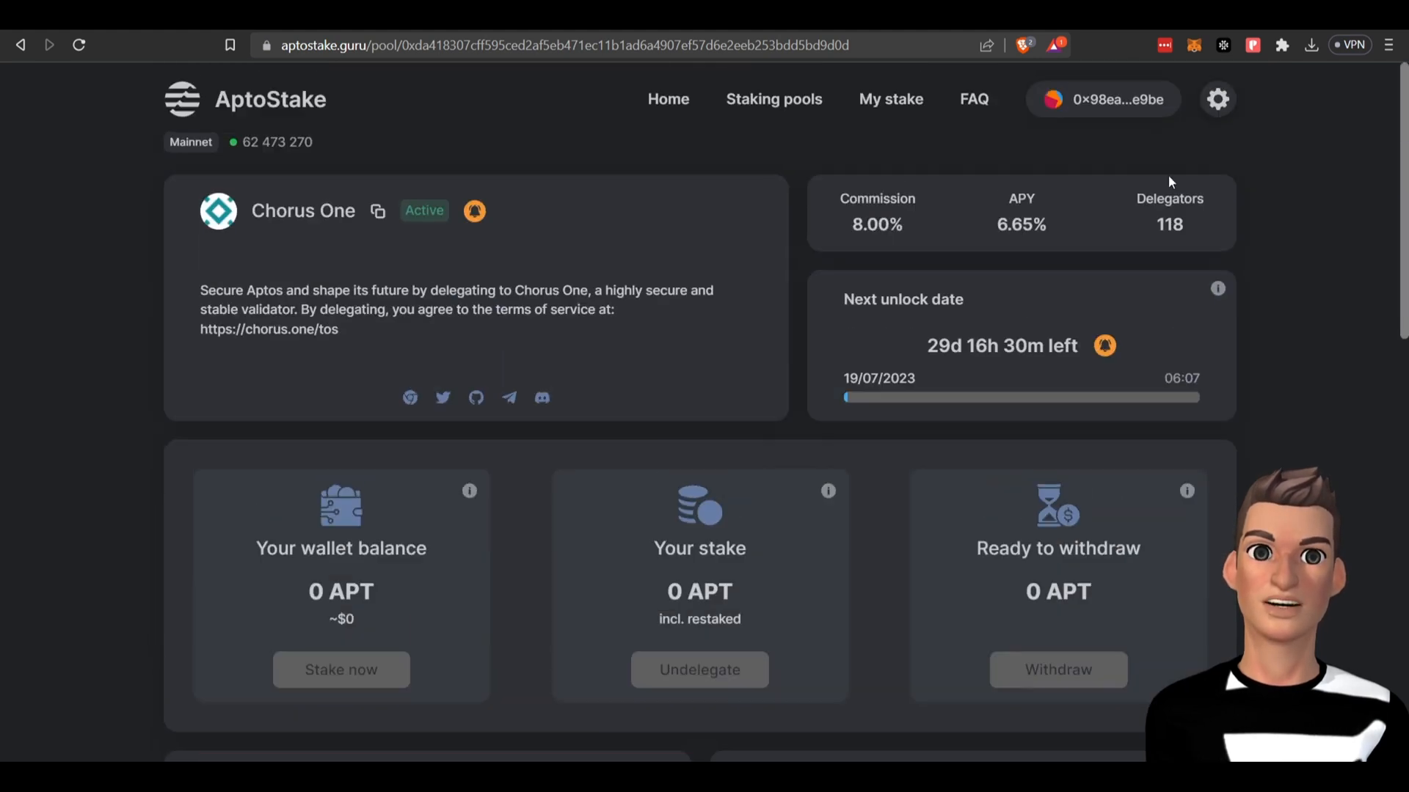
{"action": "scroll", "scroll_direction": "down", "scroll_amount": 3}
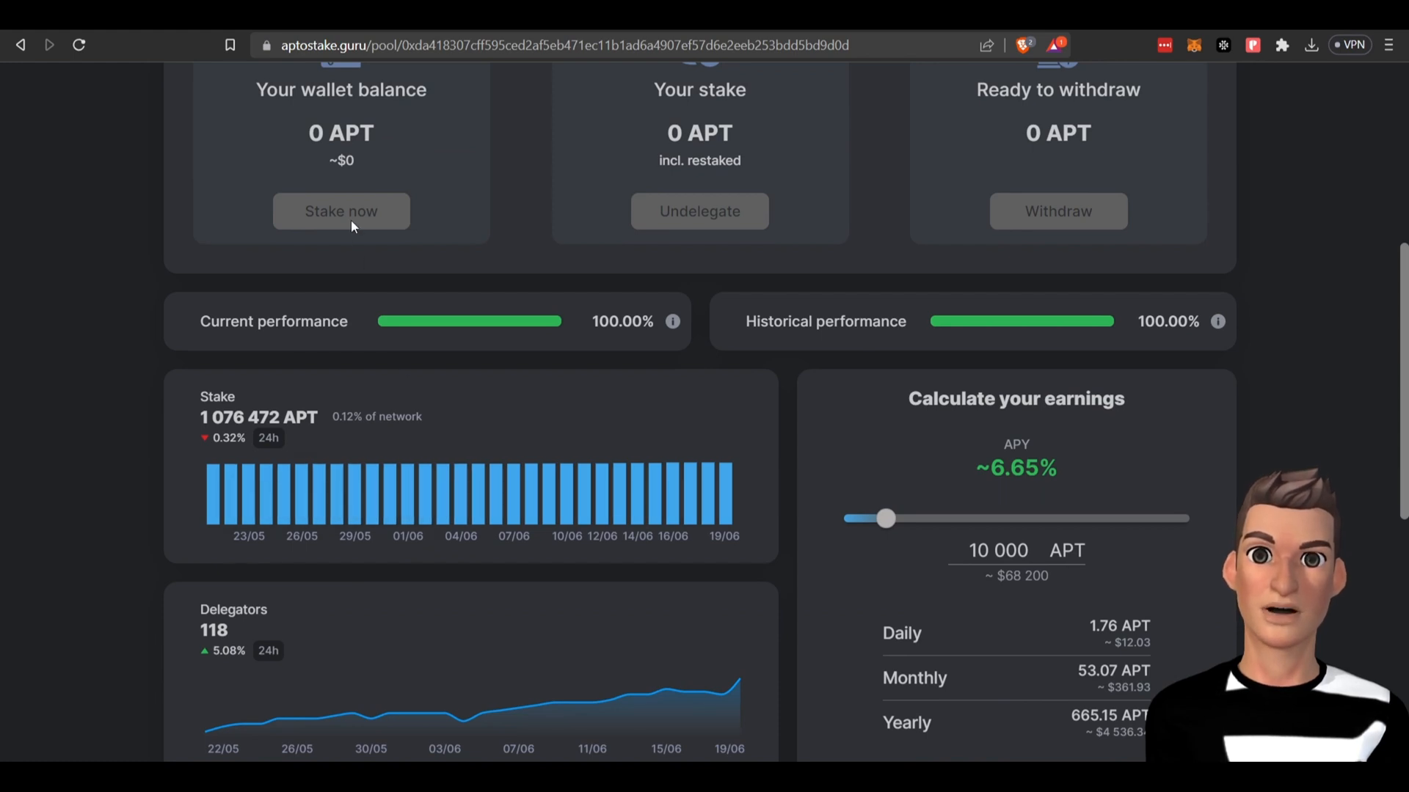
{"action": "mouse_move", "coordinate": [373, 171]}
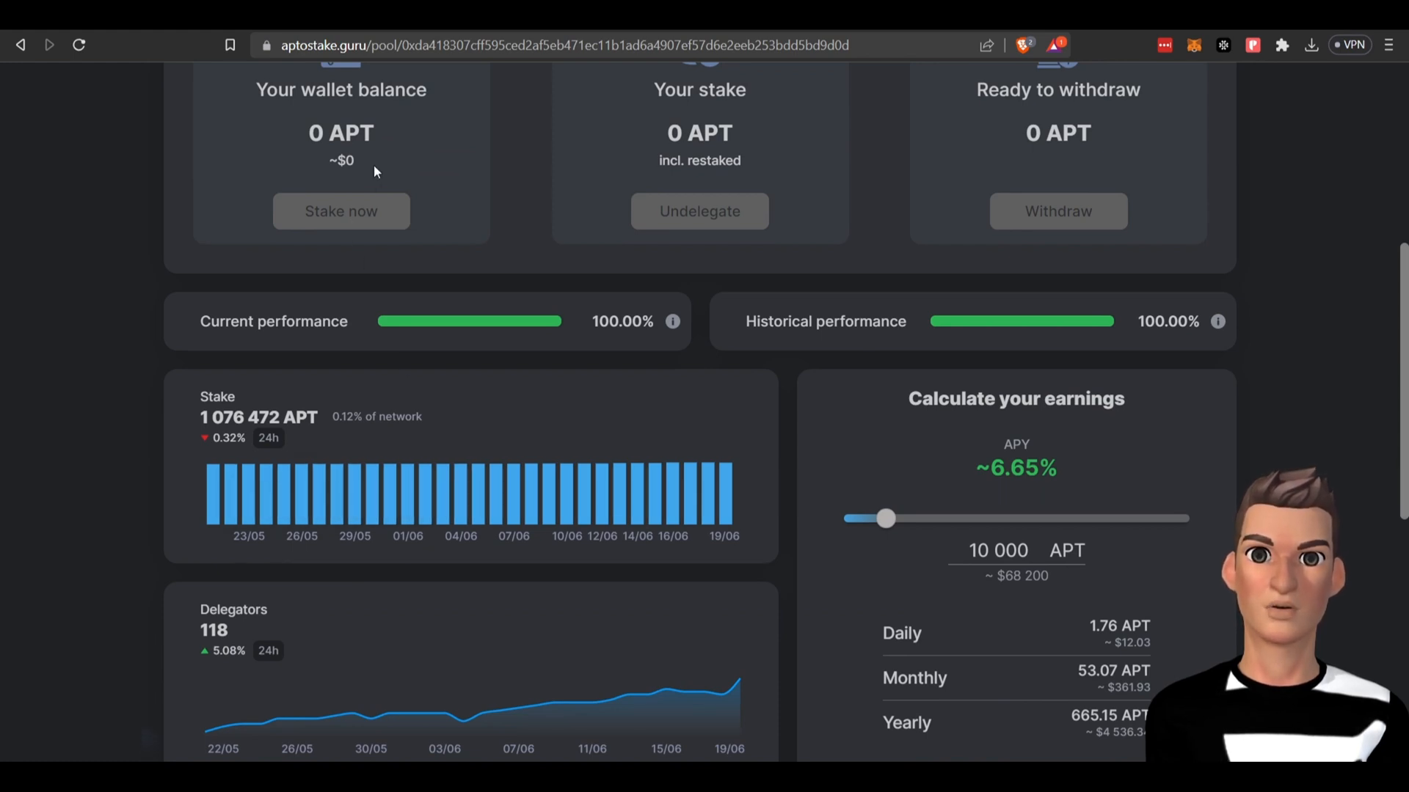
{"action": "mouse_move", "coordinate": [689, 279]}
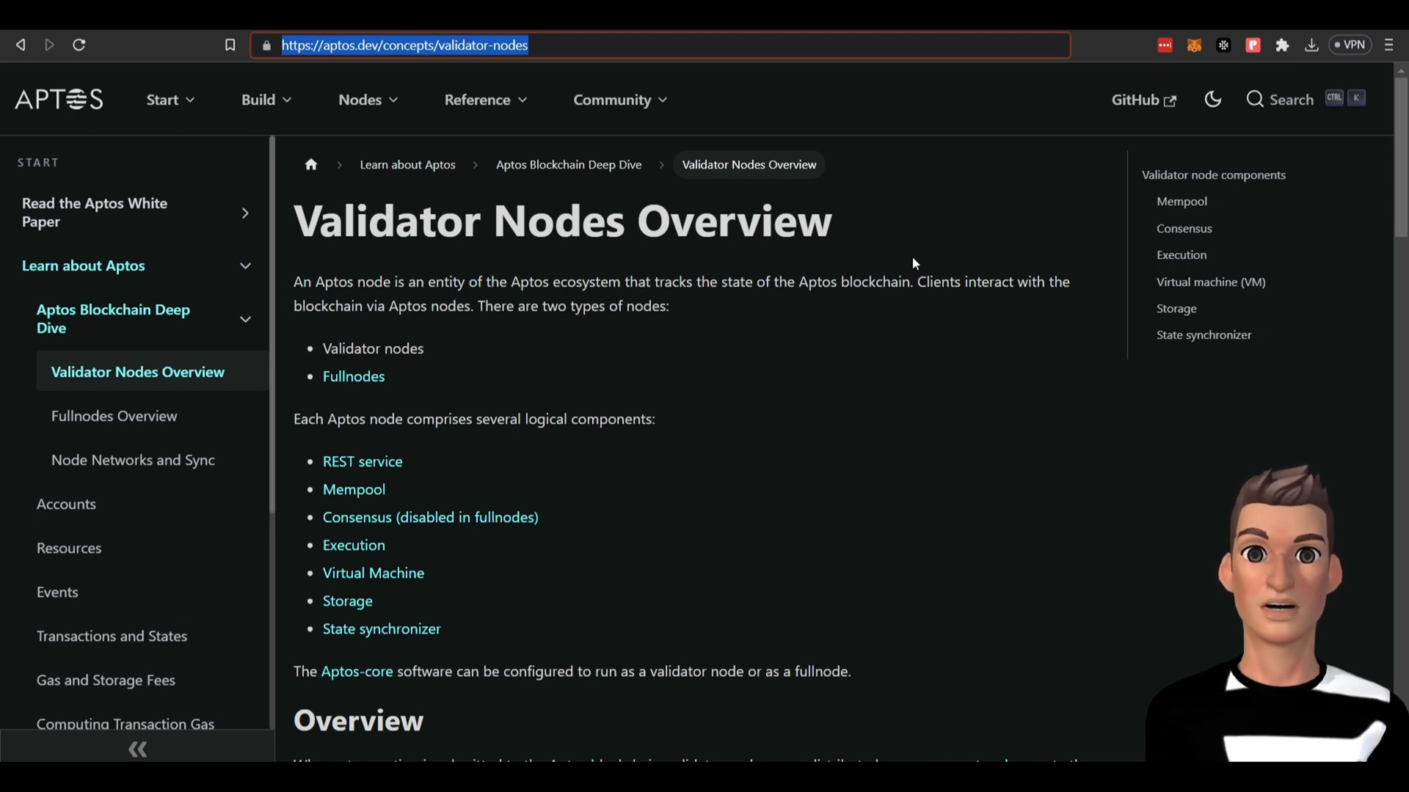
Expand the Community menu on the Validator Nodes Overview page to list its resource links
{"action": "left_click", "coordinate": [613, 100]}
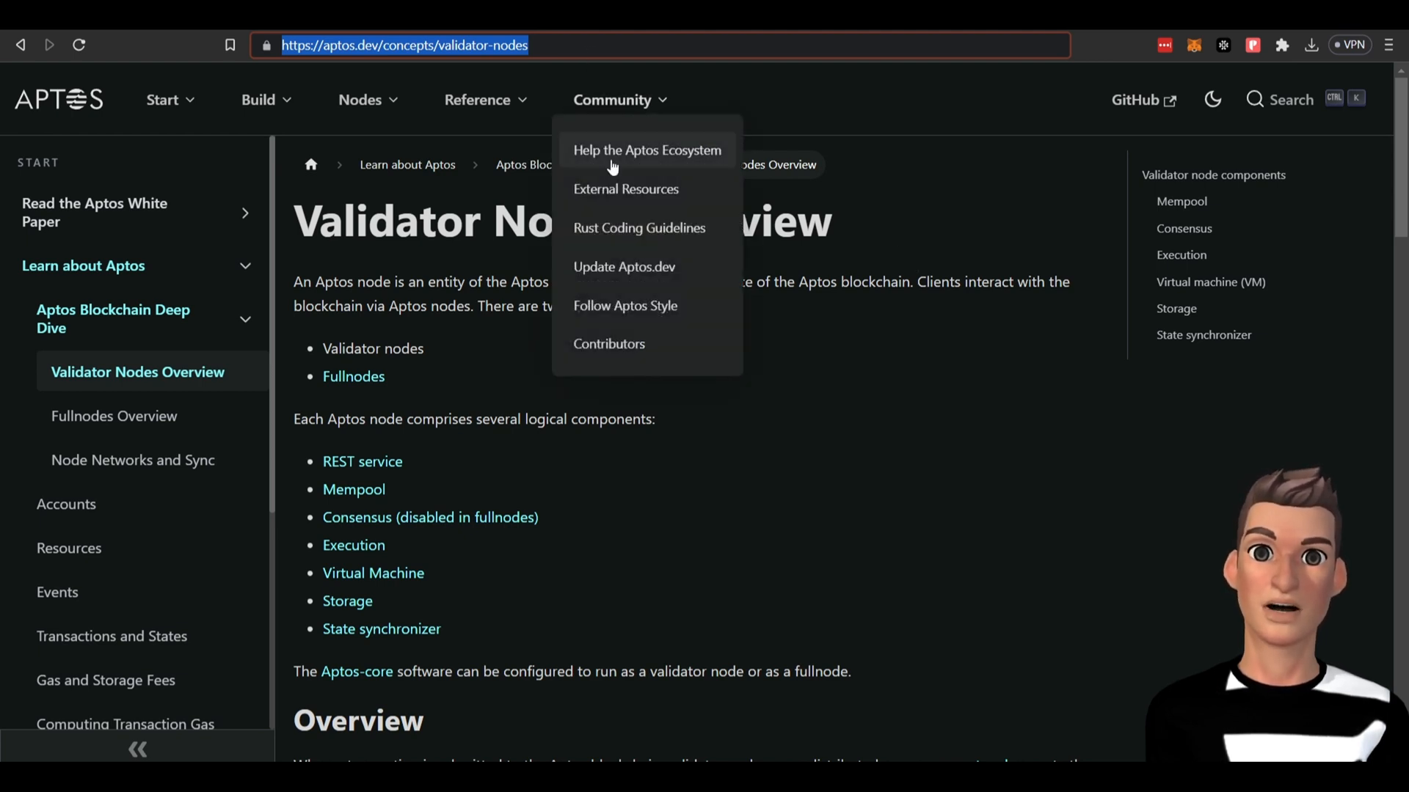